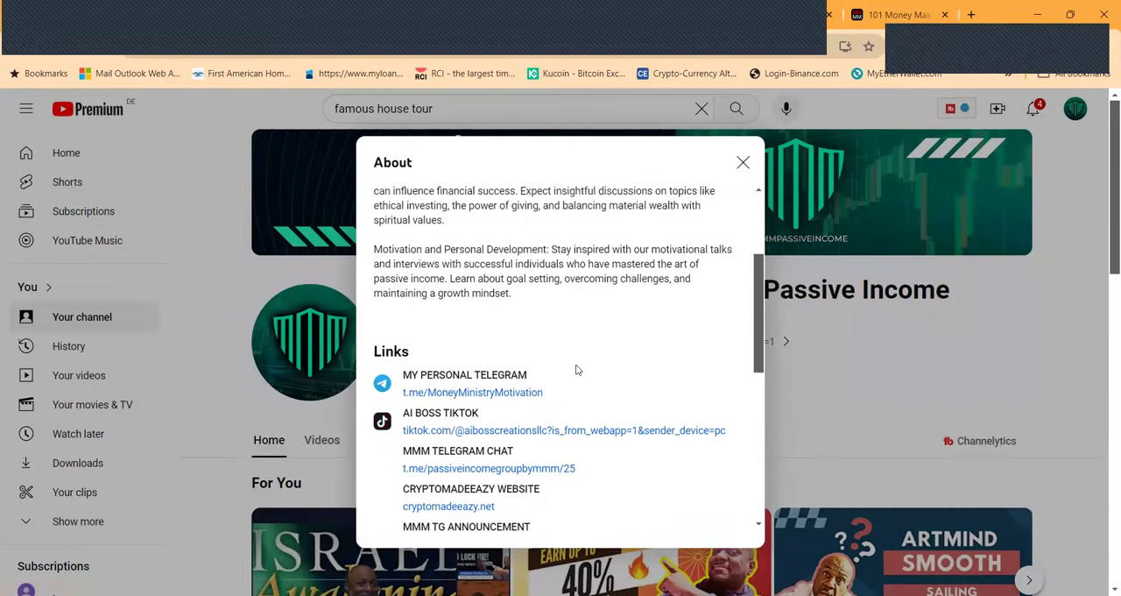
- Scroll through the About dialog's description and links, then close it
scroll("down", 3)
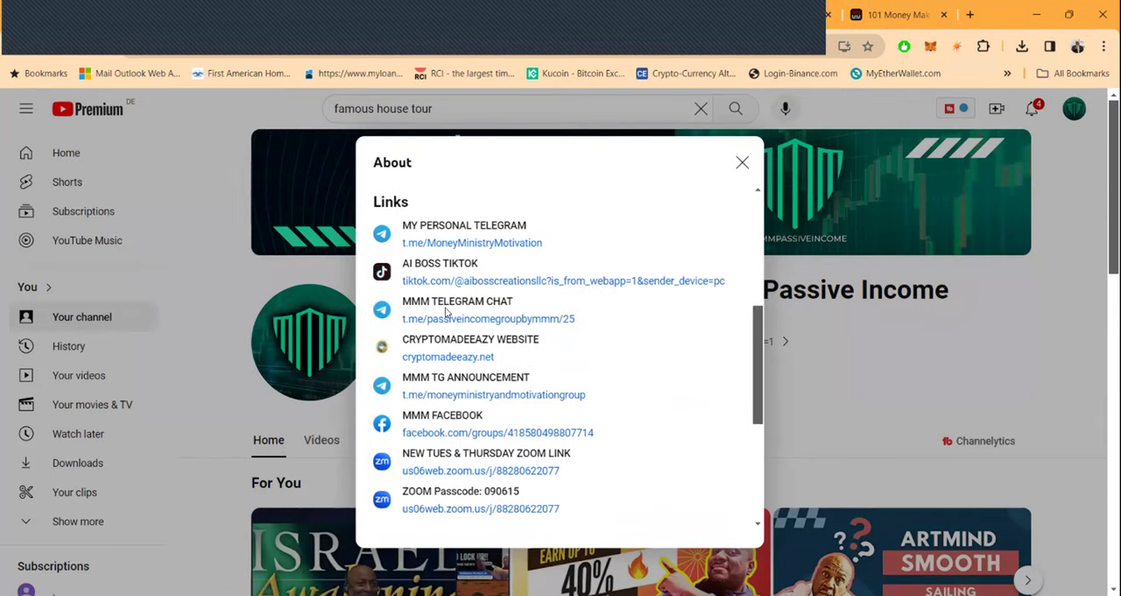
scroll("down", 3)
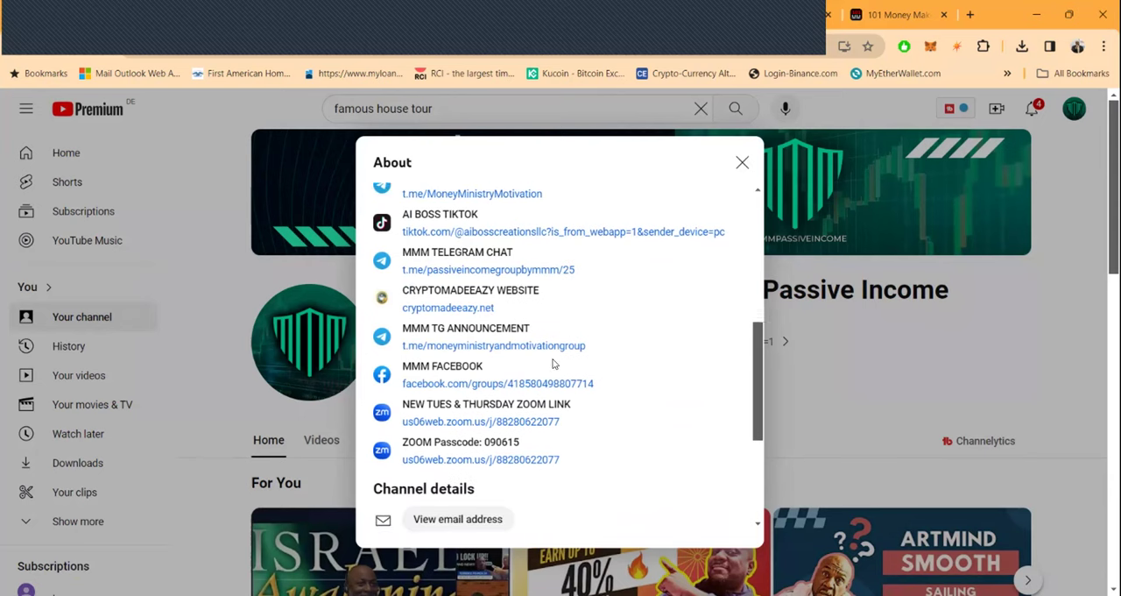
scroll("down", 3)
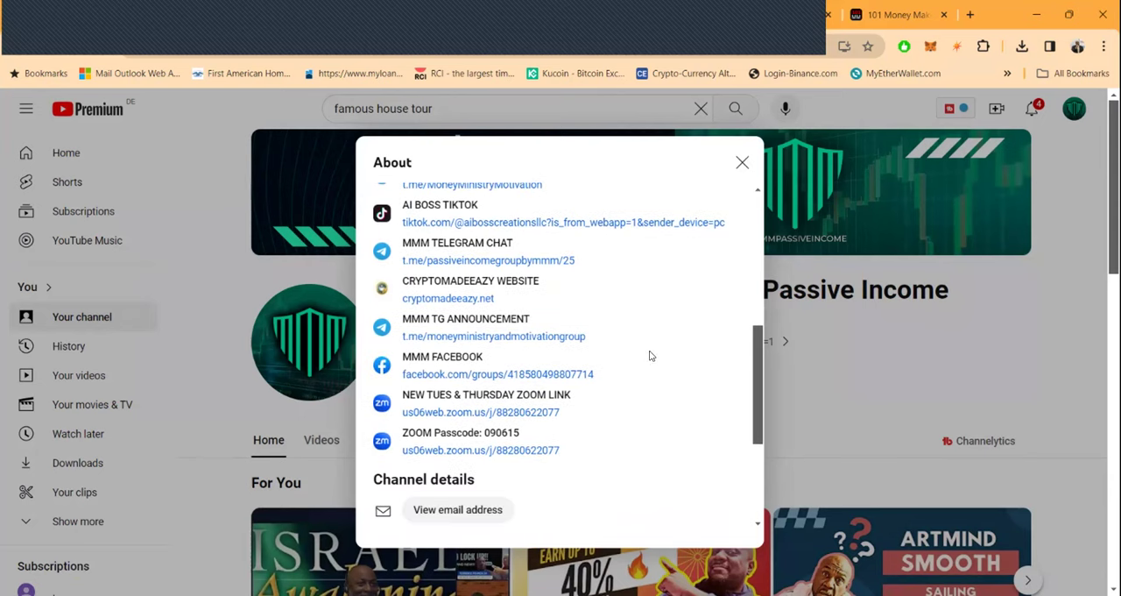
left_click(742, 162)
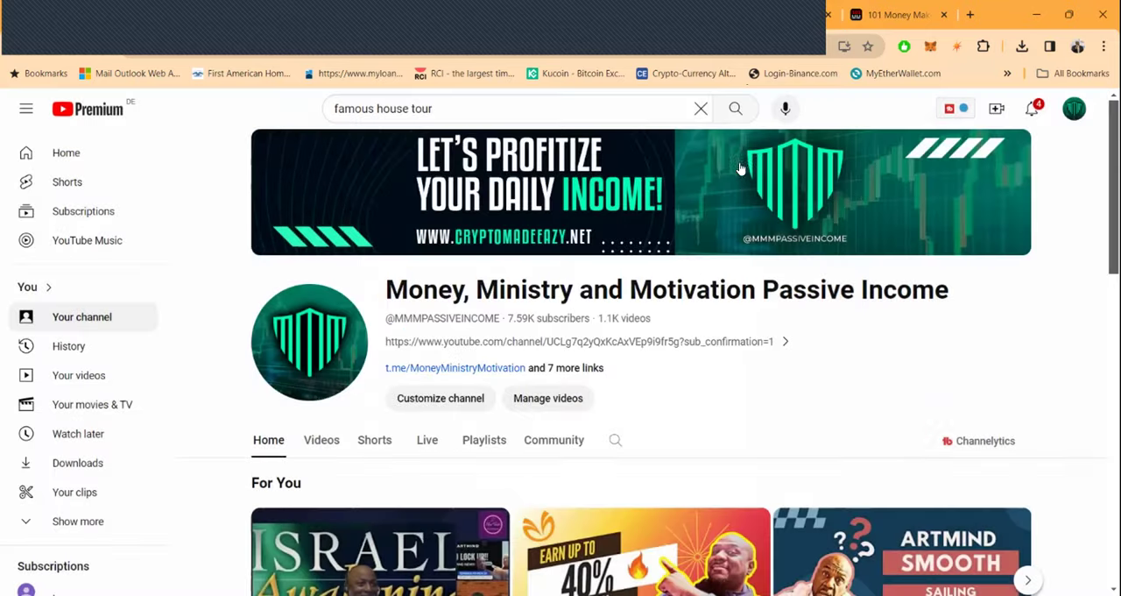
mouse_move(791, 27)
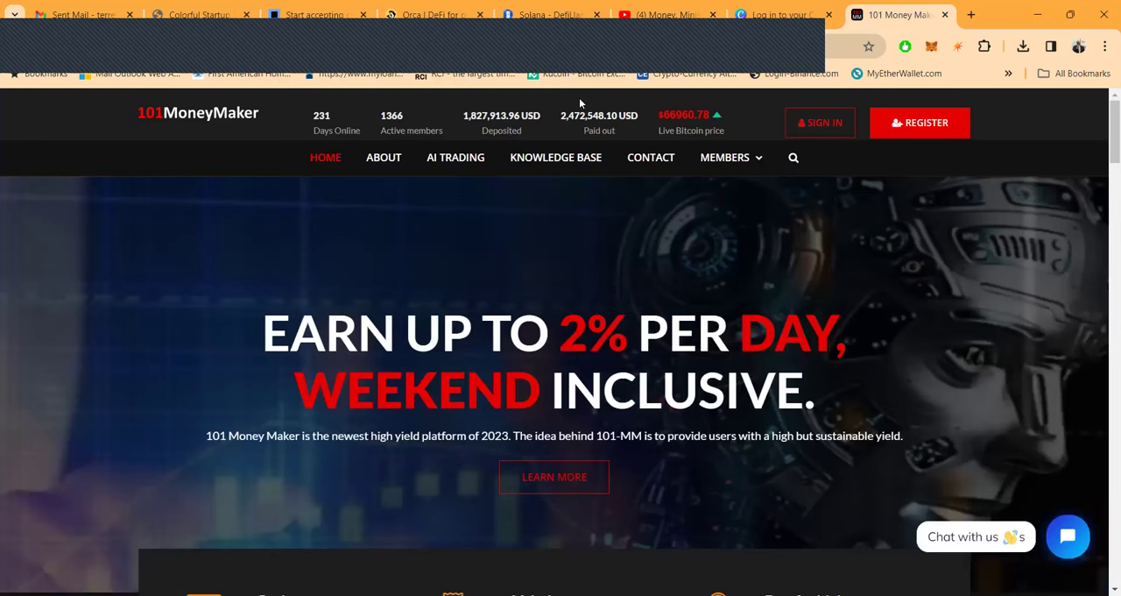
mouse_move(111, 287)
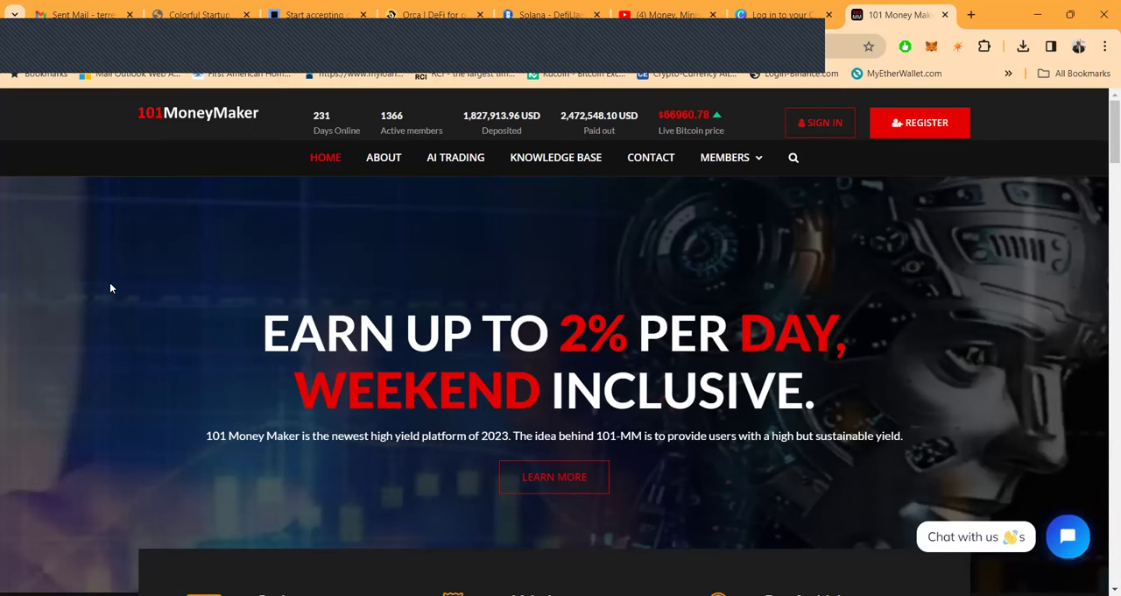
mouse_move(285, 176)
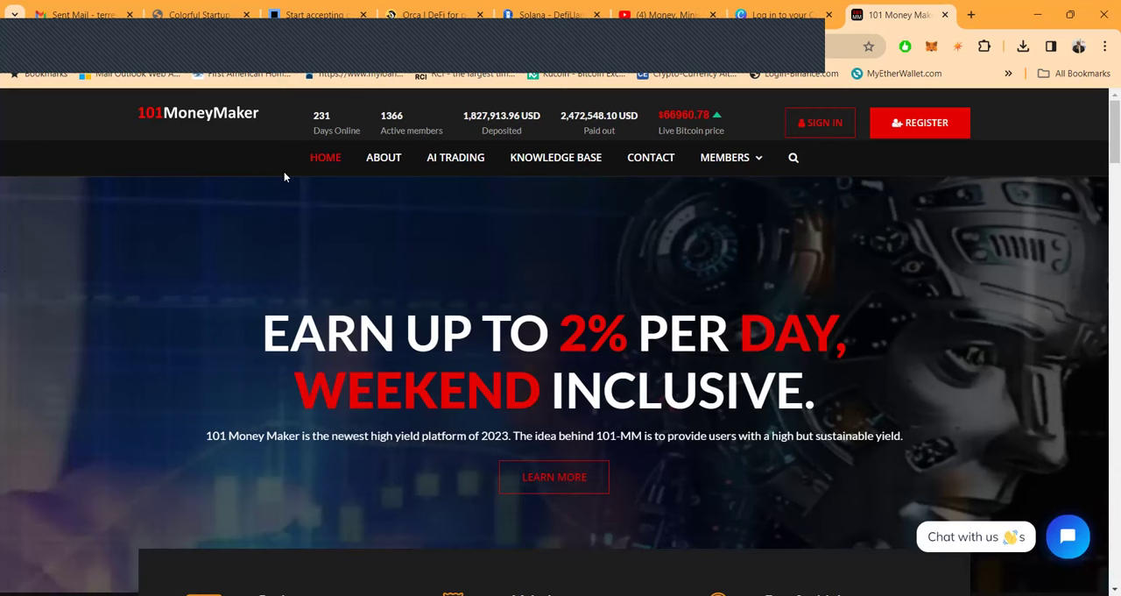
mouse_move(609, 36)
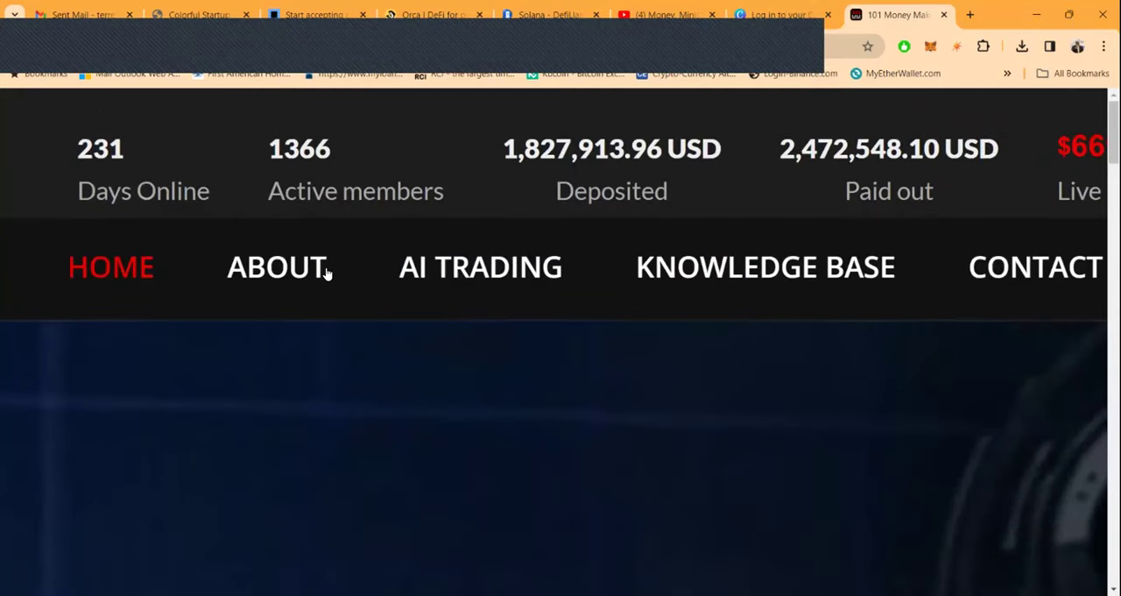
mouse_move(632, 224)
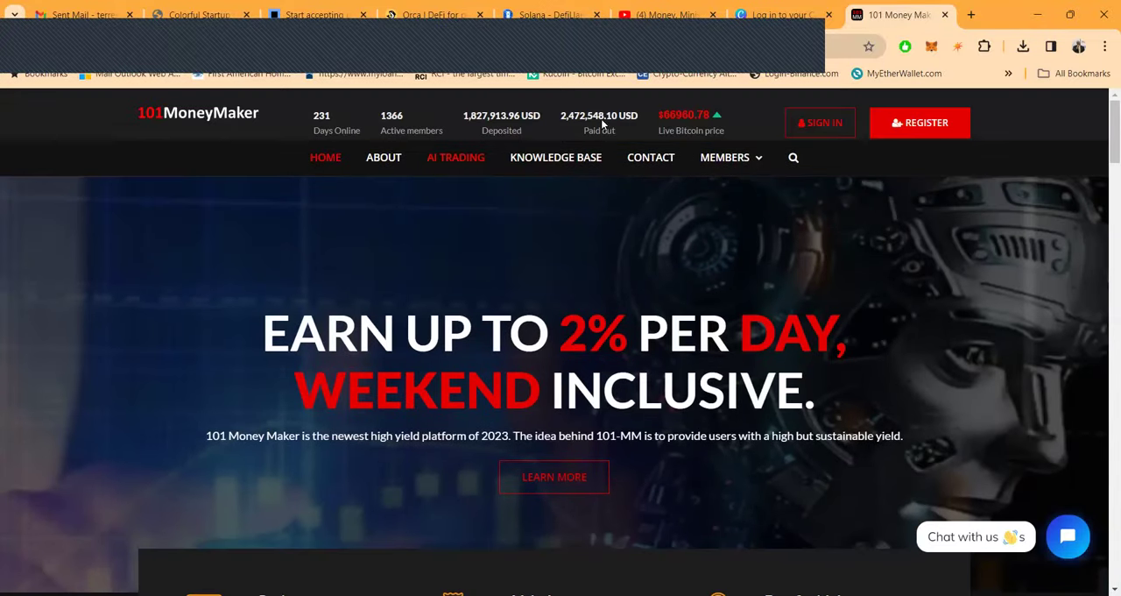
mouse_move(228, 383)
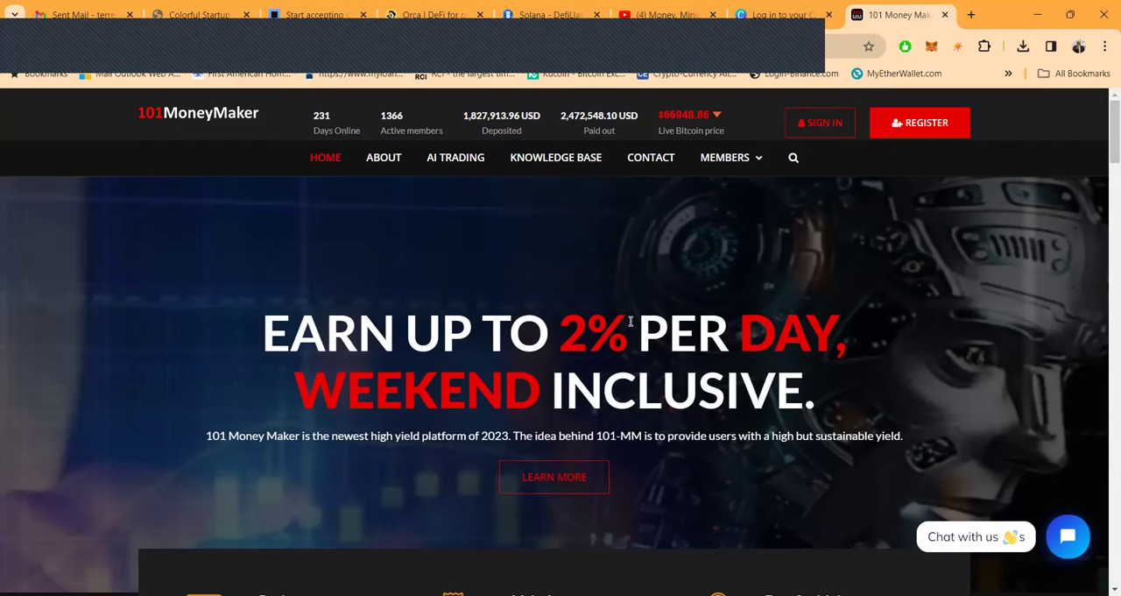
mouse_move(722, 402)
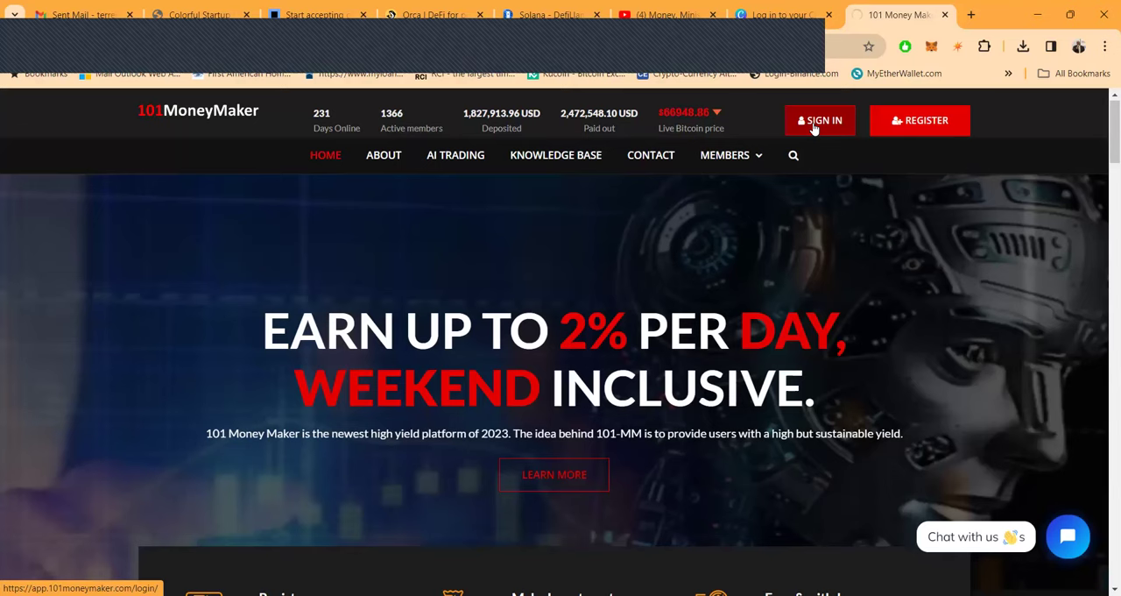
- Sign in using saved autofill credentials, the reCAPTCHA check and the re-entered password
left_click(819, 120)
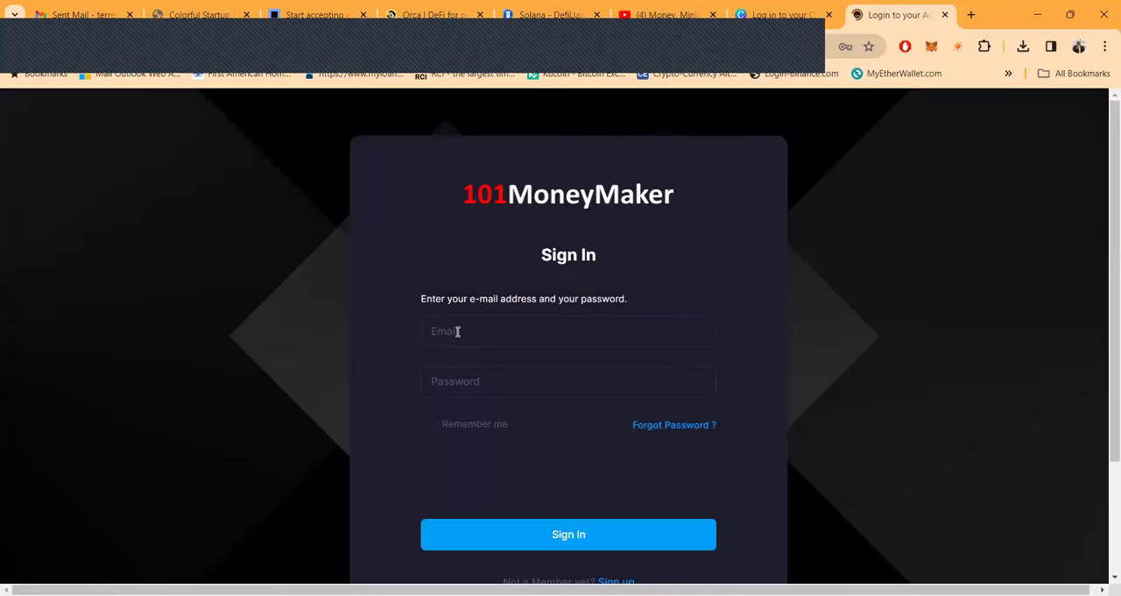
left_click(569, 331)
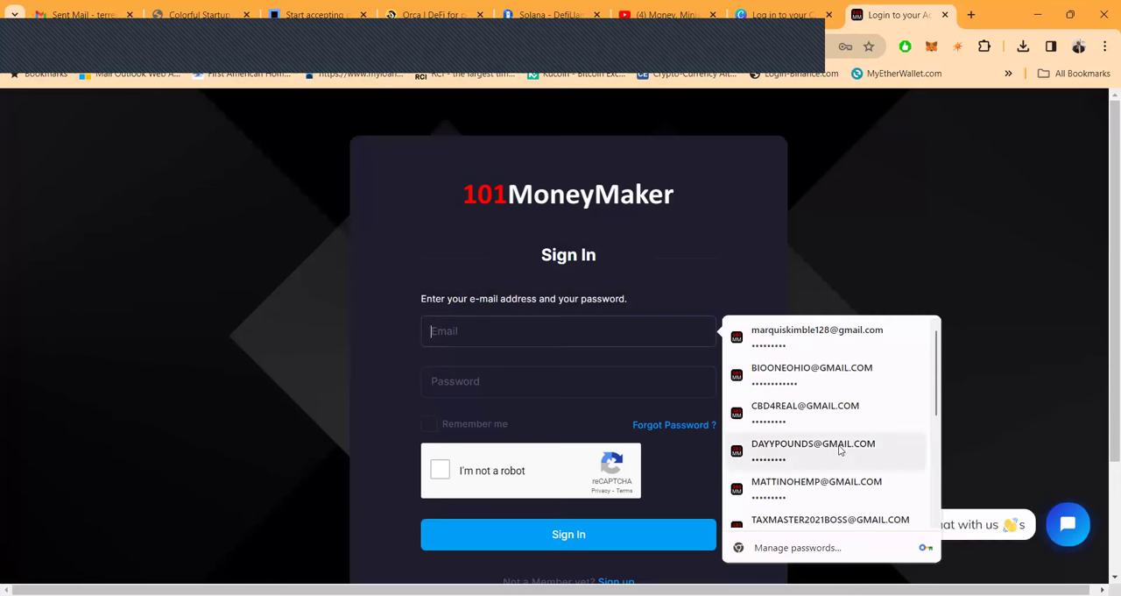
scroll("down", 3)
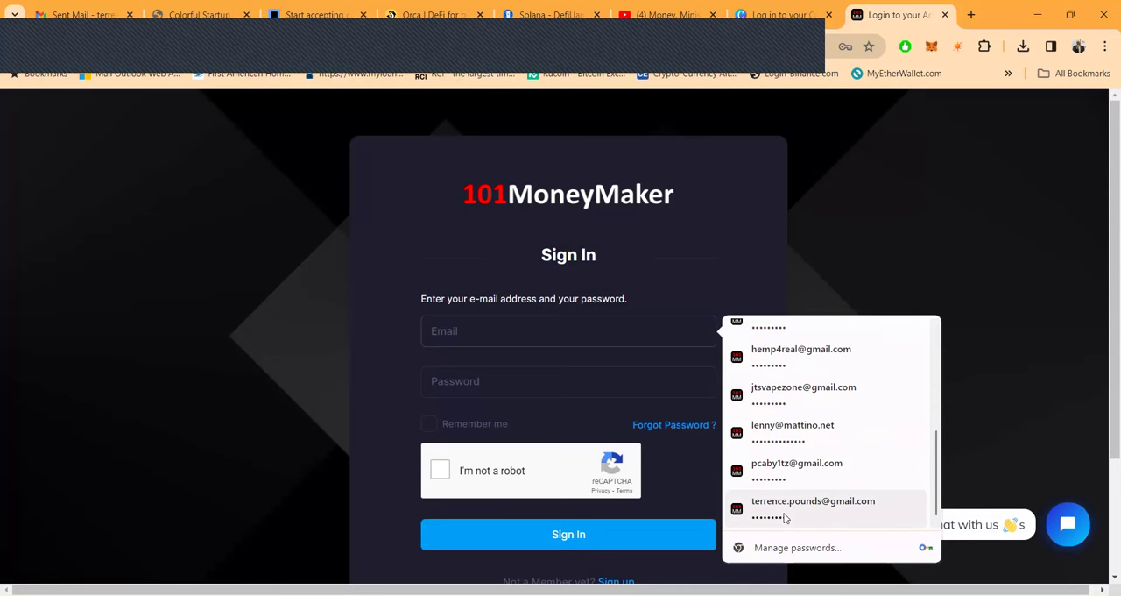
left_click(812, 508)
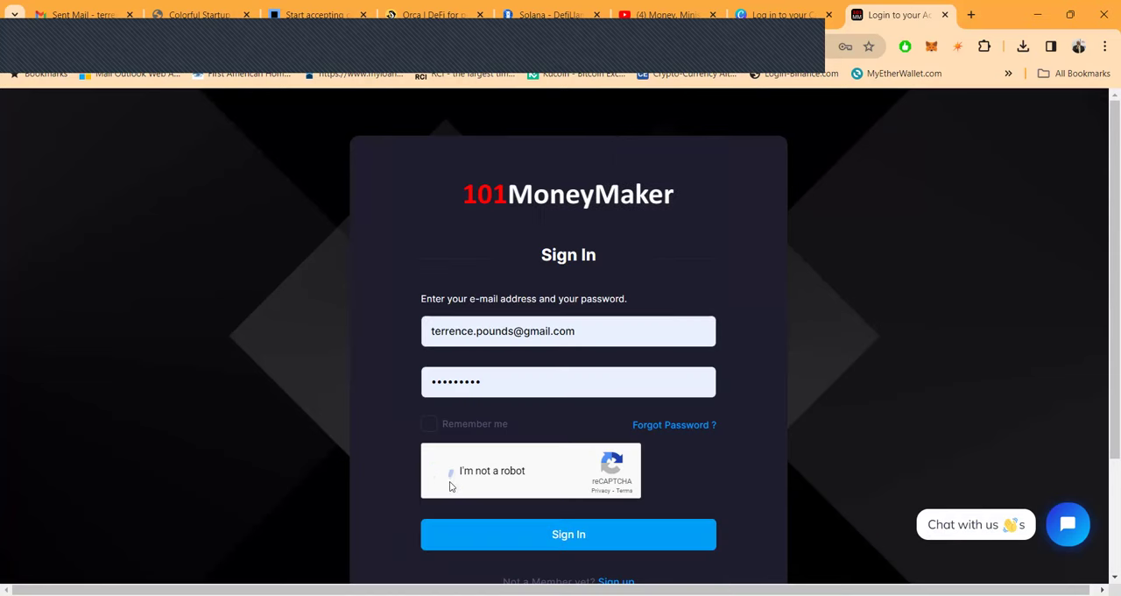
left_click(438, 471)
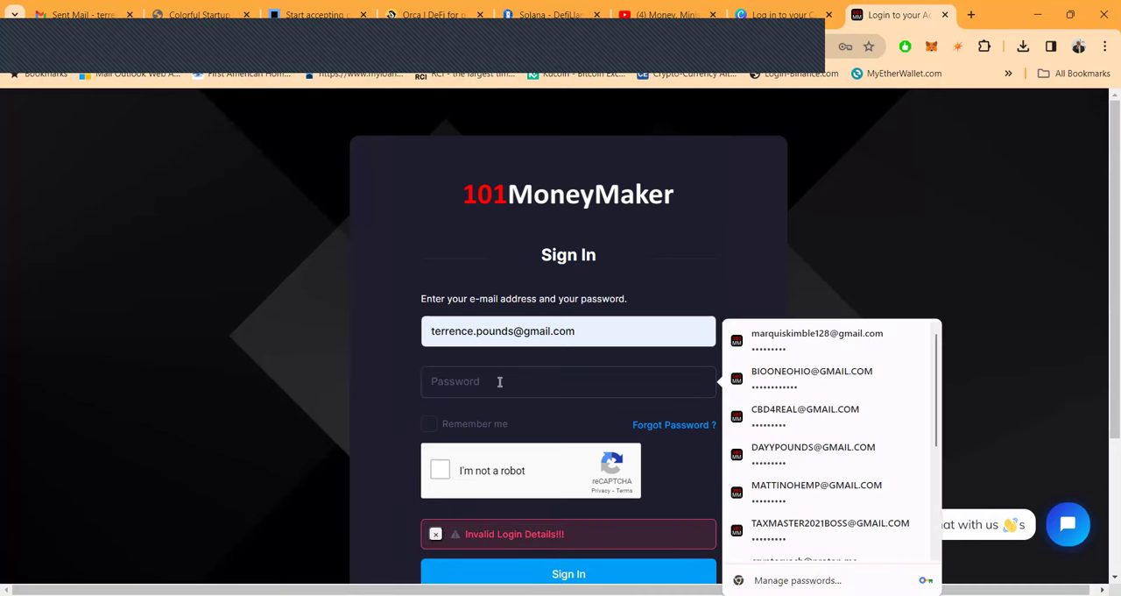
type("••••")
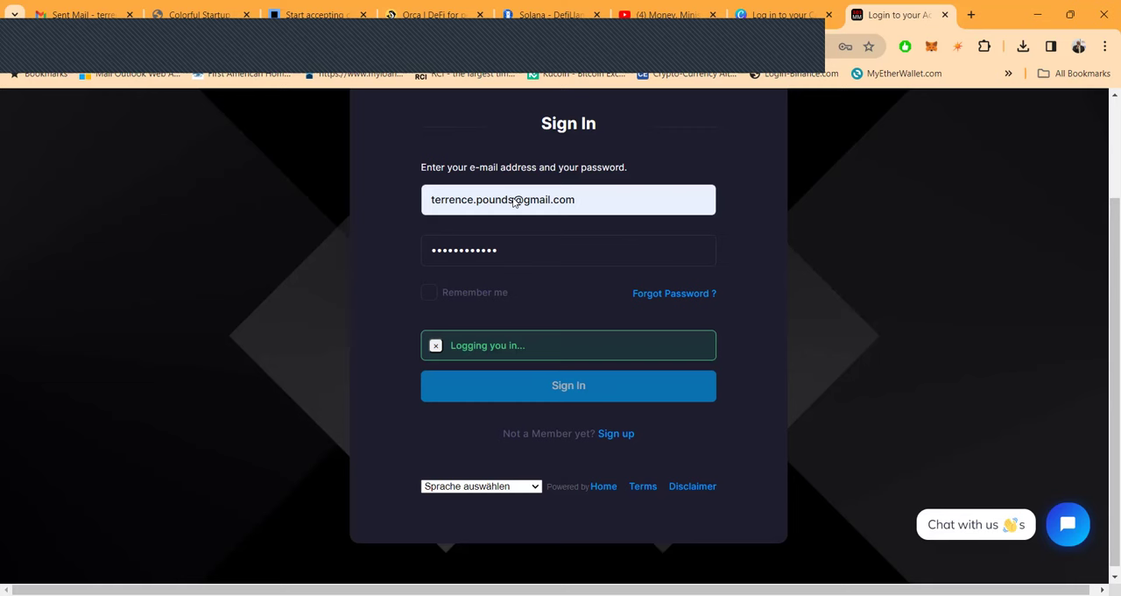
left_click(568, 386)
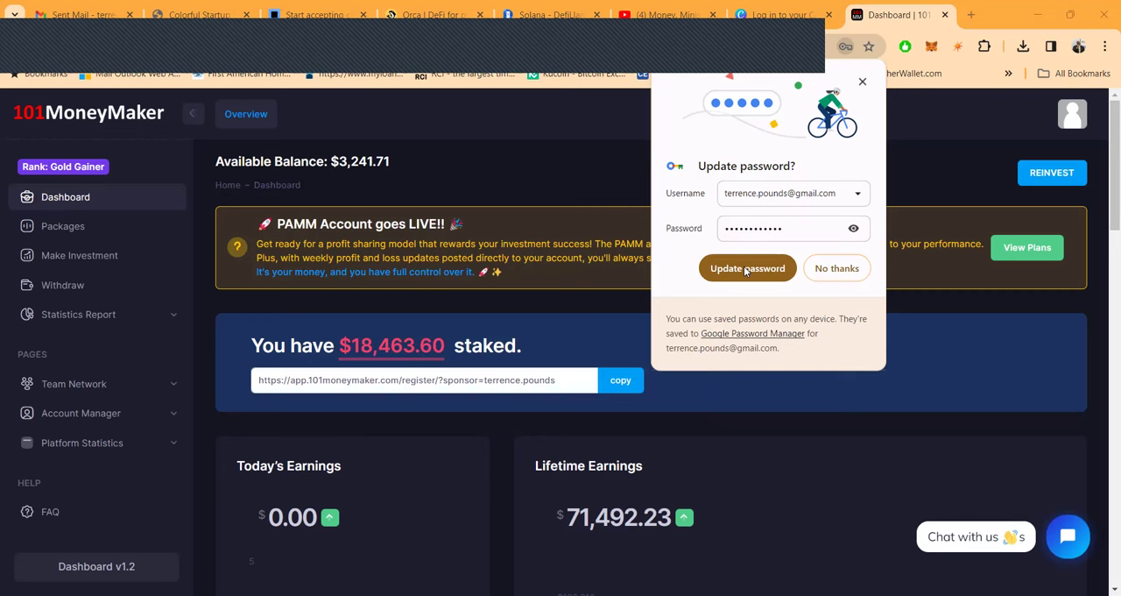
- Accept Chrome's password update, then review BUSD, BEP20, TRC20, ERC20 summaries through affiliate earnings
left_click(837, 268)
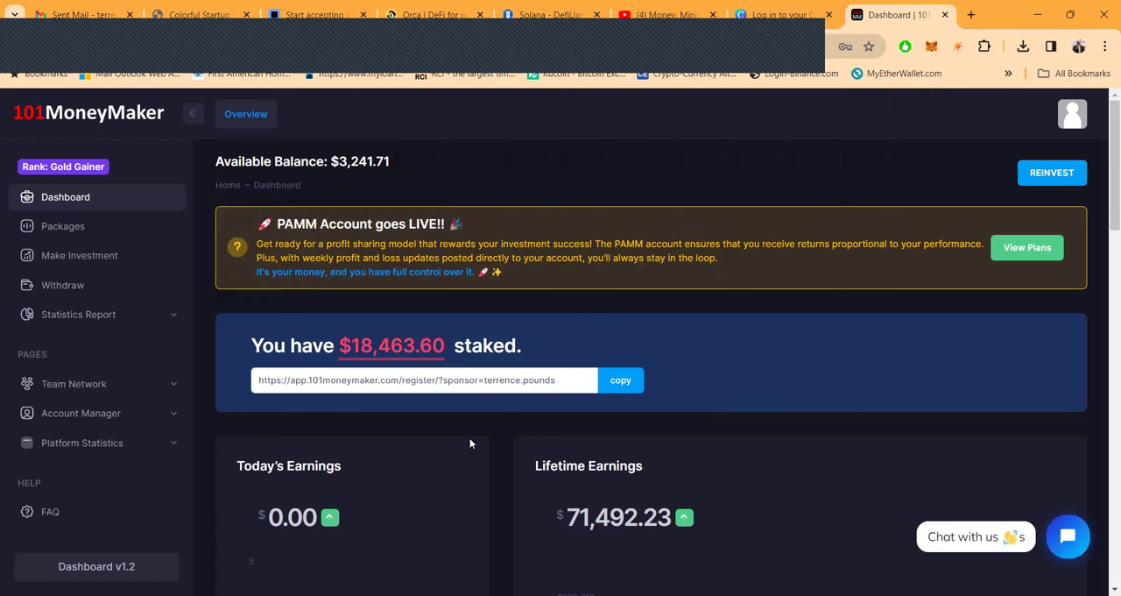
scroll("down", 3)
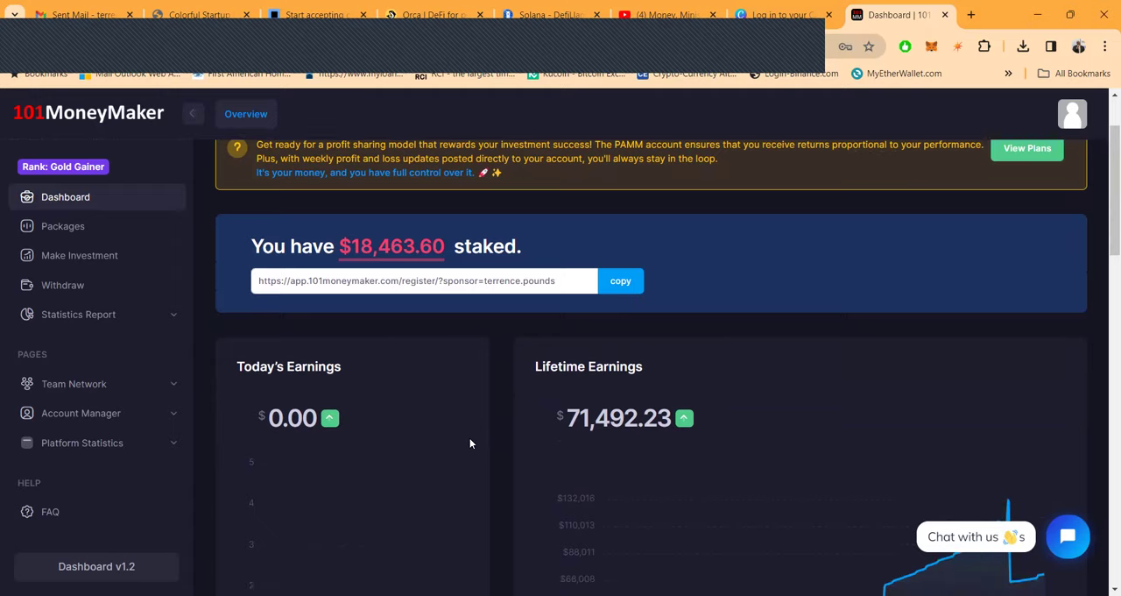
scroll("down", 3)
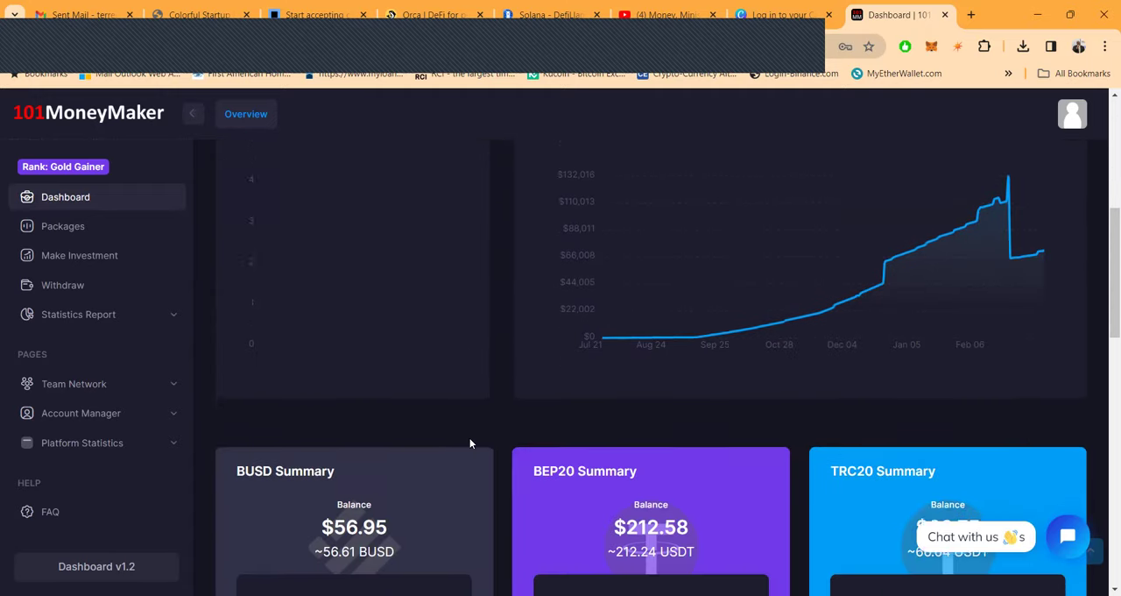
scroll("down", 3)
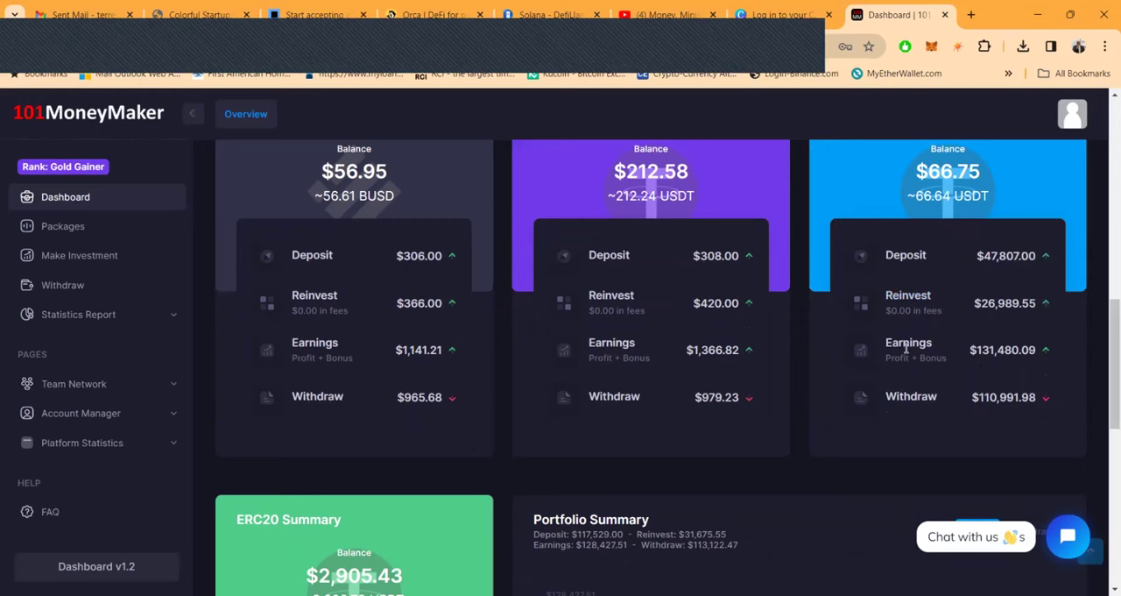
mouse_move(1014, 341)
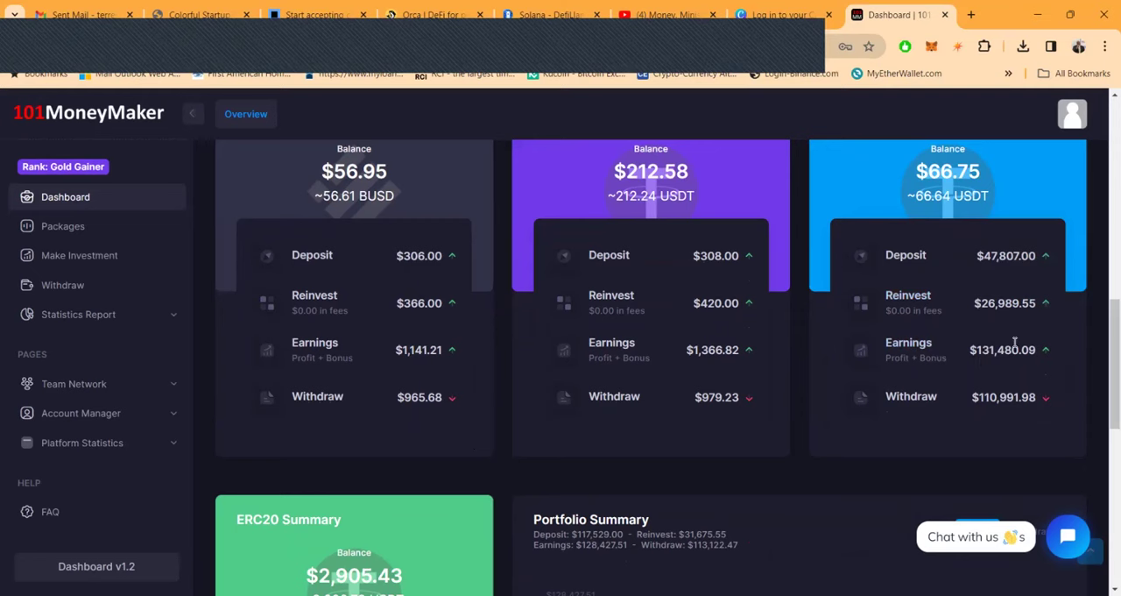
scroll("down", 3)
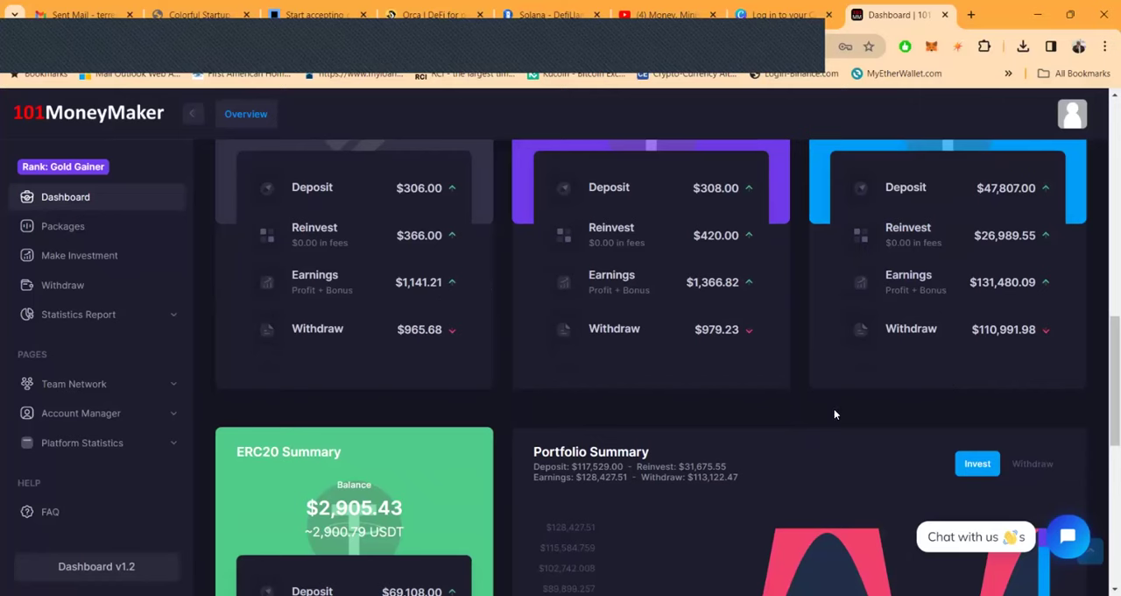
scroll("down", 3)
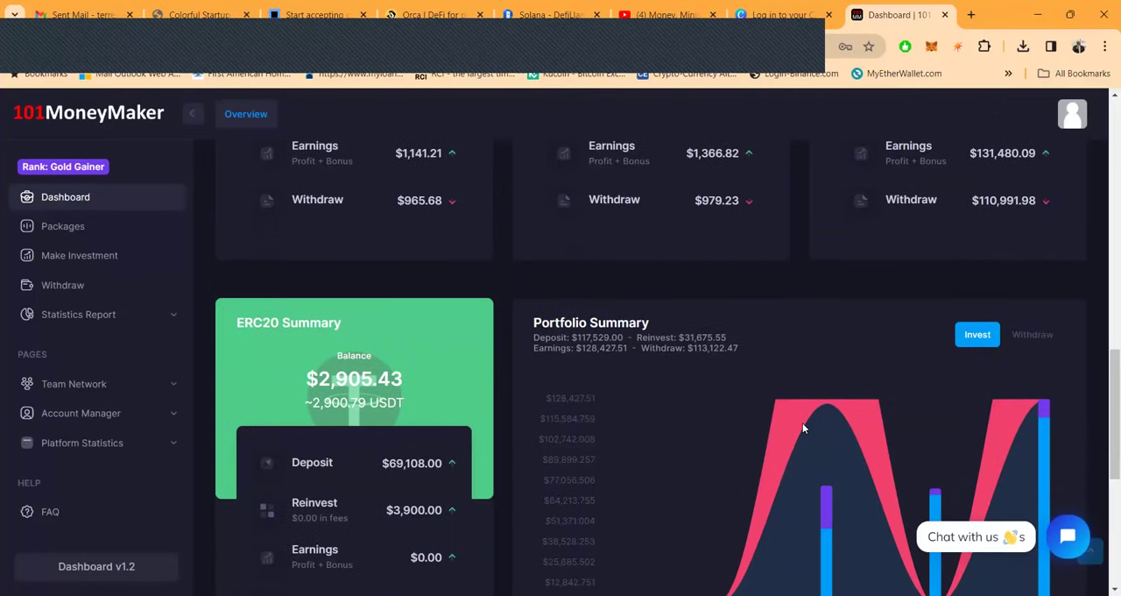
scroll("down", 3)
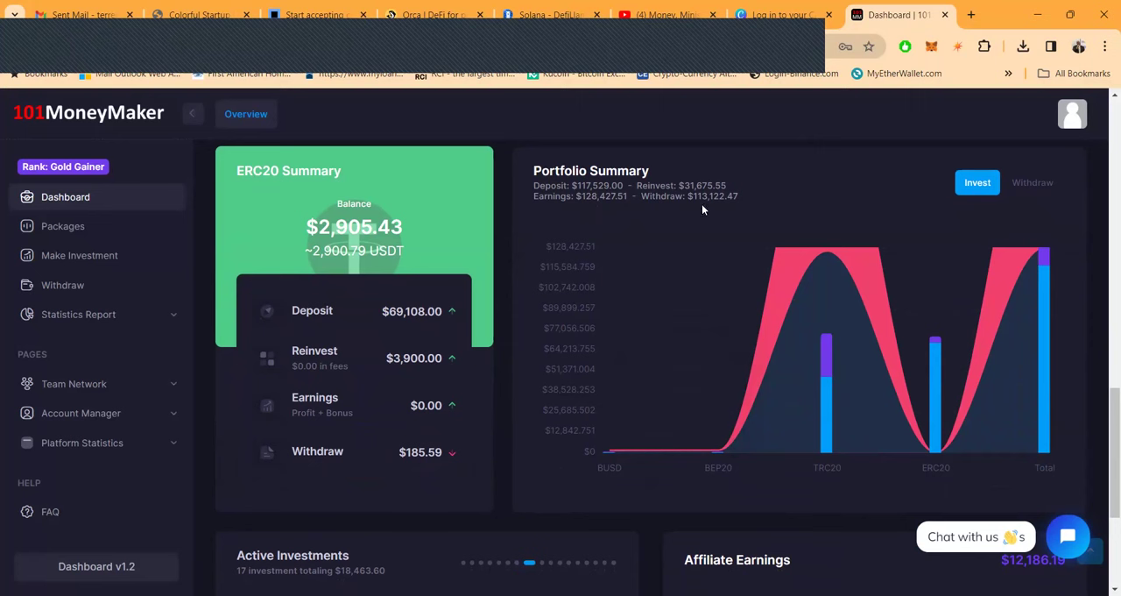
scroll("down", 3)
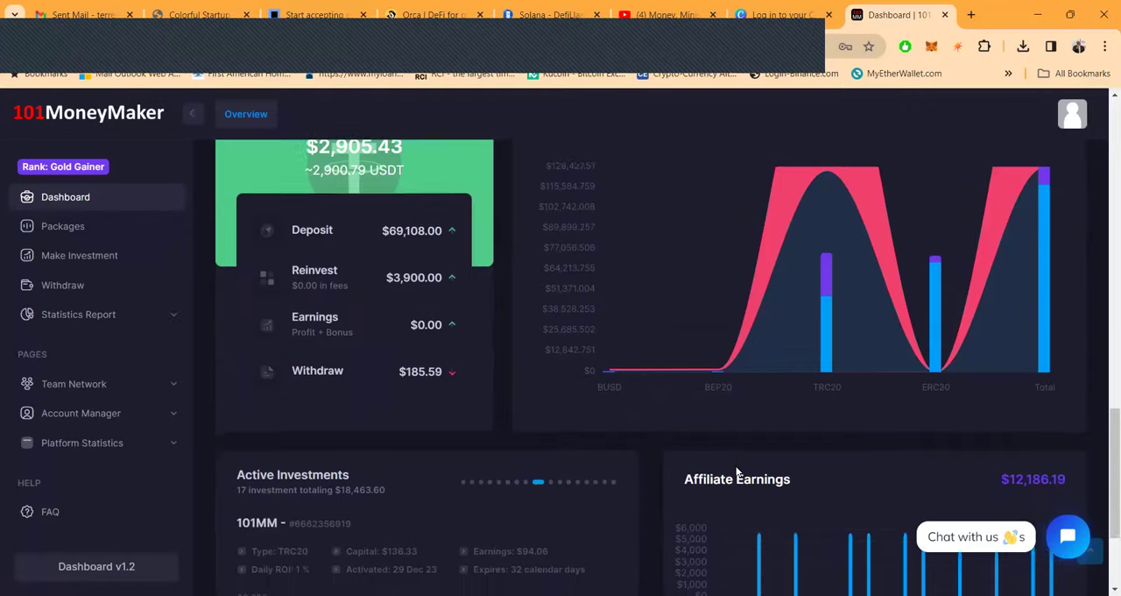
scroll("down", 3)
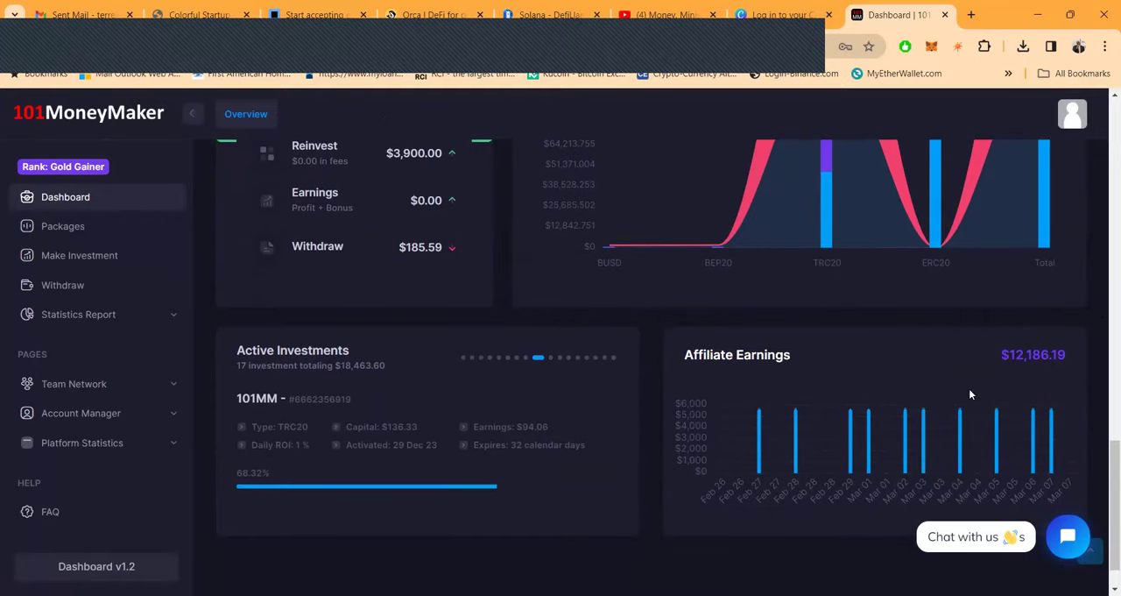
mouse_move(991, 395)
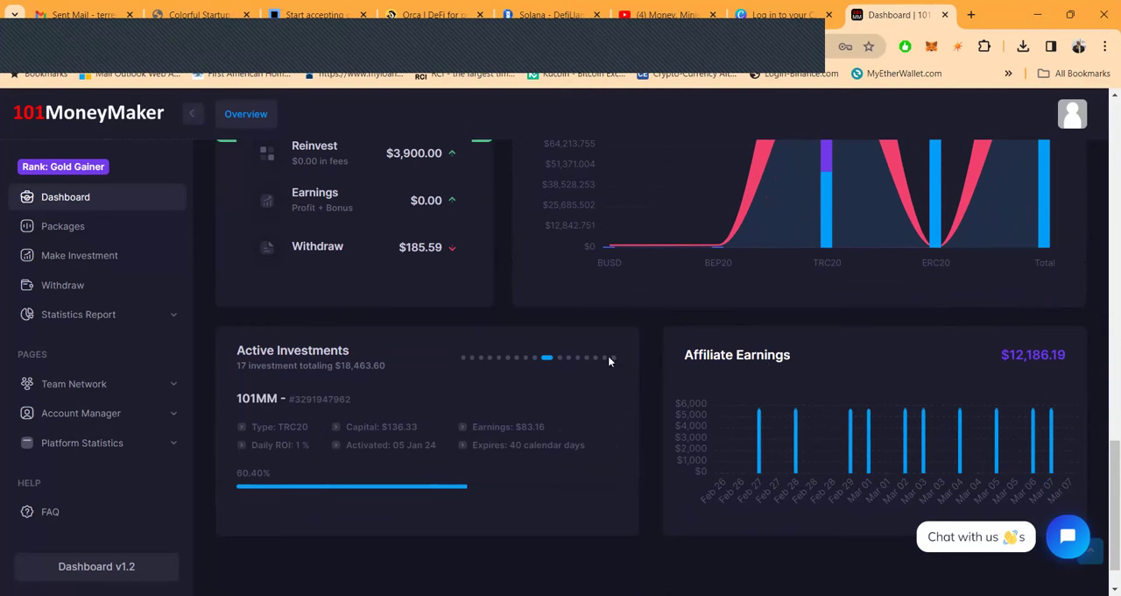
mouse_move(614, 365)
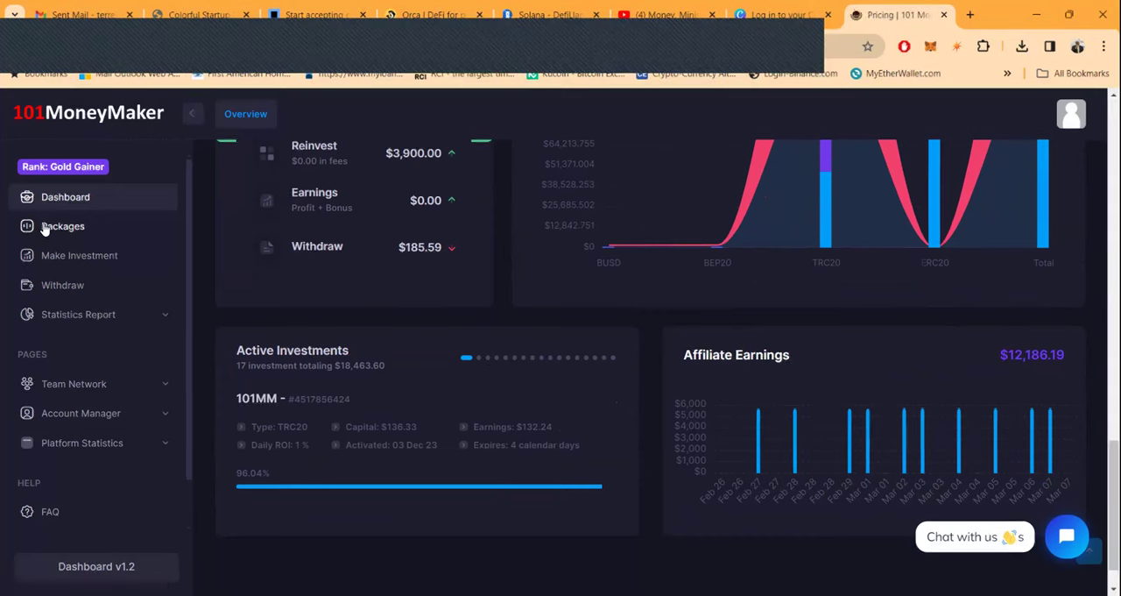
- Review the 301 Super and 101 MM packages, then open the Withdrawals statistics report
left_click(63, 226)
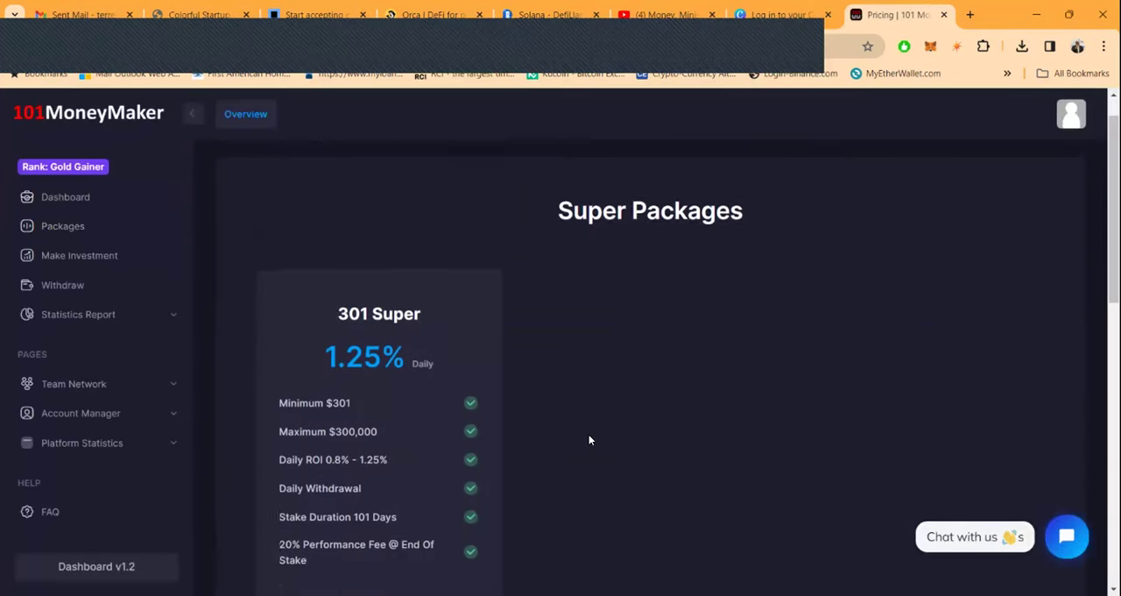
scroll("down", 3)
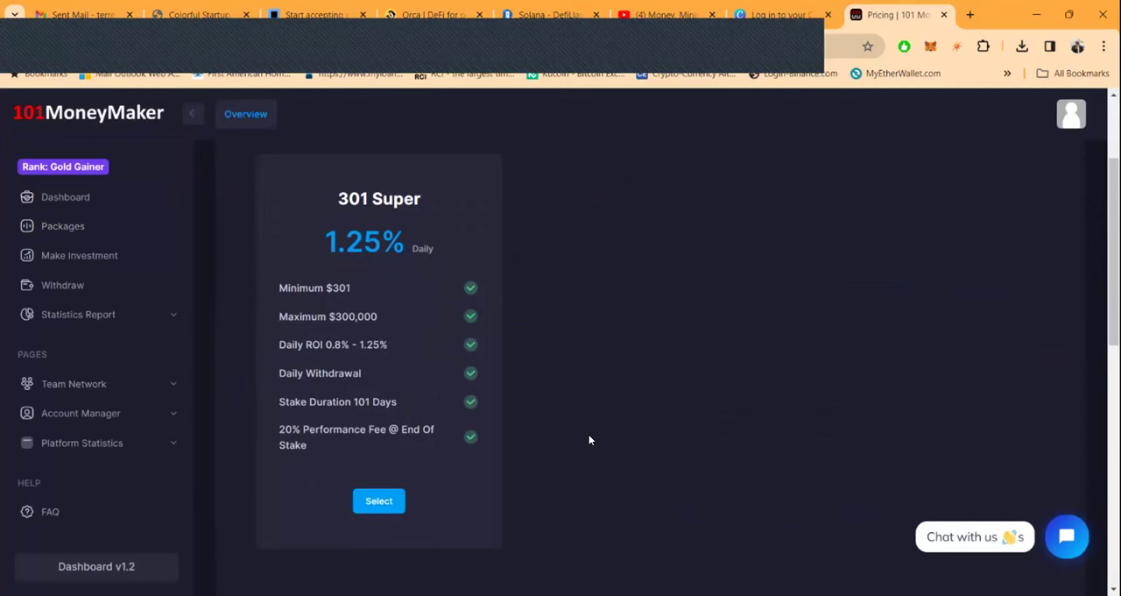
mouse_move(327, 324)
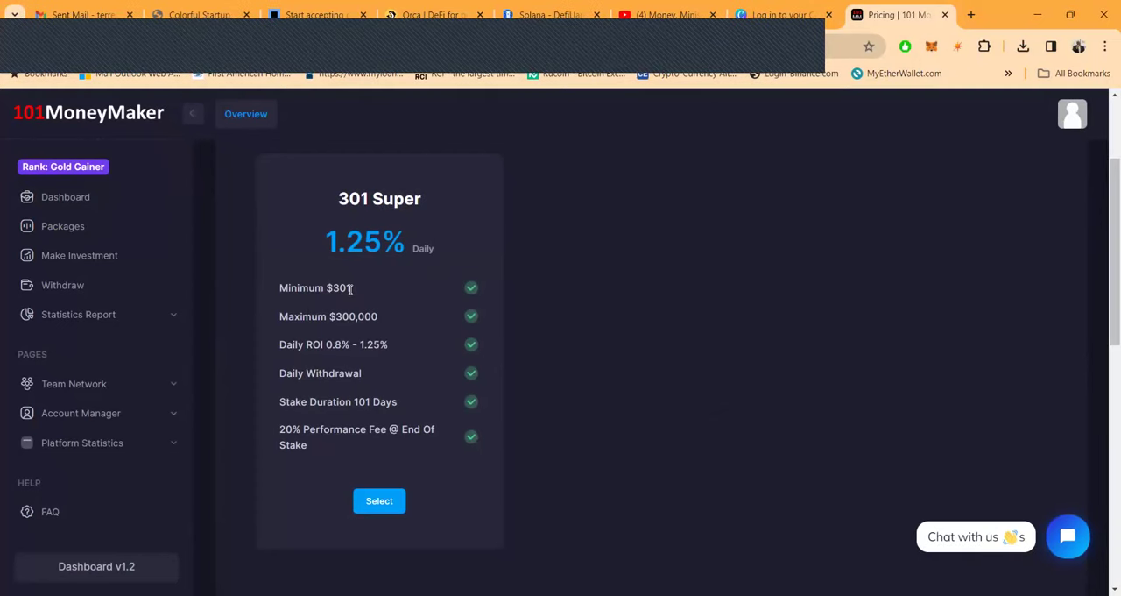
mouse_move(424, 394)
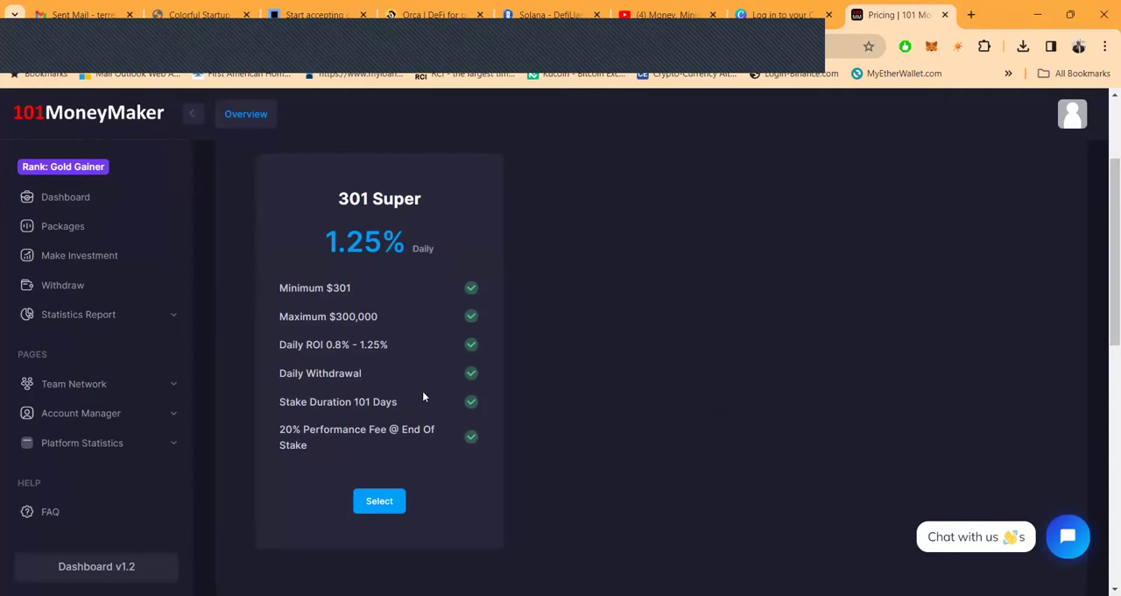
mouse_move(348, 476)
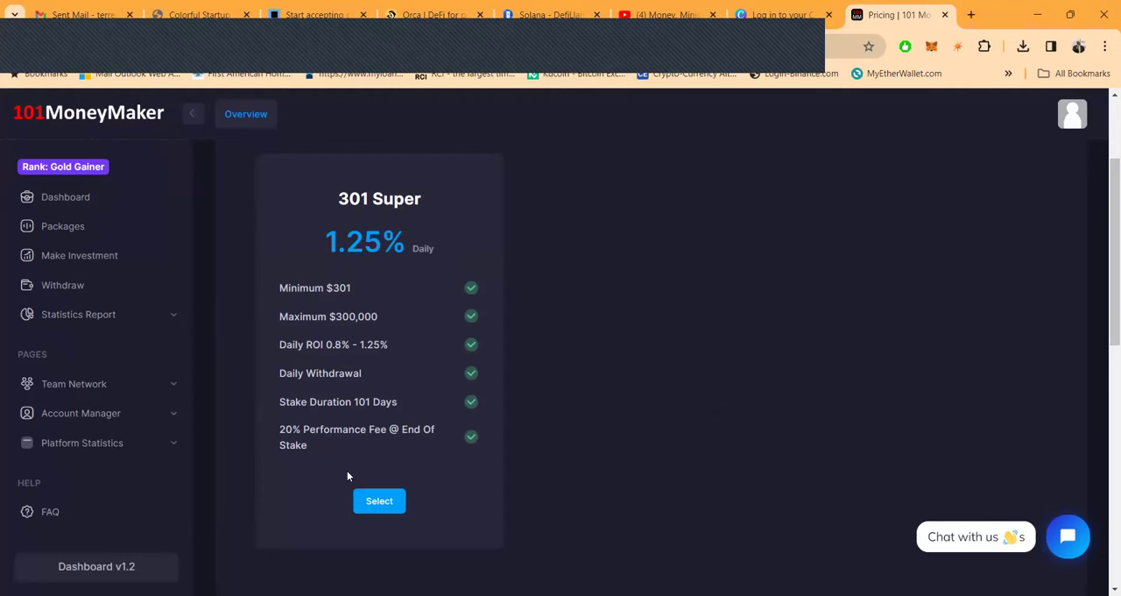
scroll("down", 3)
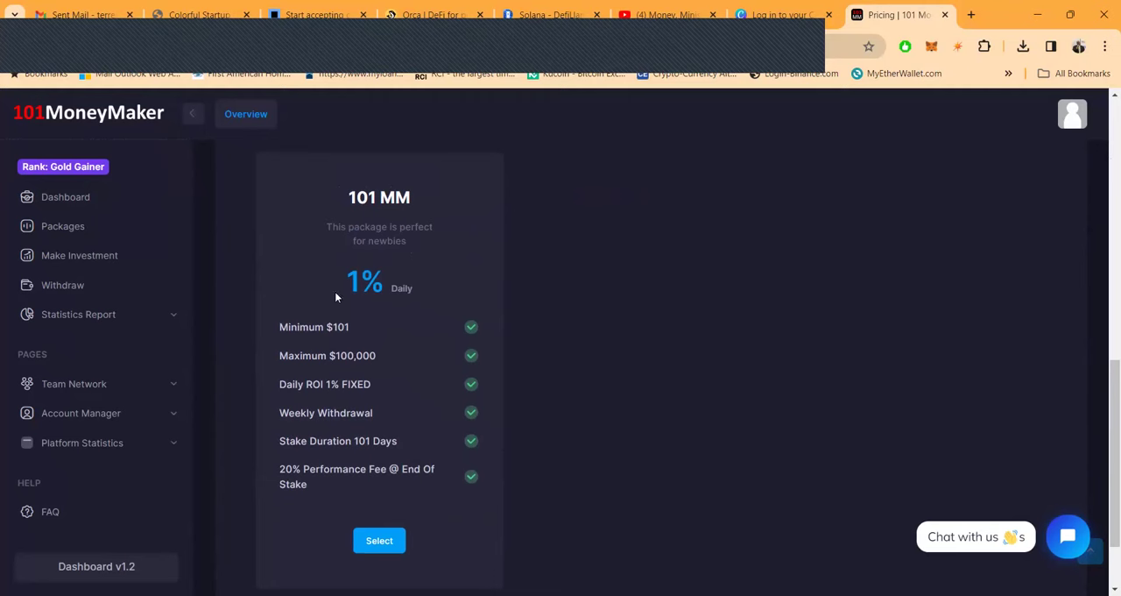
mouse_move(401, 321)
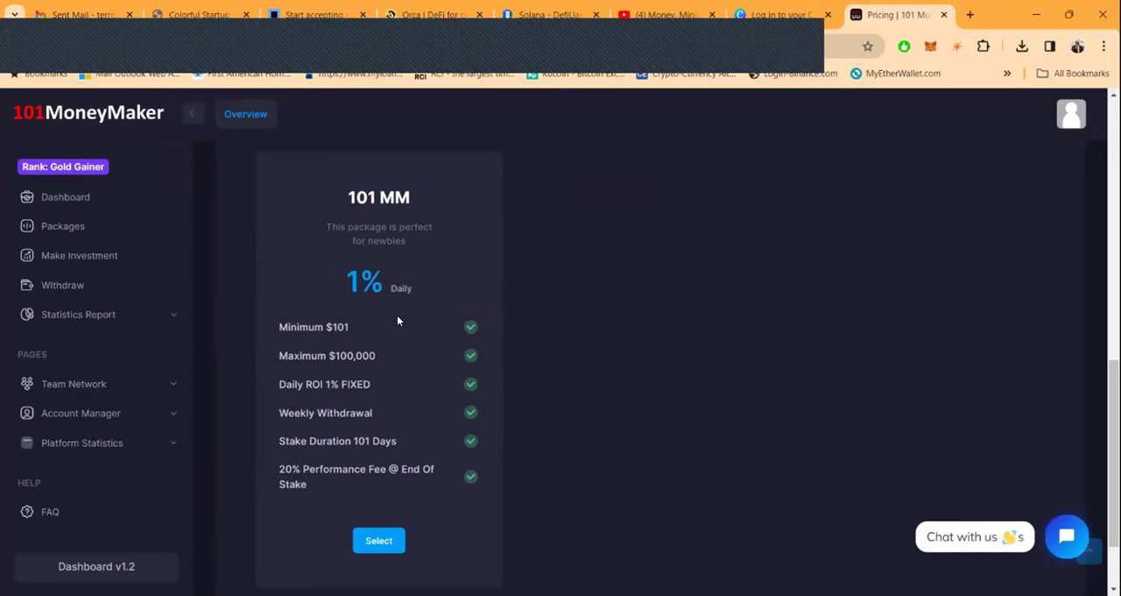
scroll("down", 3)
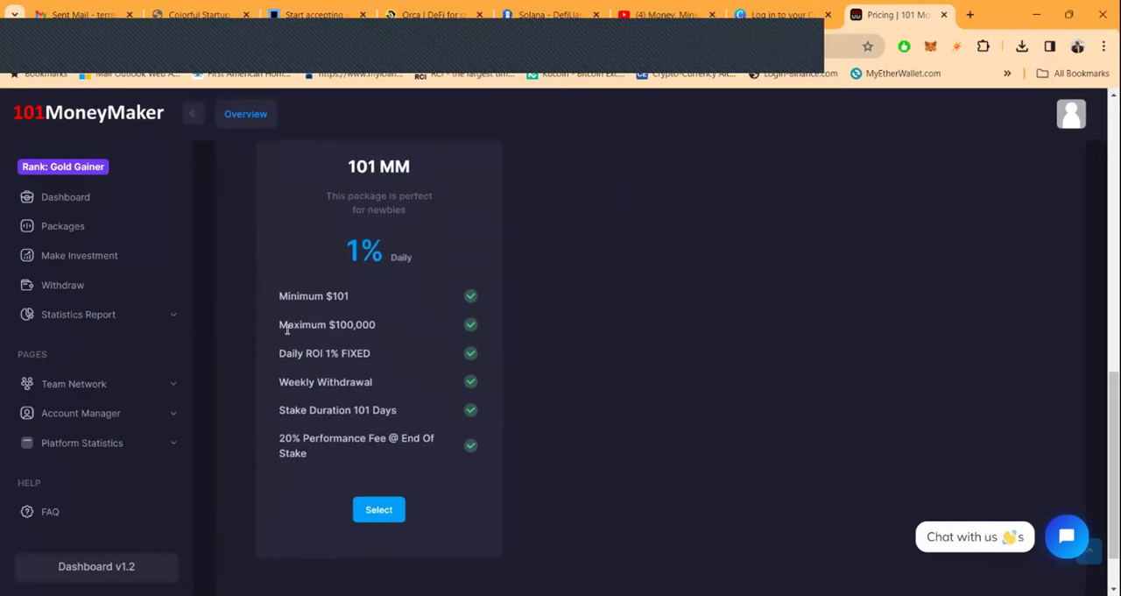
mouse_move(338, 382)
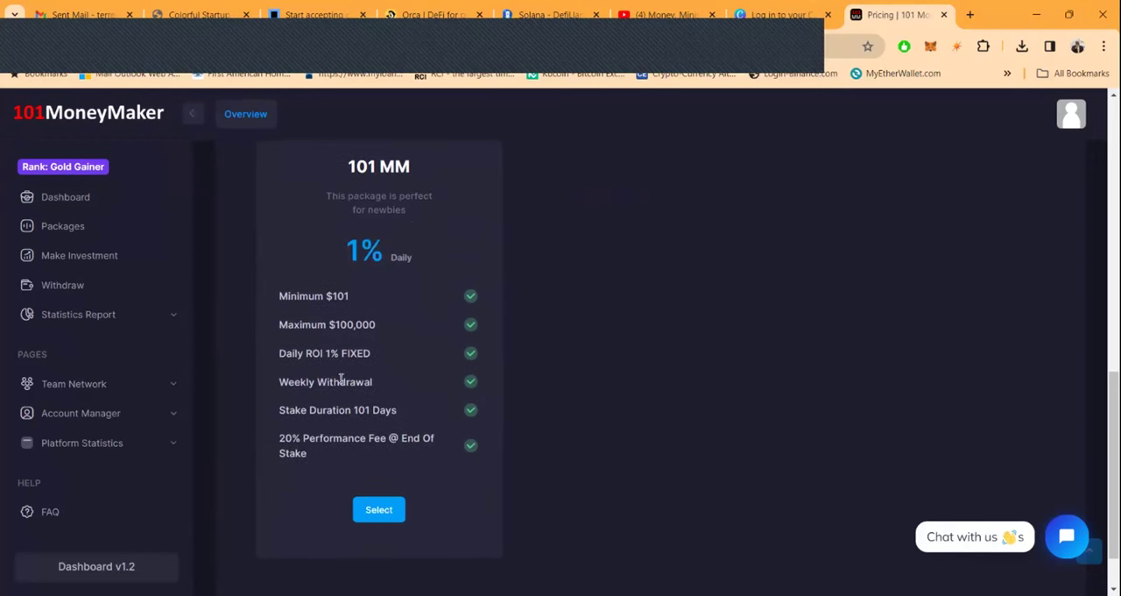
mouse_move(488, 388)
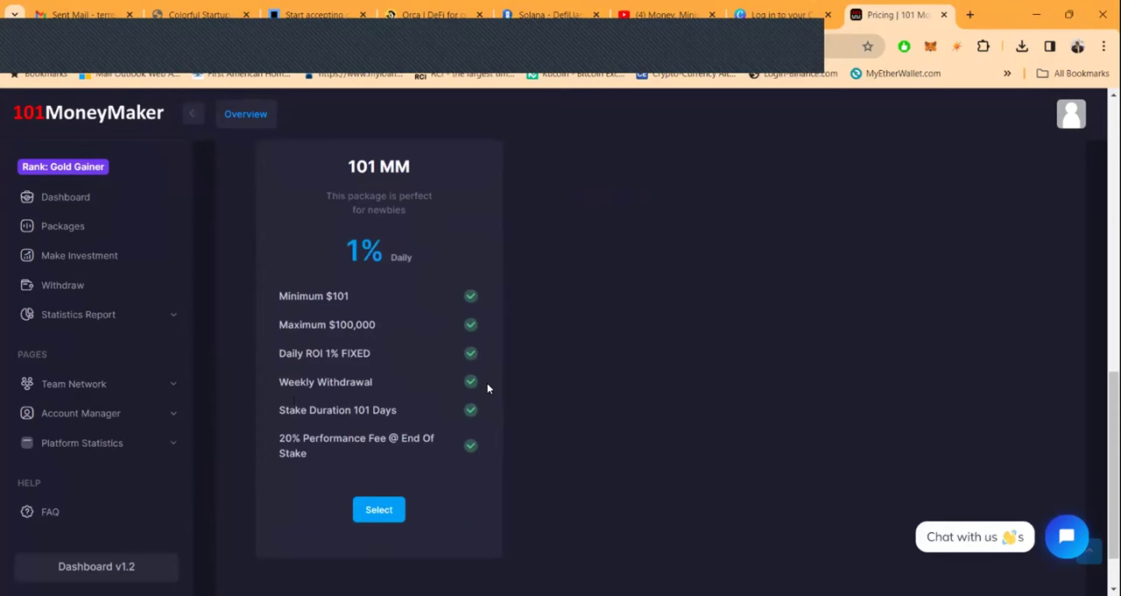
mouse_move(353, 422)
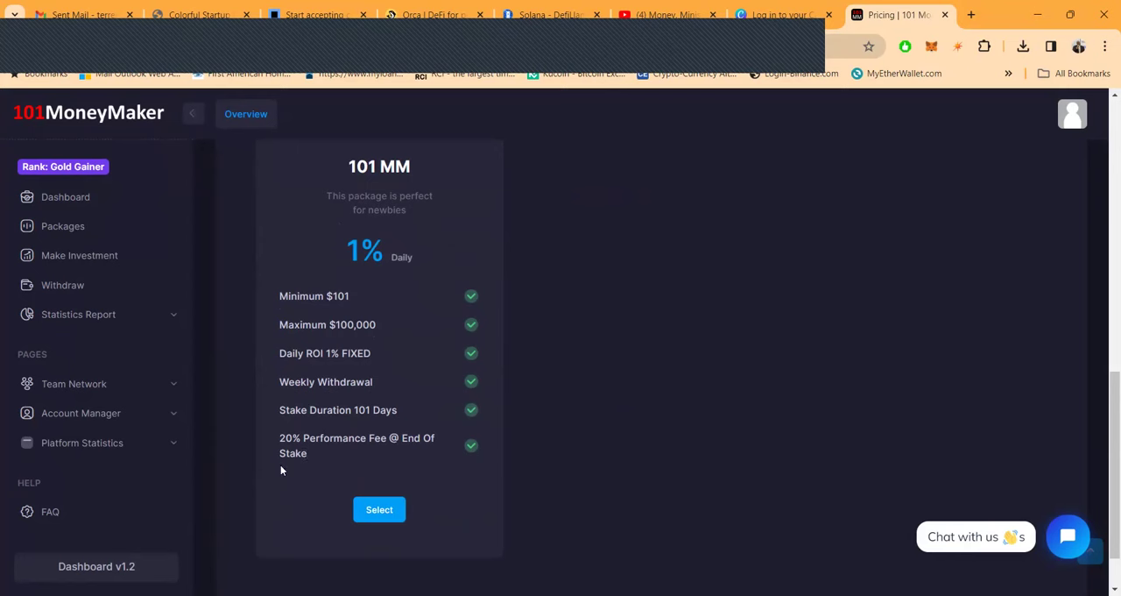
mouse_move(400, 458)
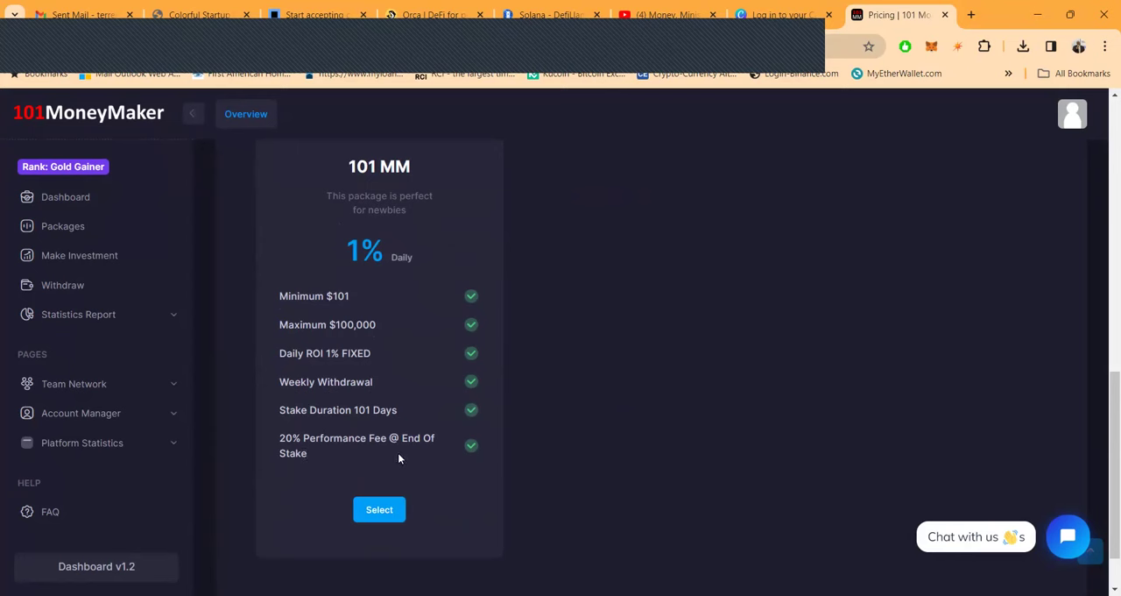
mouse_move(158, 283)
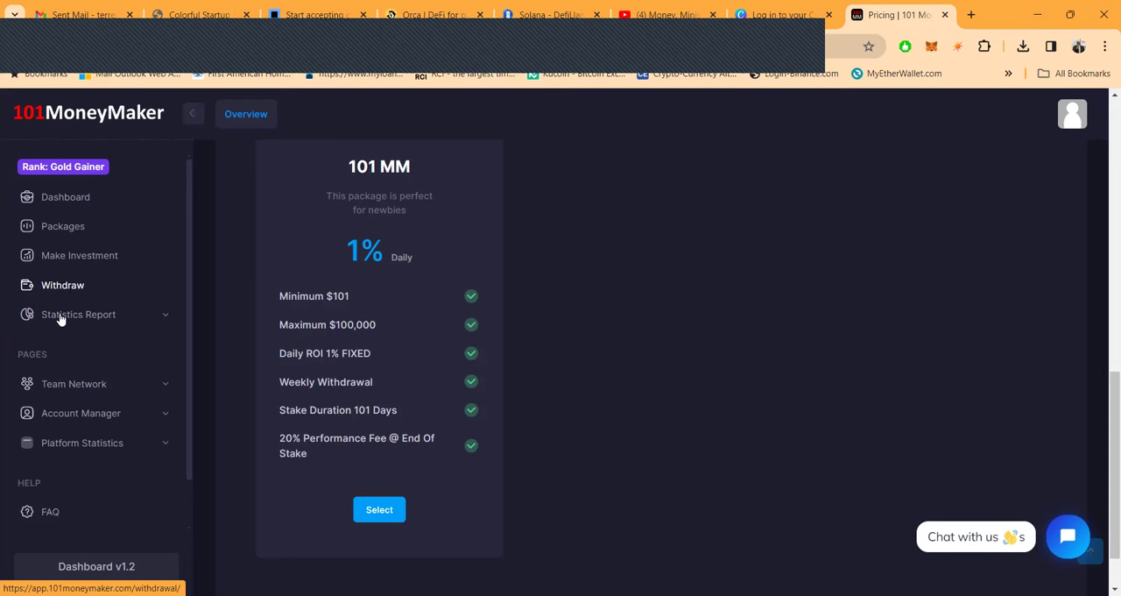
left_click(78, 313)
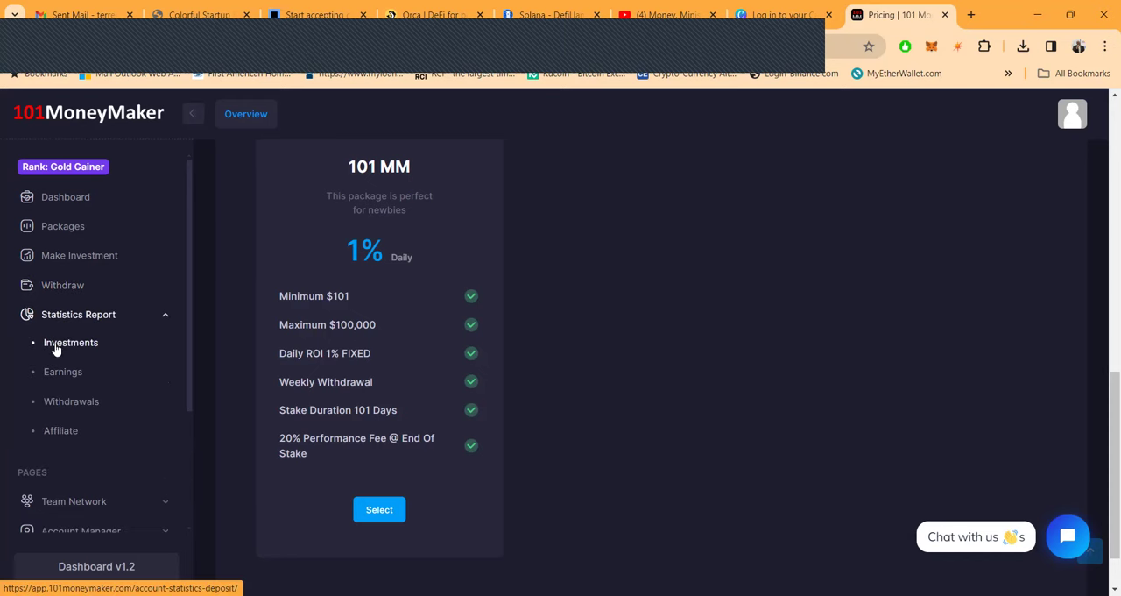
mouse_move(71, 402)
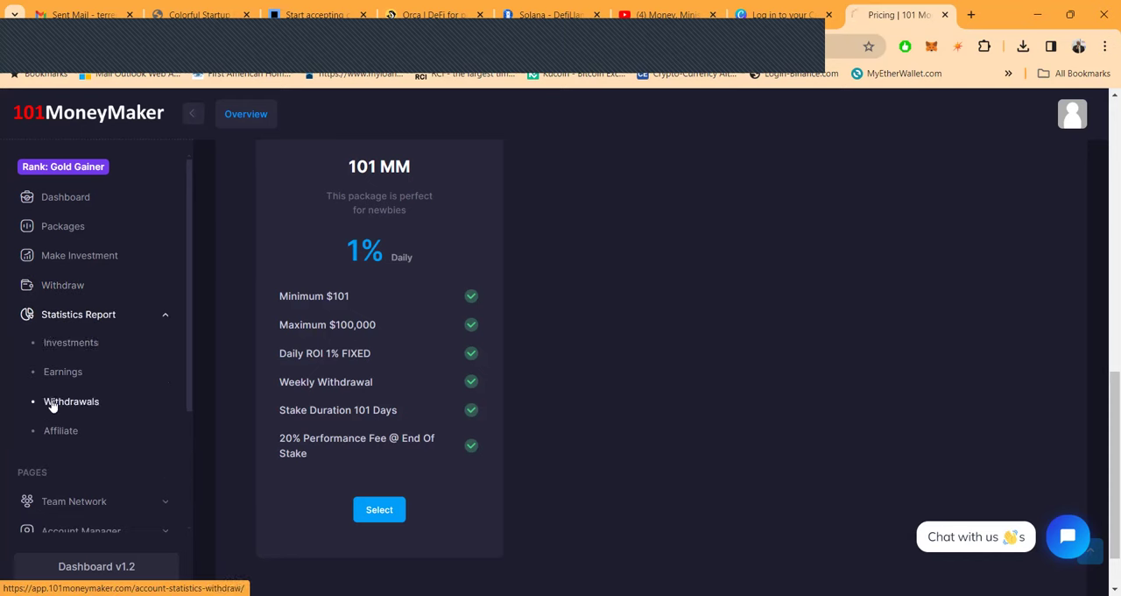
left_click(71, 401)
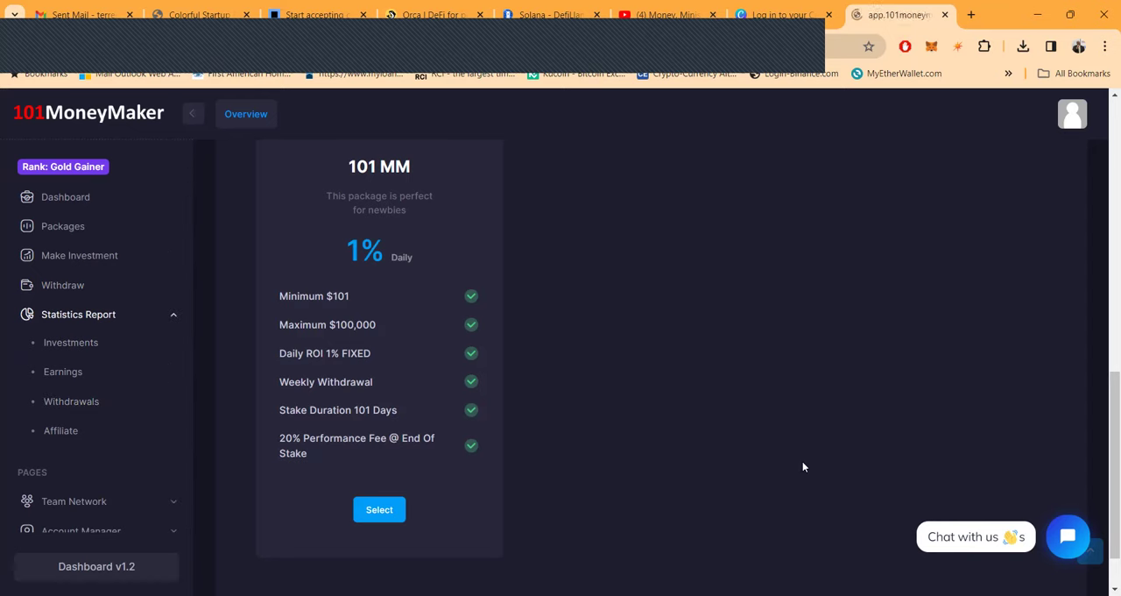
- Read the Withdraw History: $122,152.33 completed, first 10 of 30 payouts
left_click(71, 401)
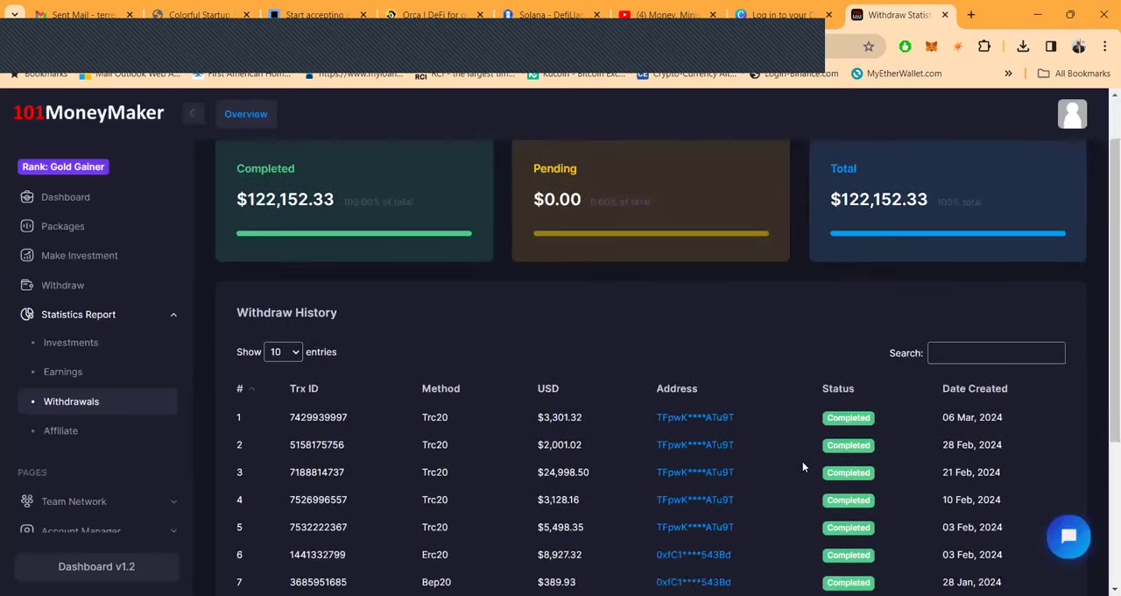
scroll("down", 3)
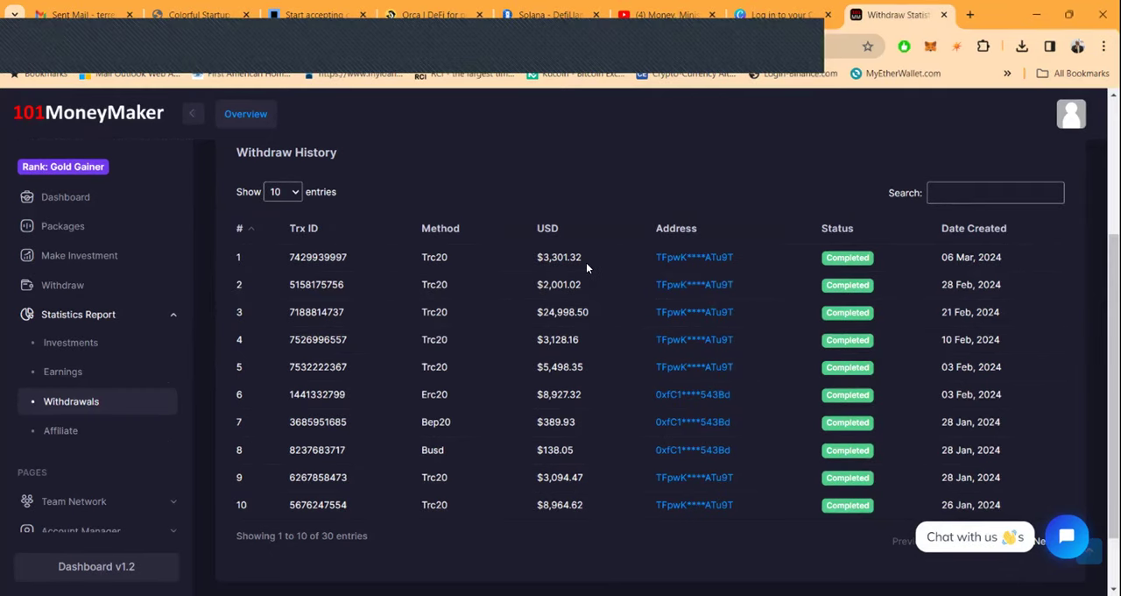
mouse_move(549, 303)
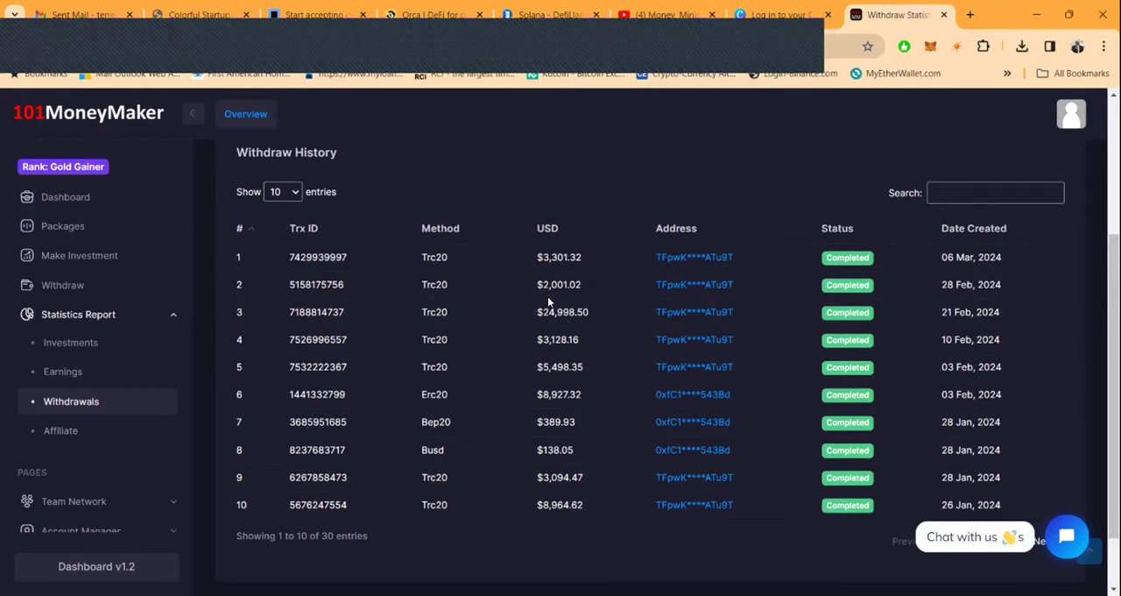
mouse_move(530, 314)
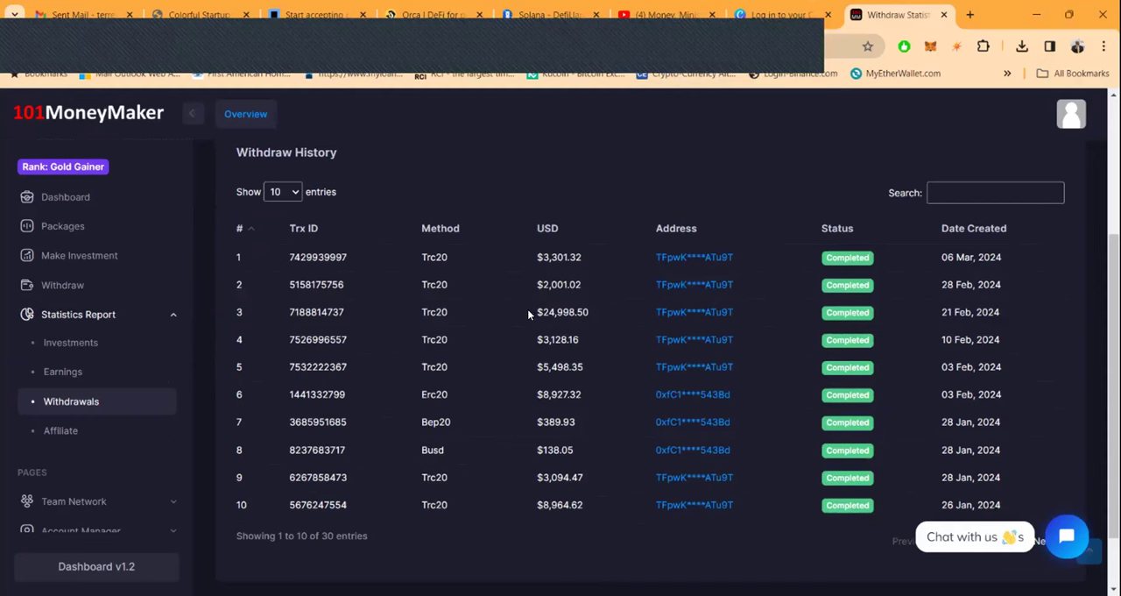
mouse_move(587, 323)
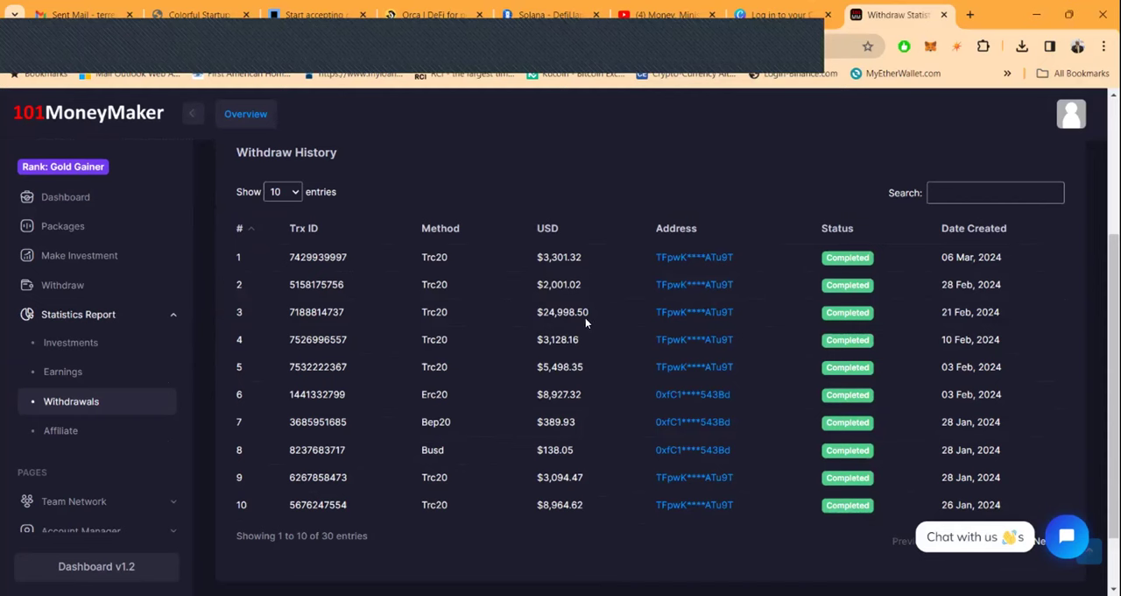
mouse_move(529, 353)
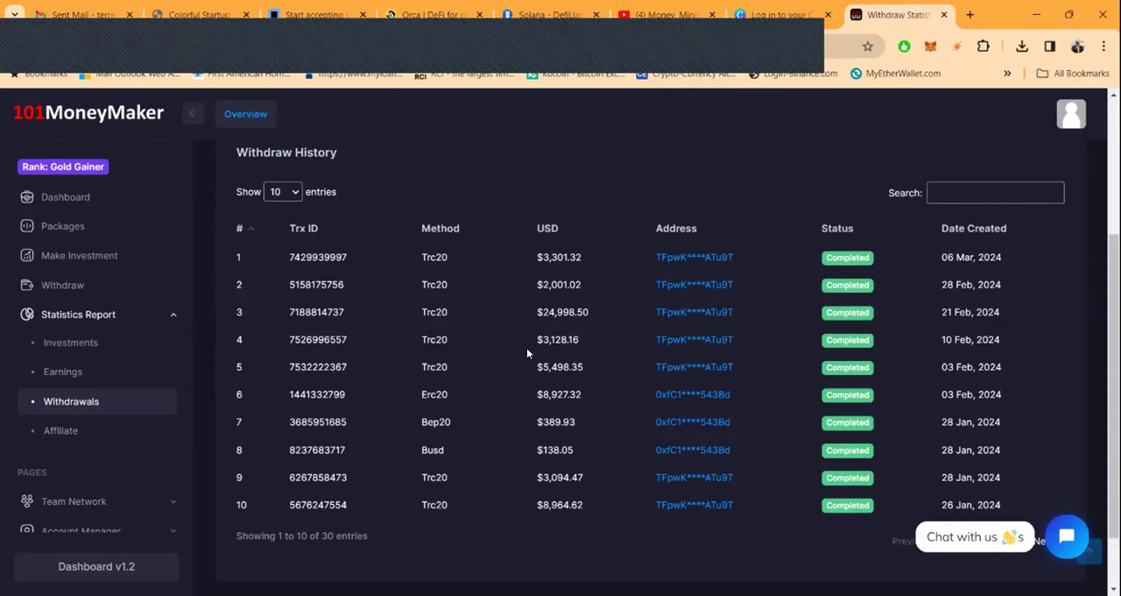
mouse_move(546, 391)
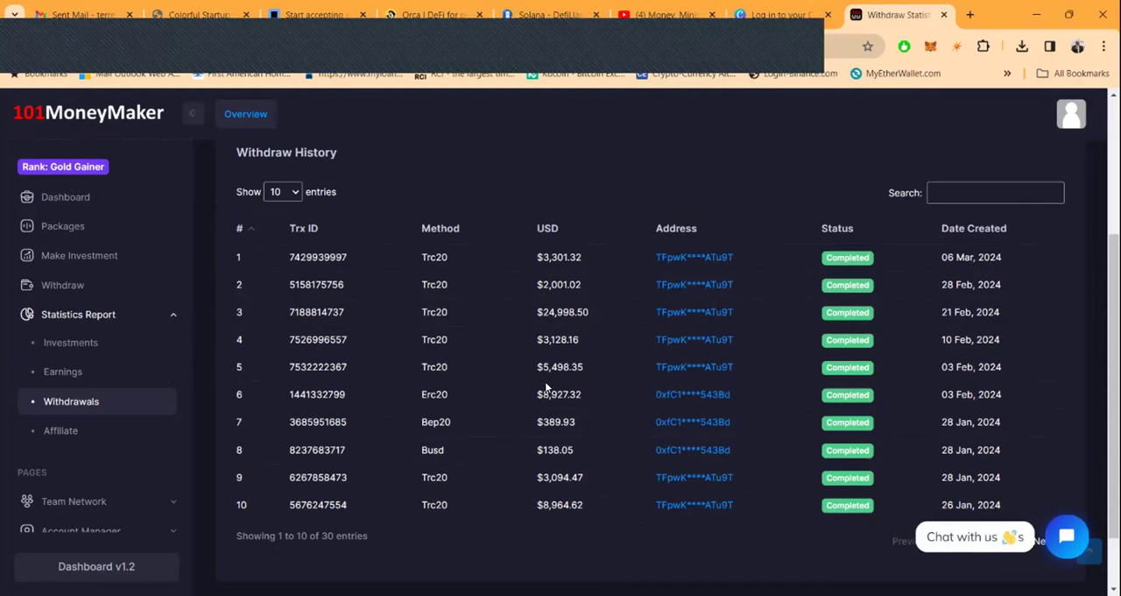
mouse_move(559, 434)
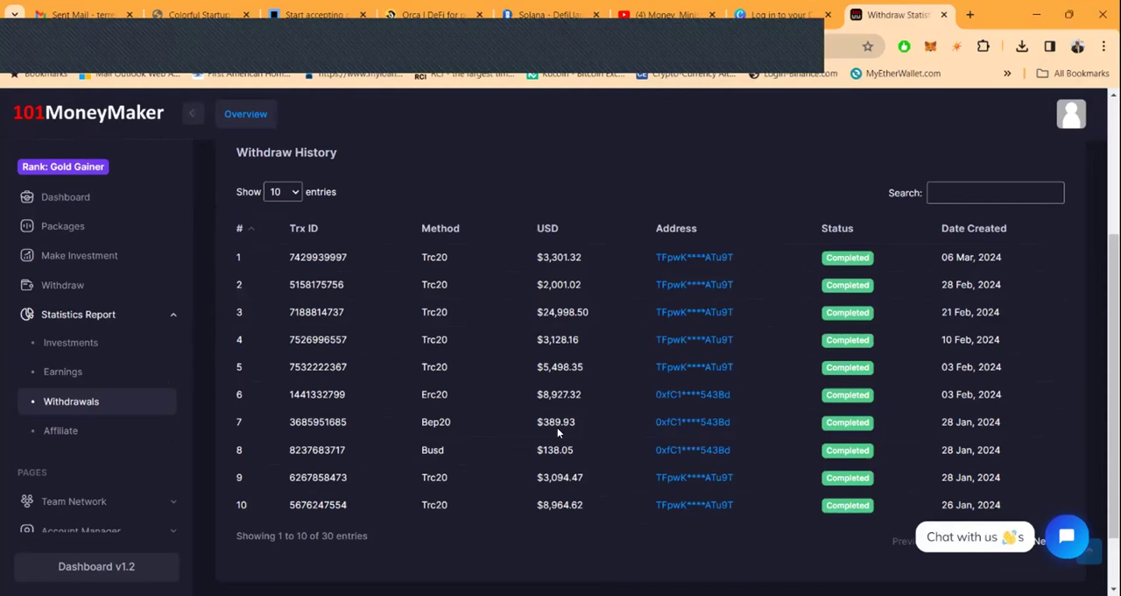
mouse_move(577, 464)
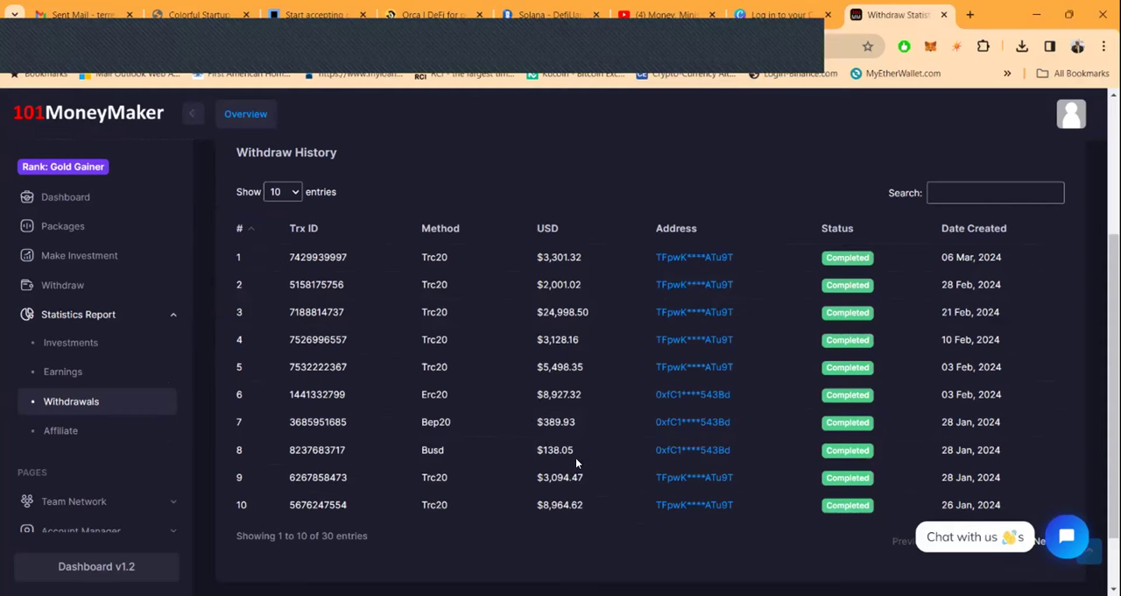
mouse_move(499, 509)
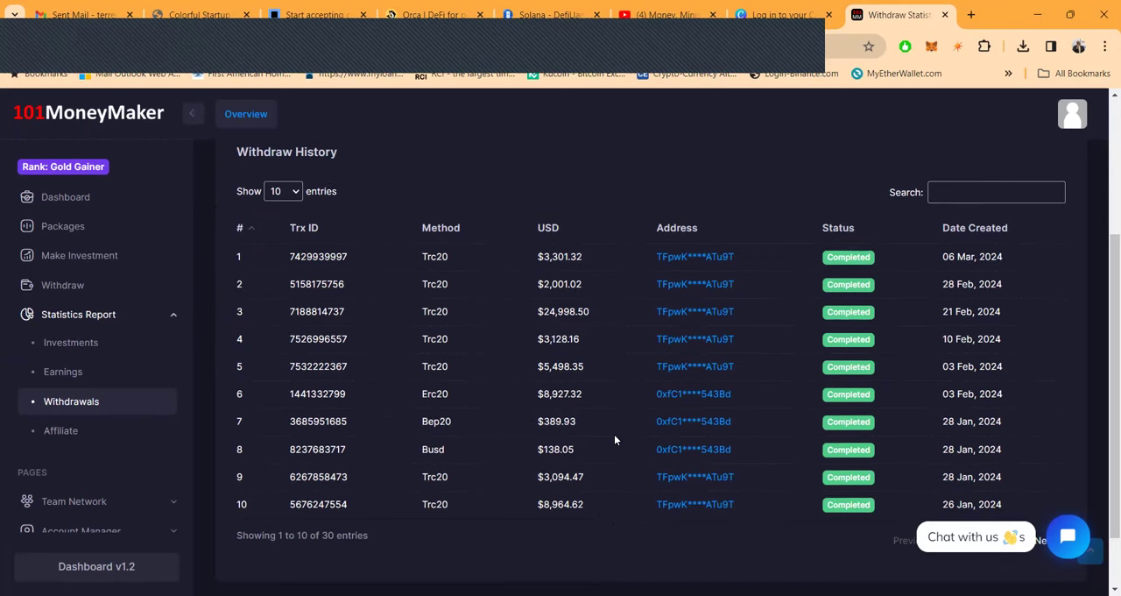
mouse_move(345, 333)
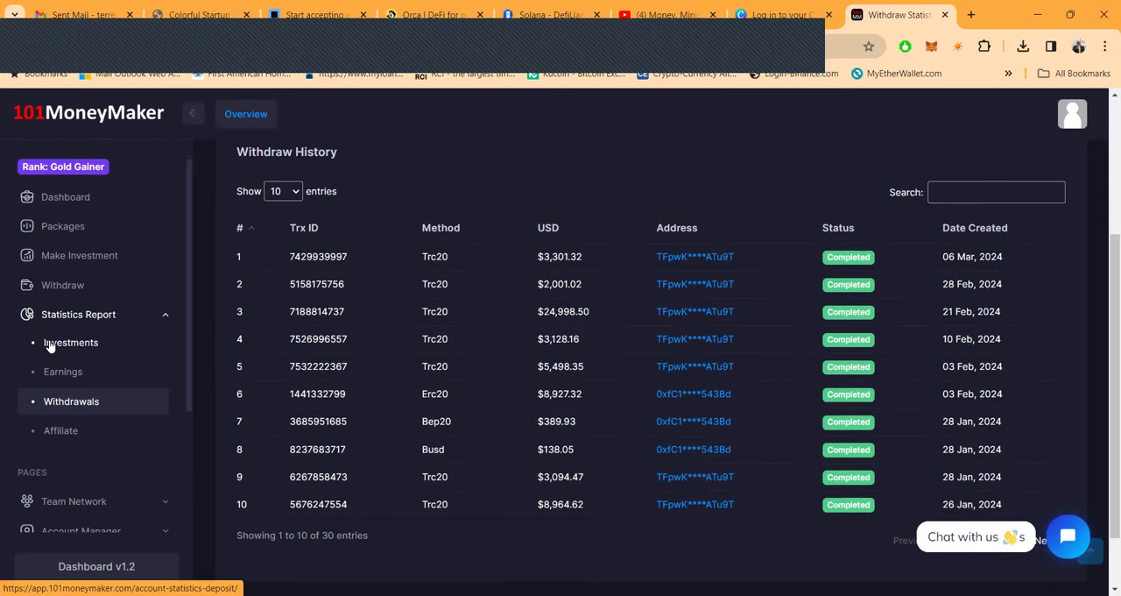
mouse_move(62, 284)
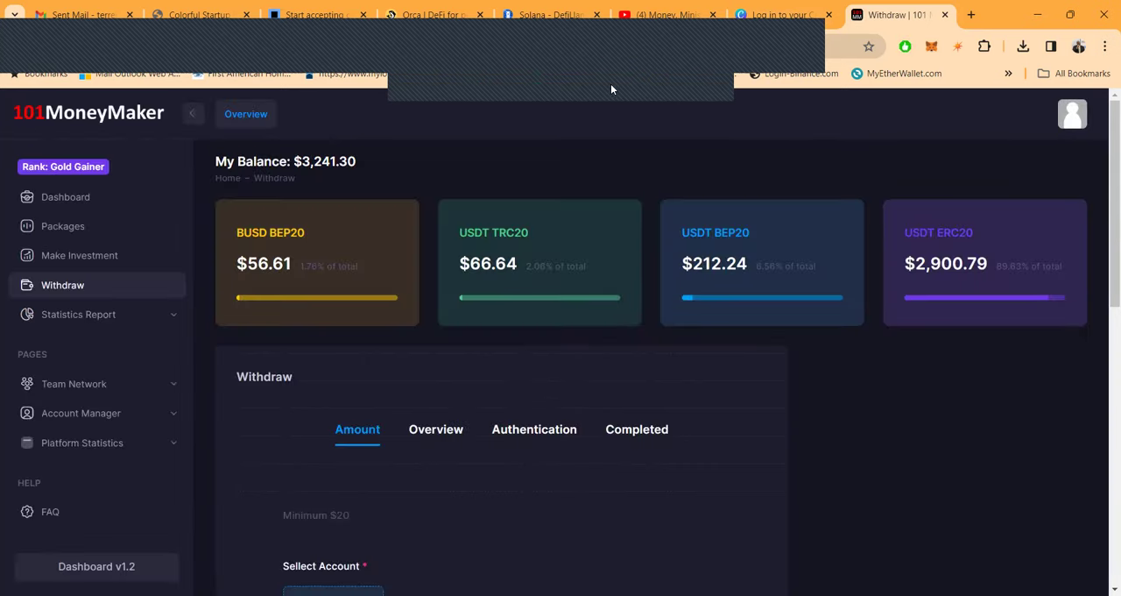
- Enter a 2890 USDT ERC20 withdrawal from BASE and continue to its review summary
scroll("down", 3)
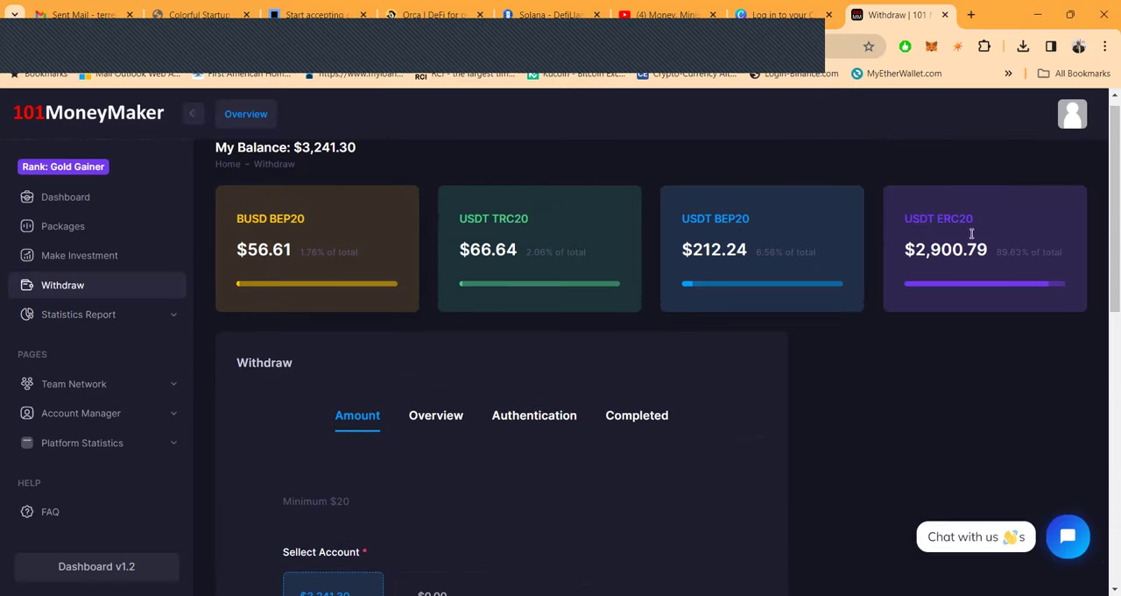
scroll("down", 3)
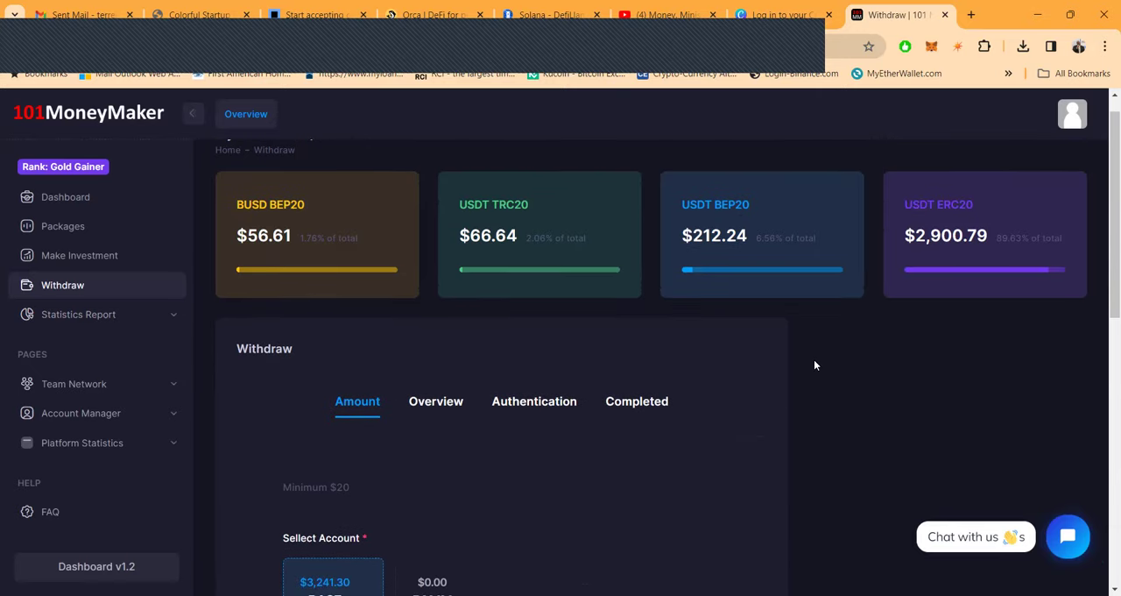
scroll("down", 3)
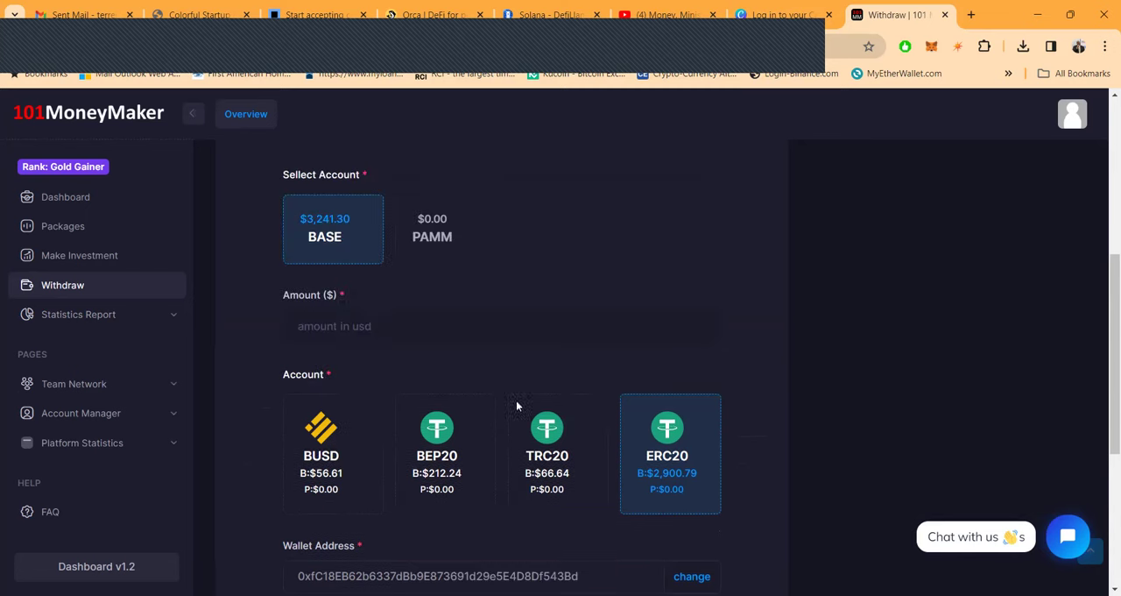
type("2")
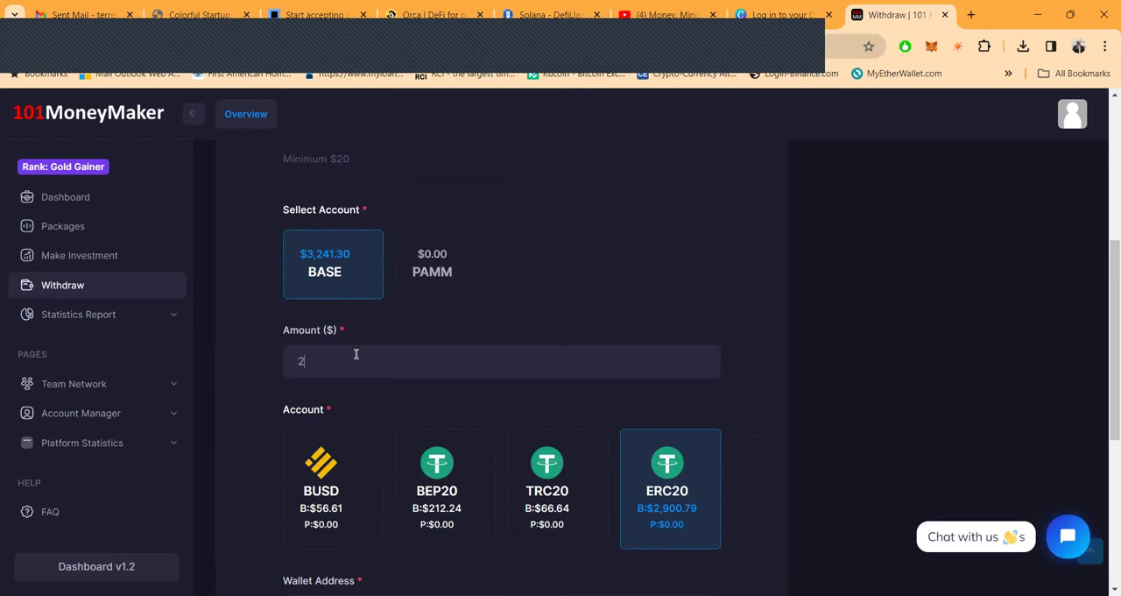
type("89")
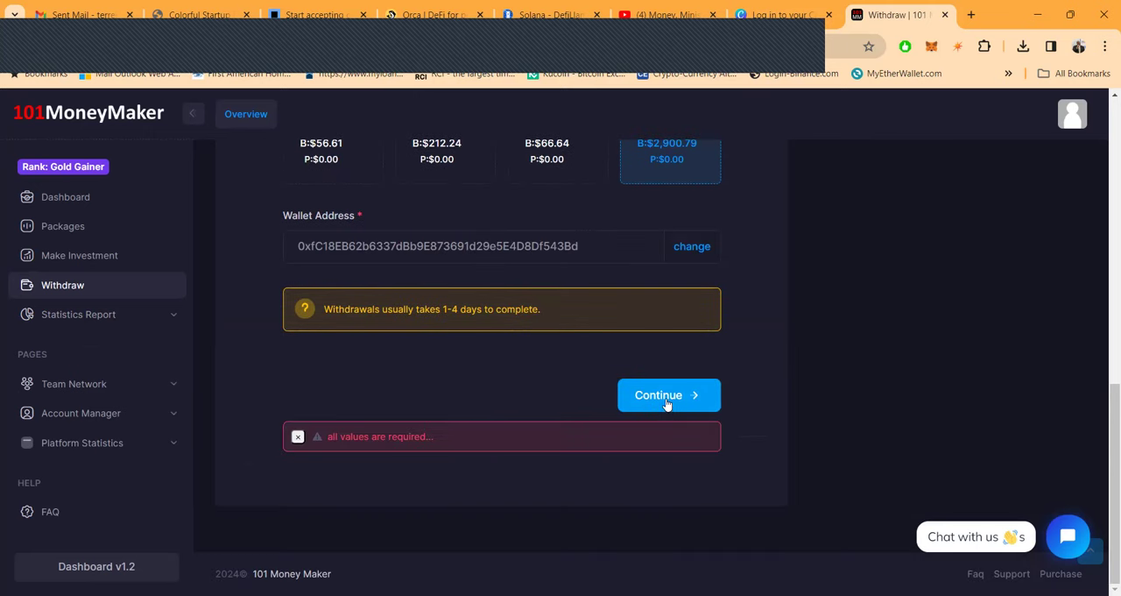
left_click(668, 395)
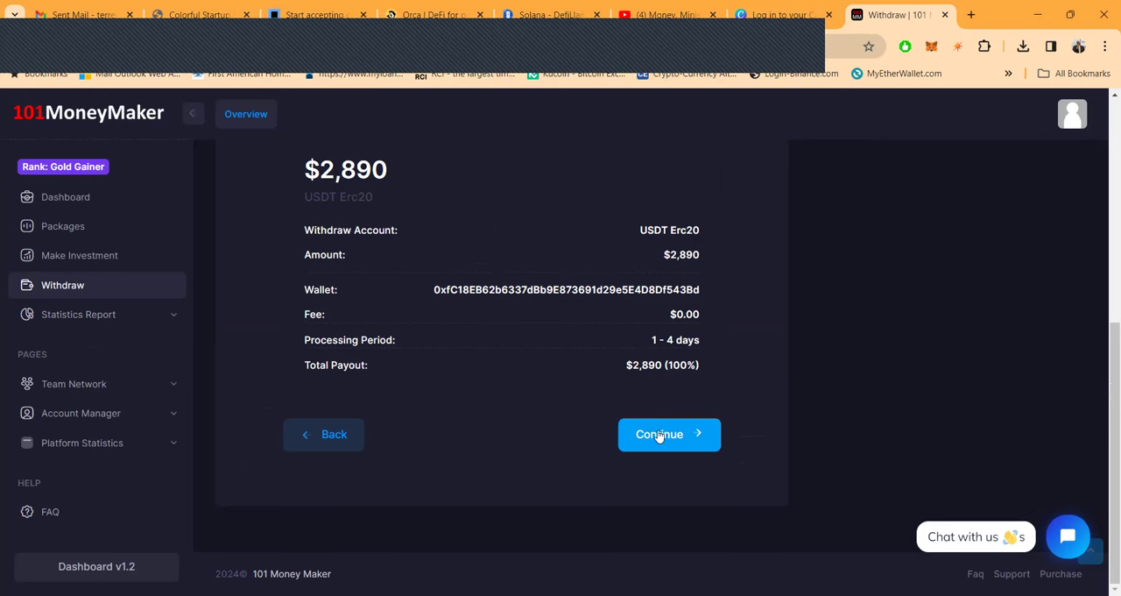
- Continue past the overview, enter the authenticator code and submit the withdrawal
left_click(670, 435)
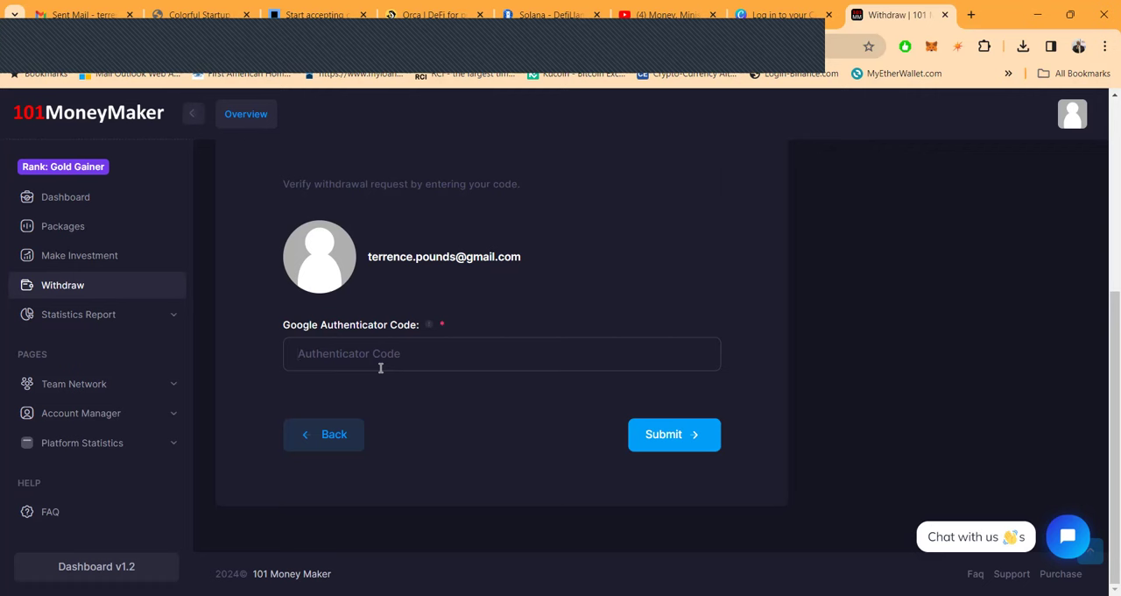
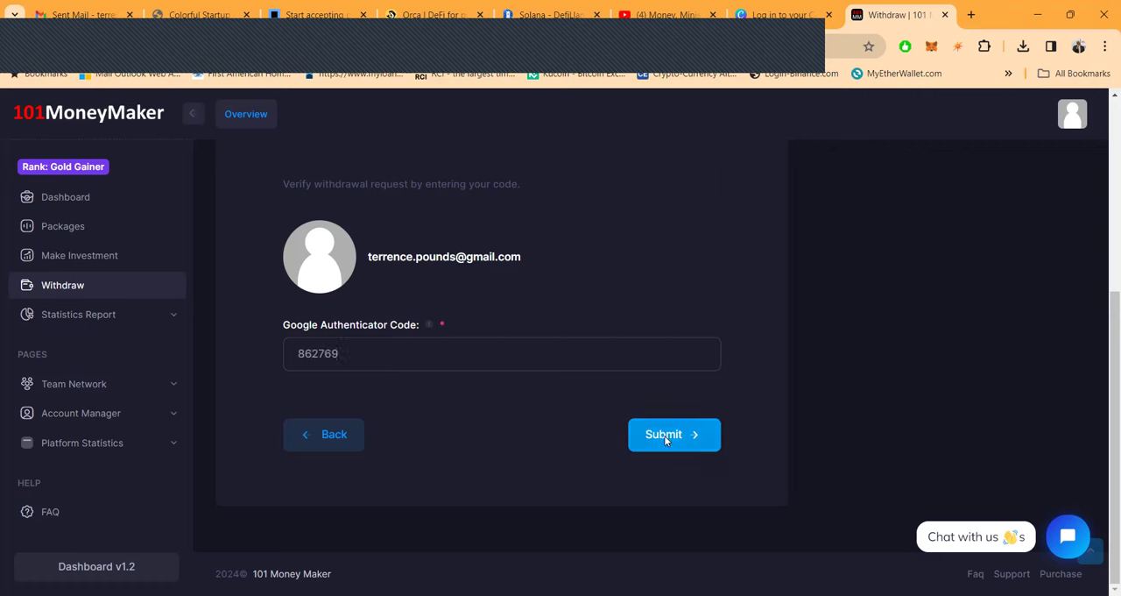
left_click(673, 434)
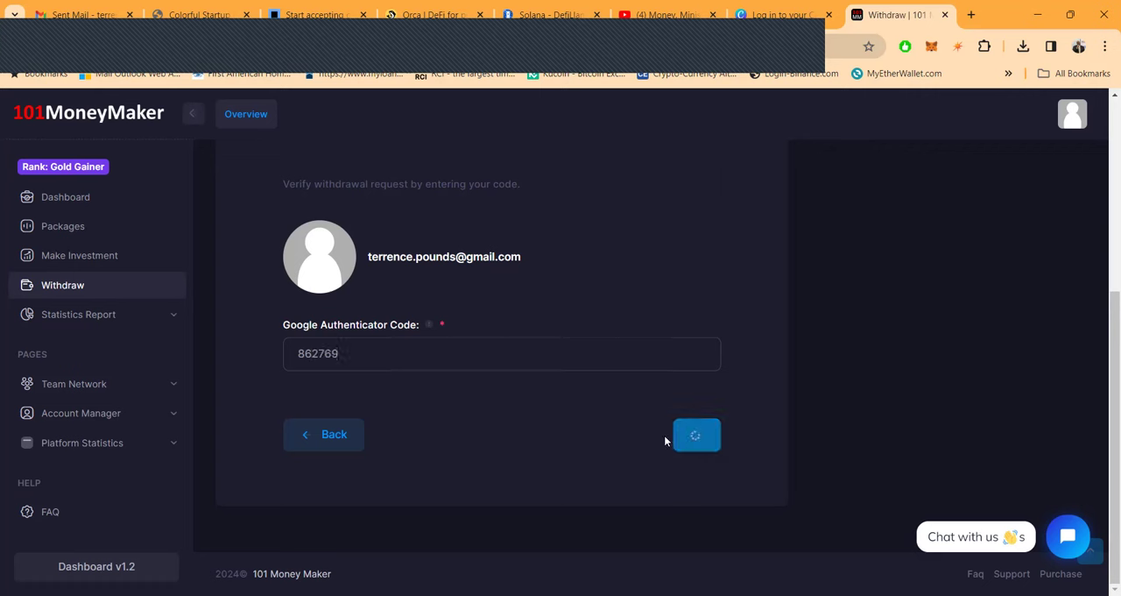
left_click(696, 434)
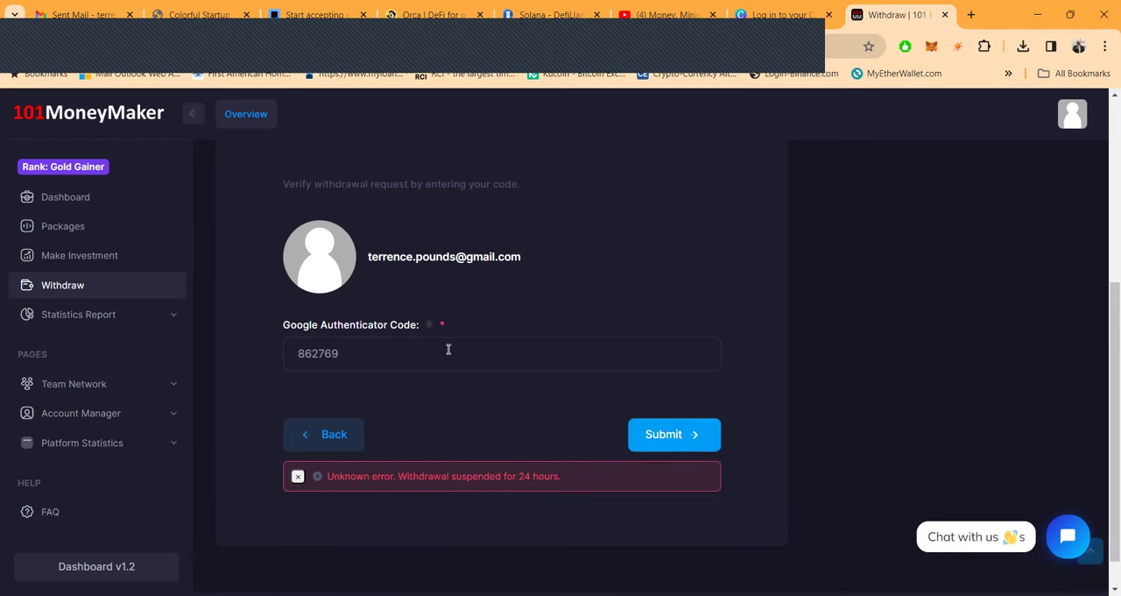
mouse_move(532, 437)
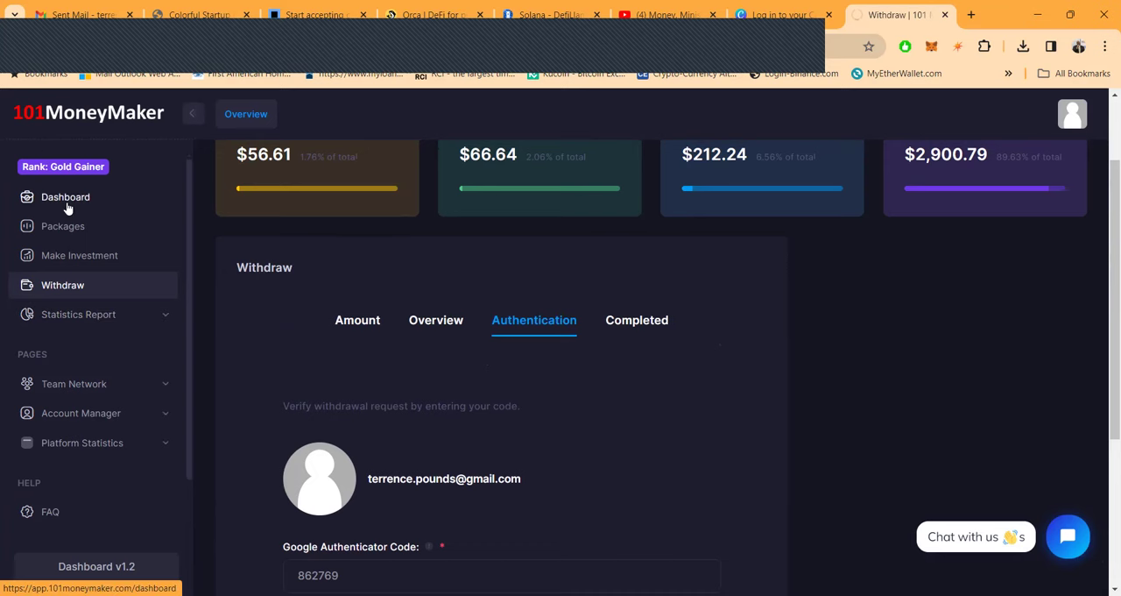
- Check the dashboard's $18,463.60 staked and $71,492.23 lifetime earnings, then expand Platform Statistics
left_click(64, 196)
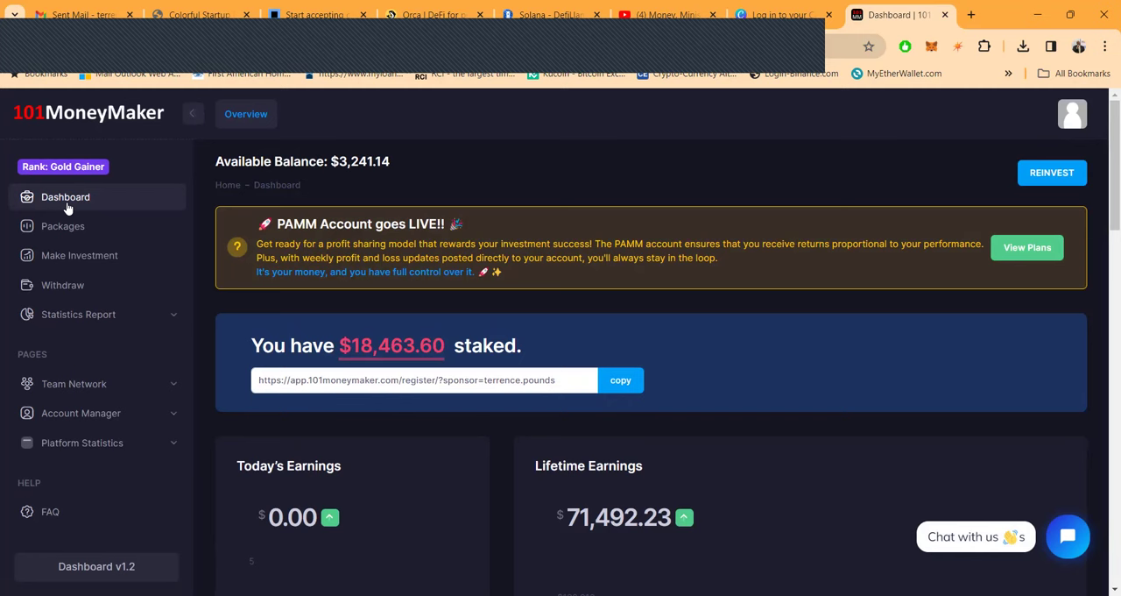
mouse_move(136, 301)
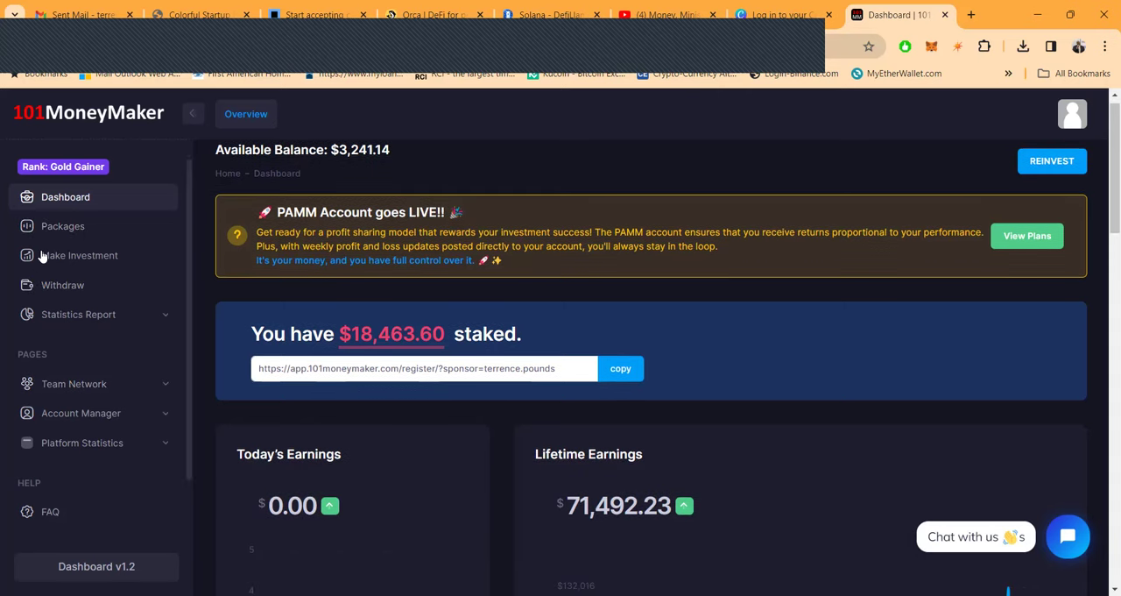
mouse_move(562, 439)
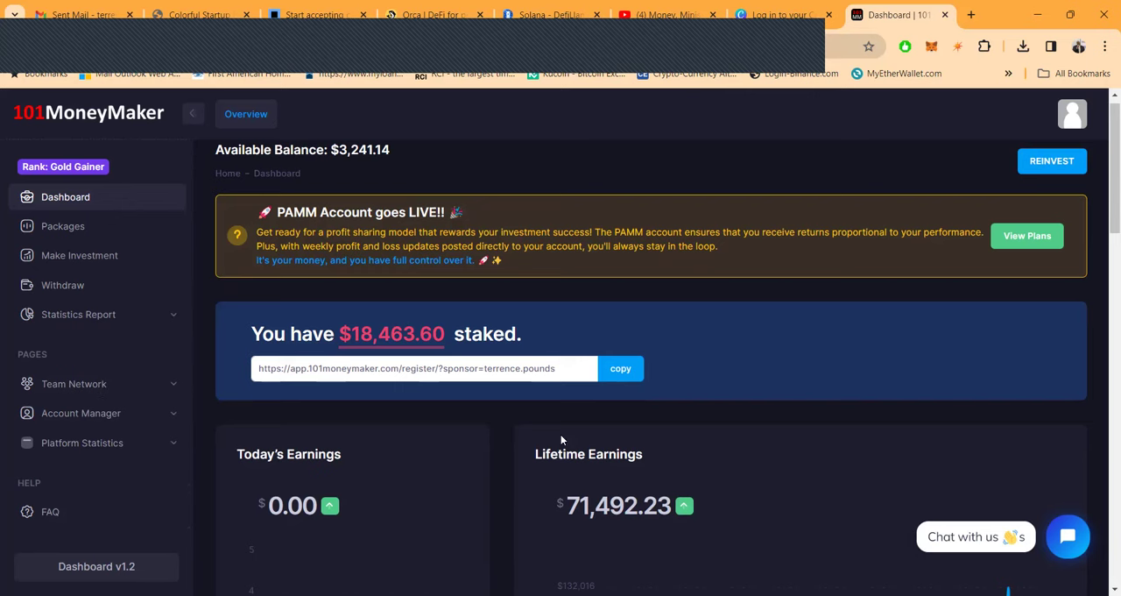
scroll("down", 3)
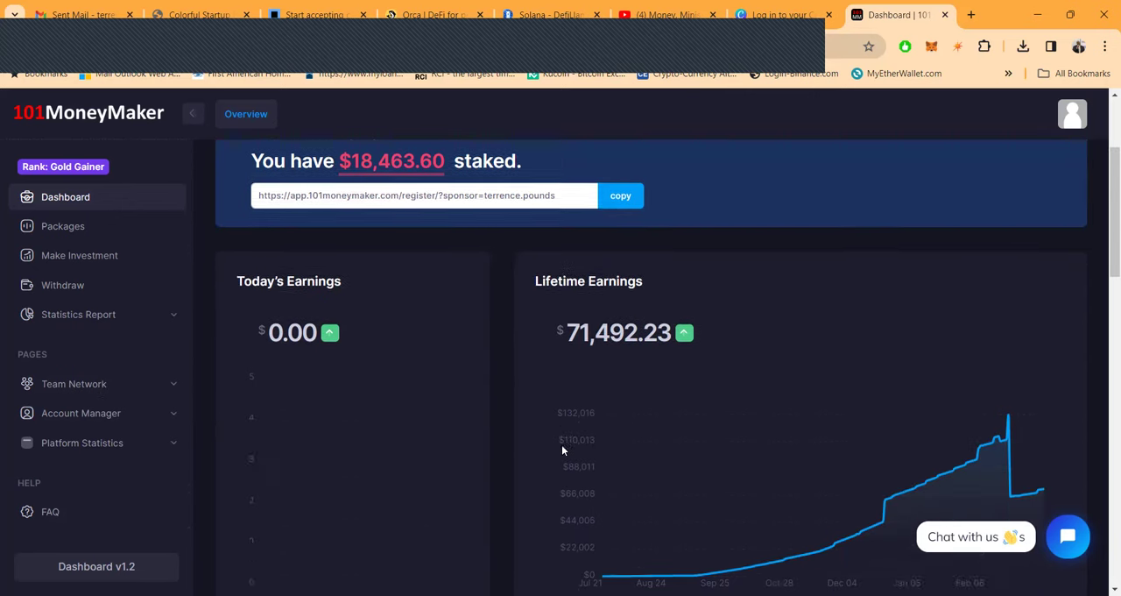
scroll("down", 3)
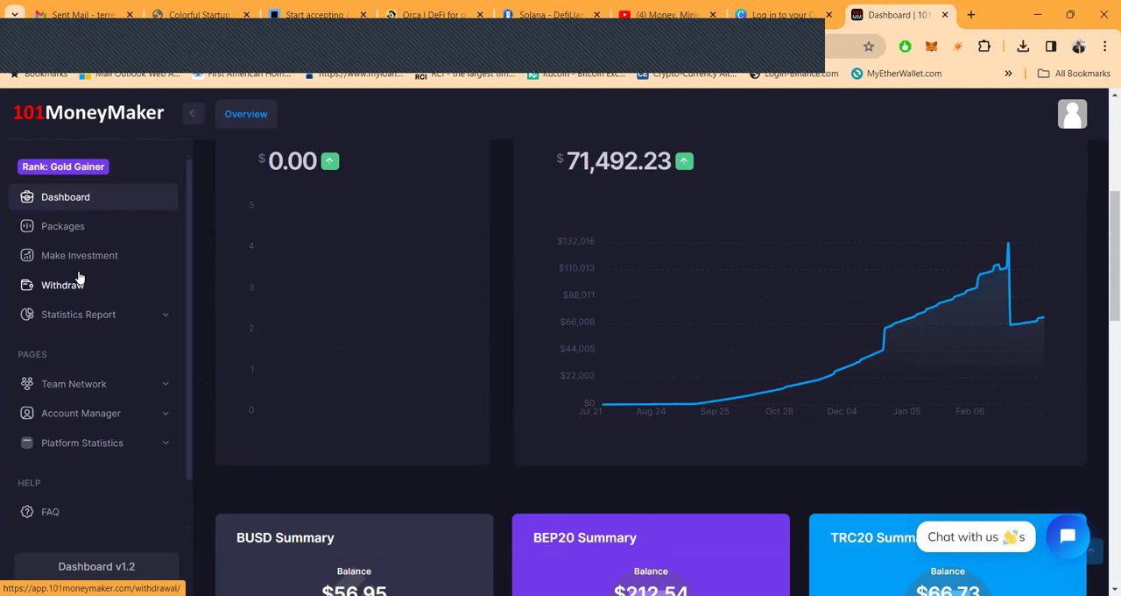
left_click(82, 443)
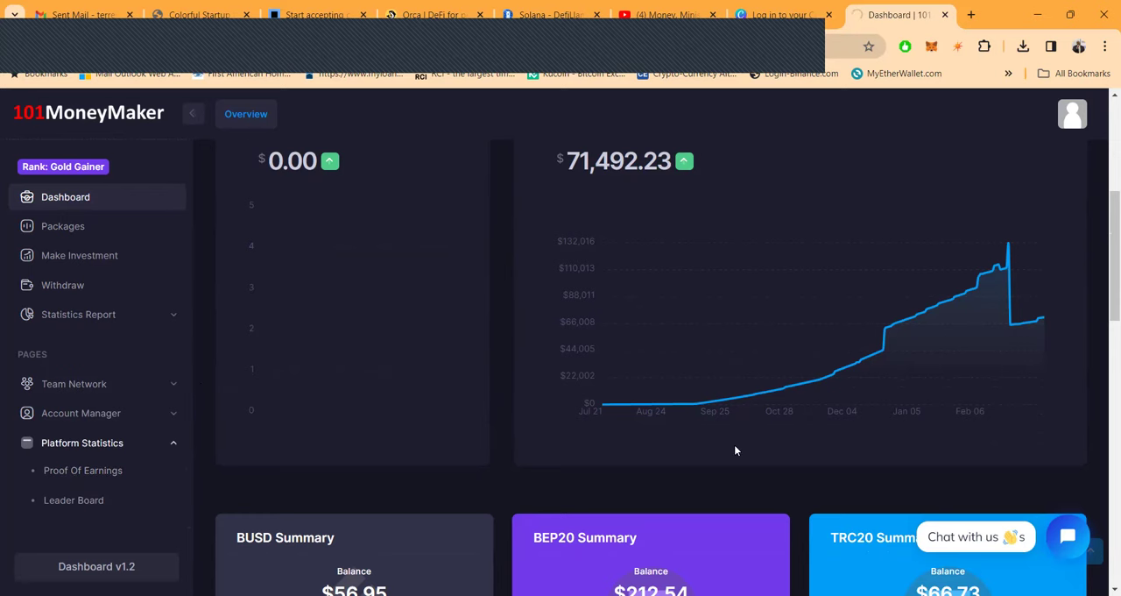
- Open Proof Of Earnings and scroll through the Stake Earnings payments table
left_click(83, 470)
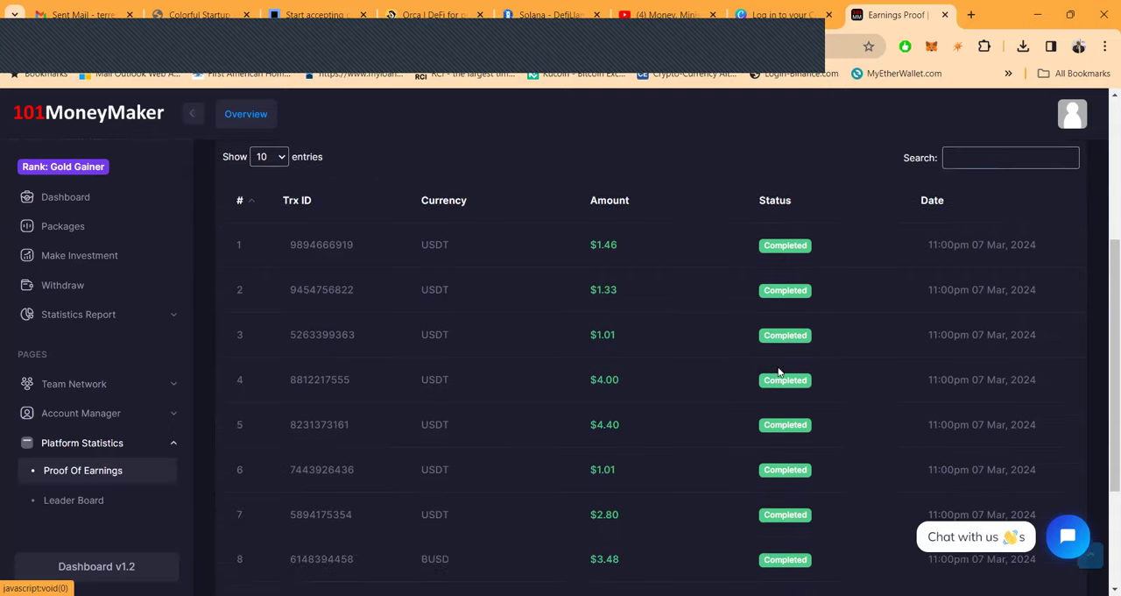
scroll("down", 3)
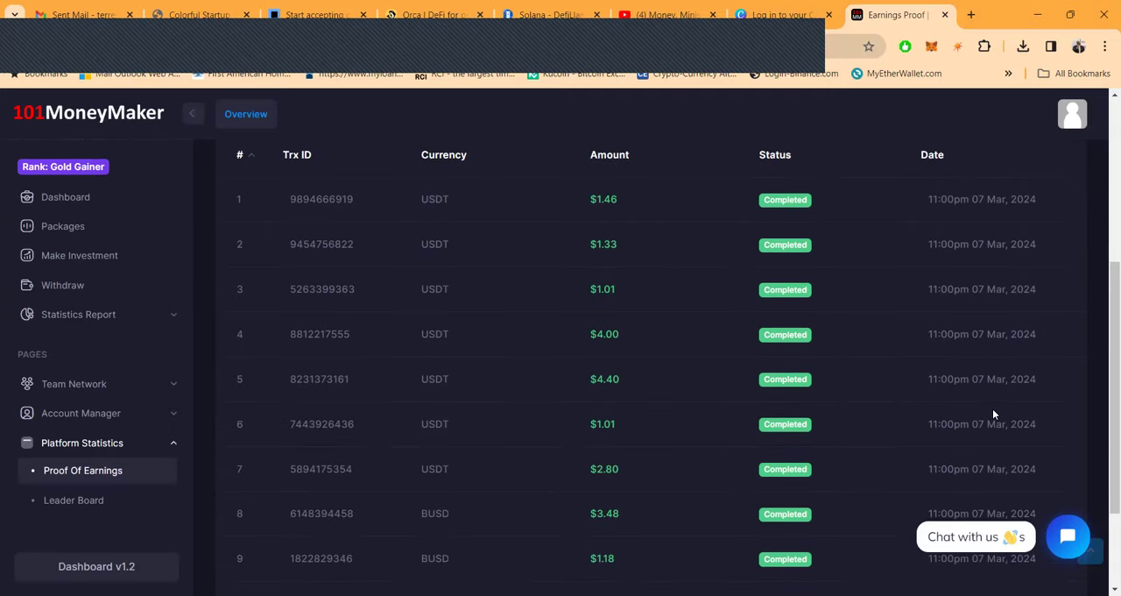
scroll("down", 3)
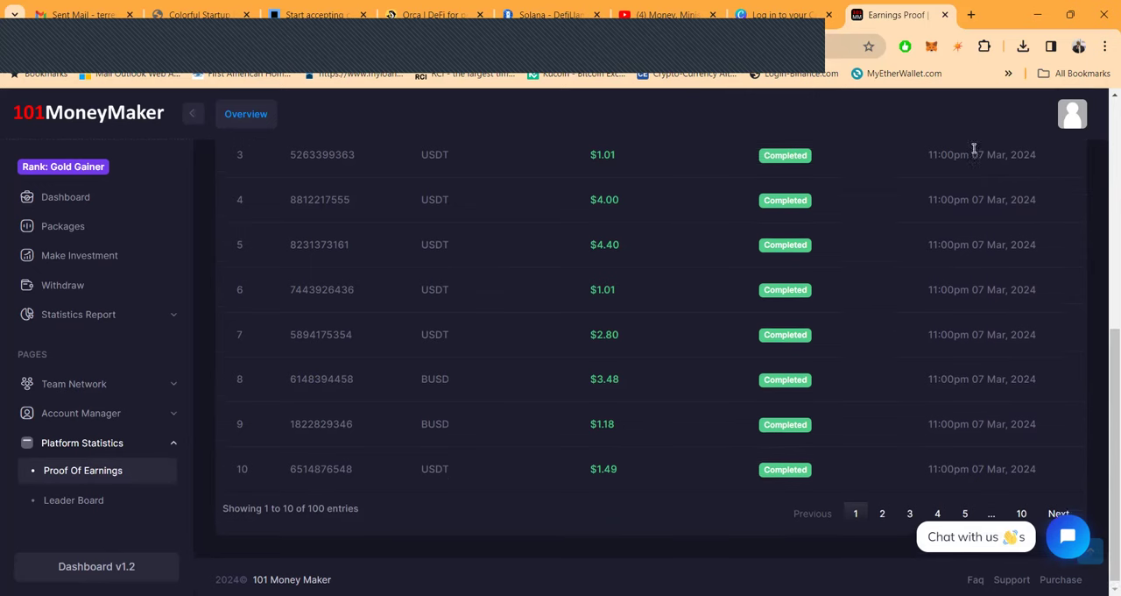
scroll("down", 3)
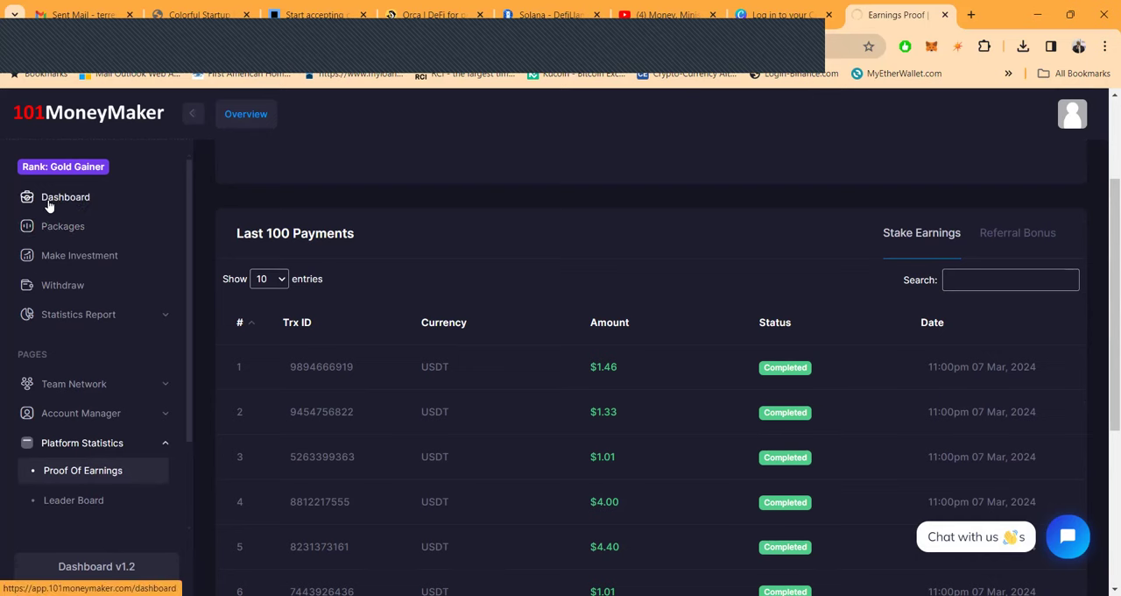
- Go back to the Dashboard and expand the Account Manager sidebar section
left_click(65, 196)
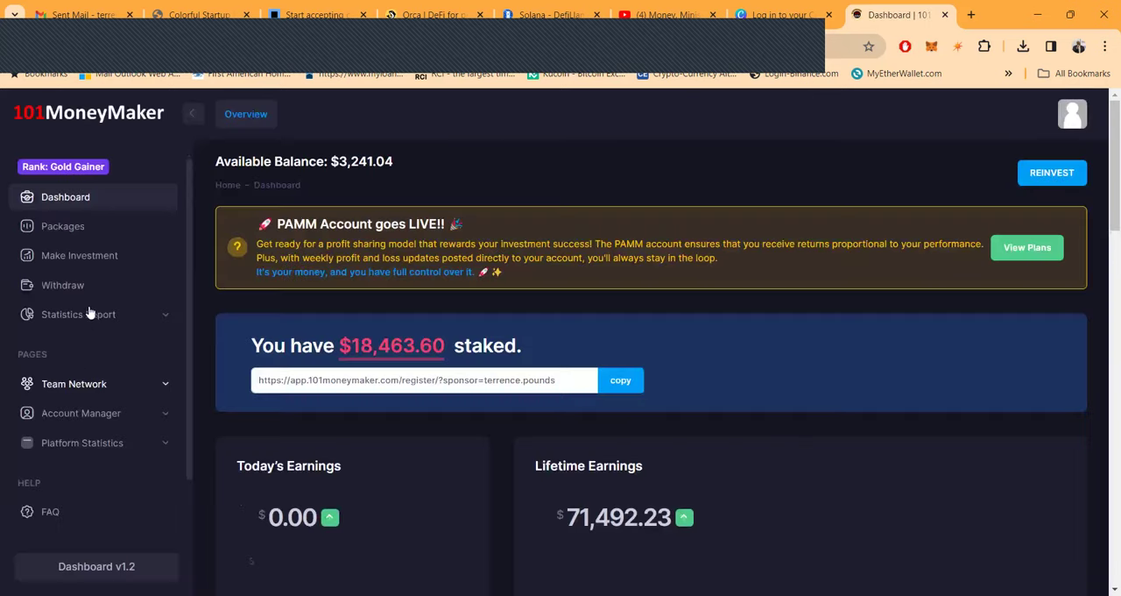
left_click(81, 413)
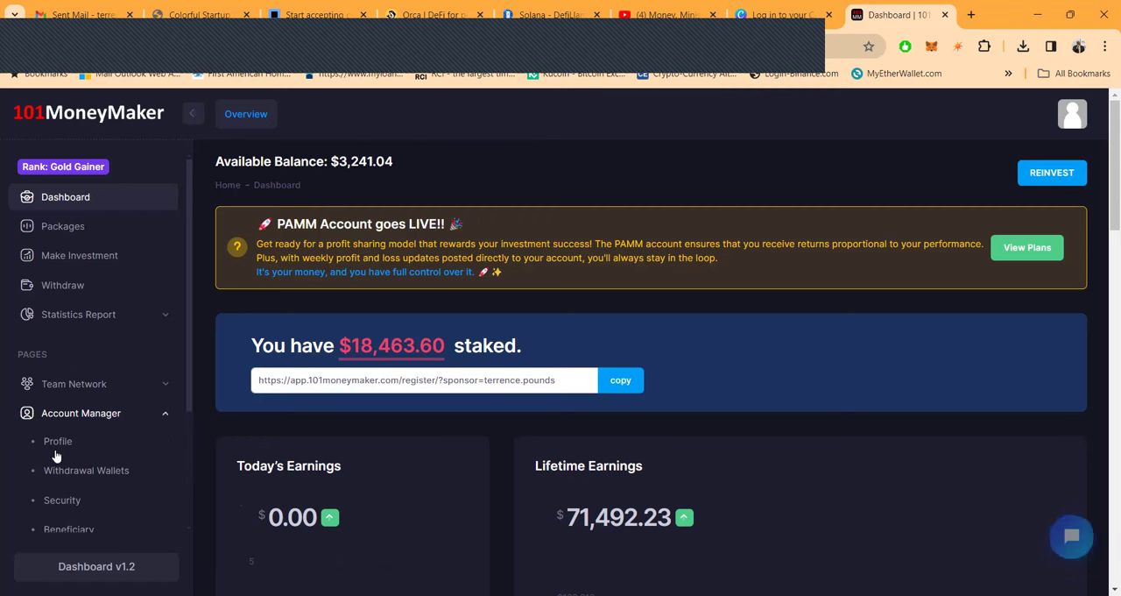
scroll("down", 3)
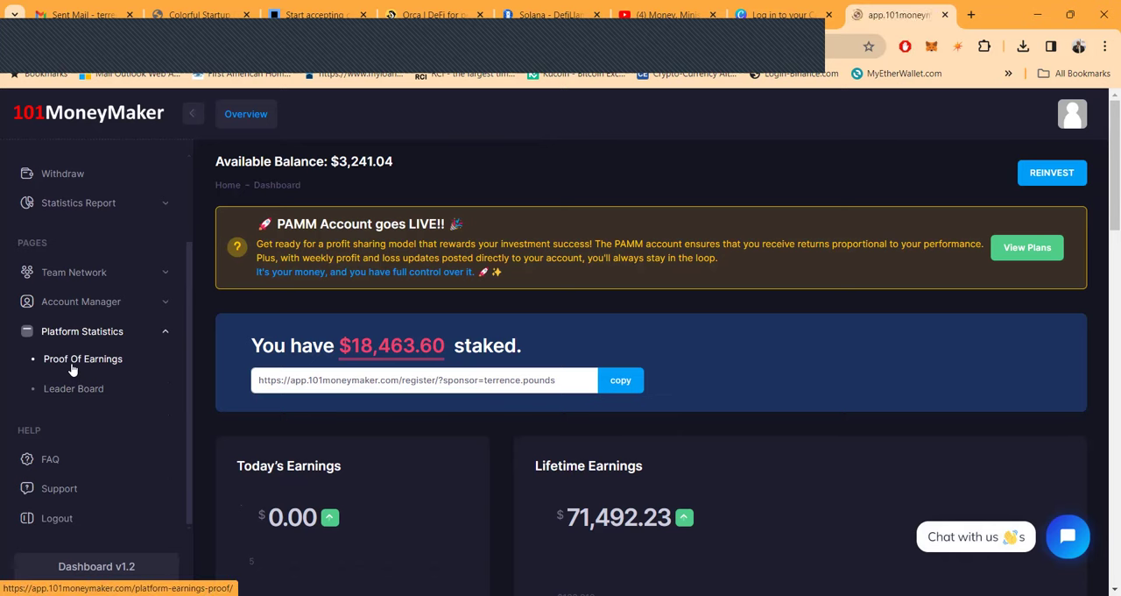
- Show the Referral Bonus payments on Proof of Earnings, listing 10 of 100 completed payments
left_click(83, 358)
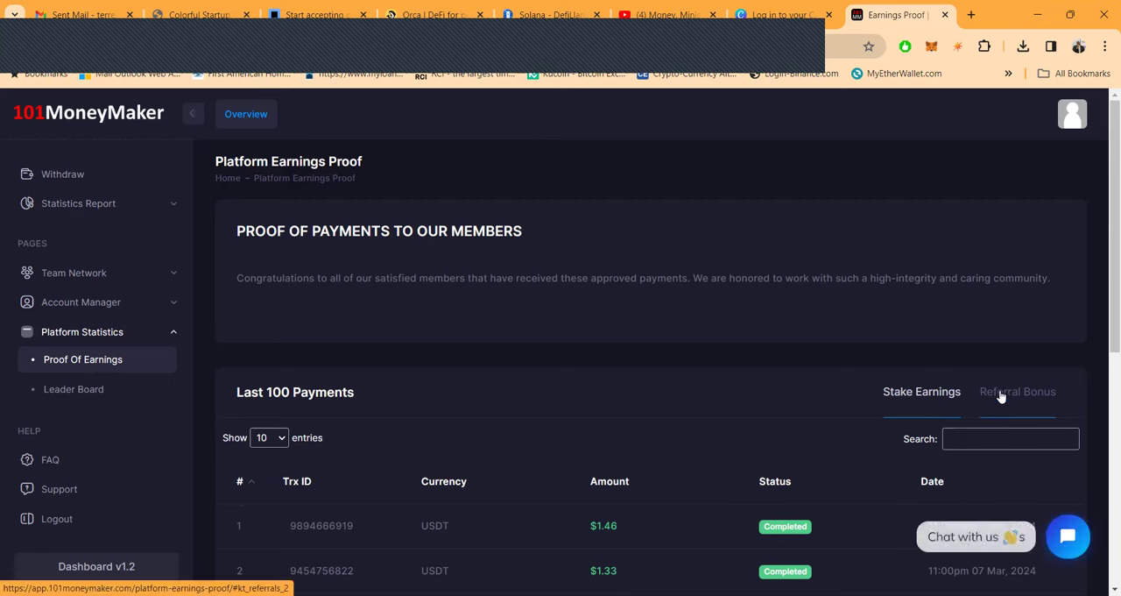
left_click(1017, 392)
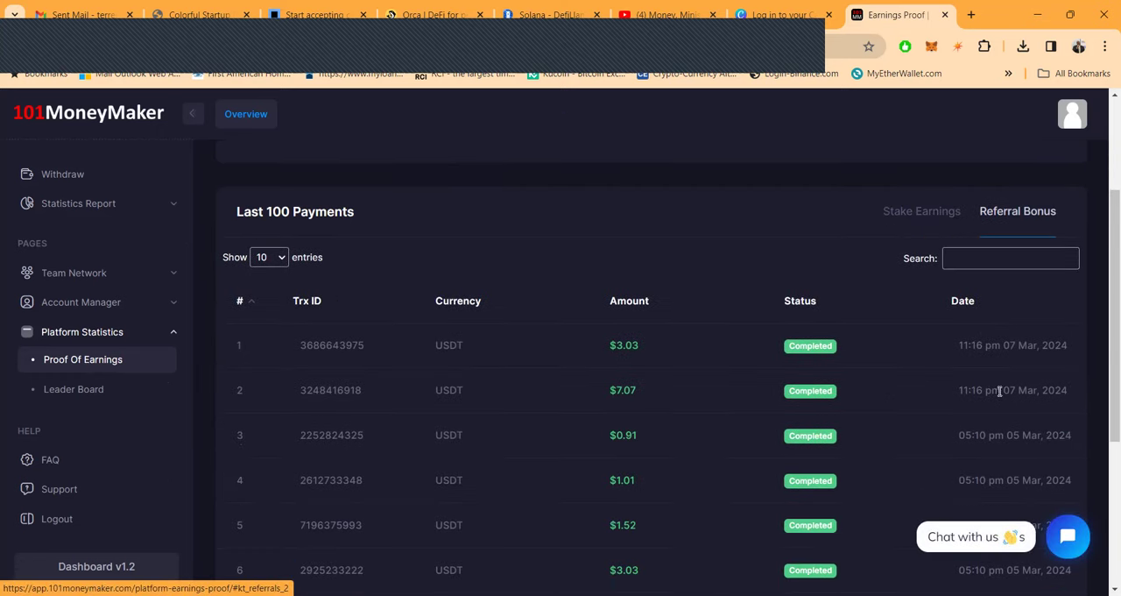
scroll("down", 3)
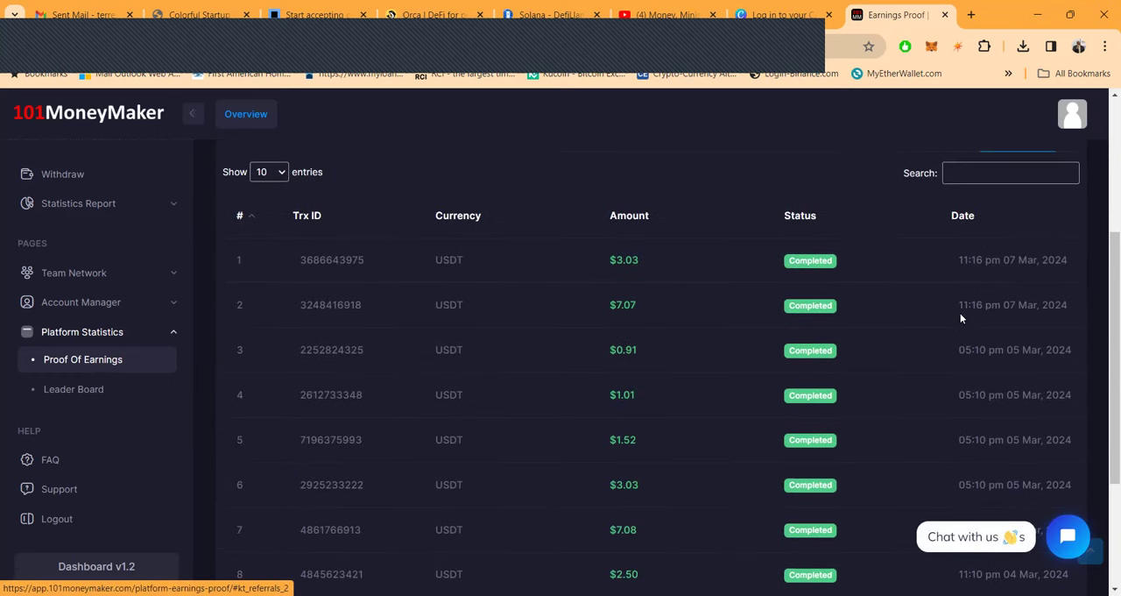
scroll("down", 3)
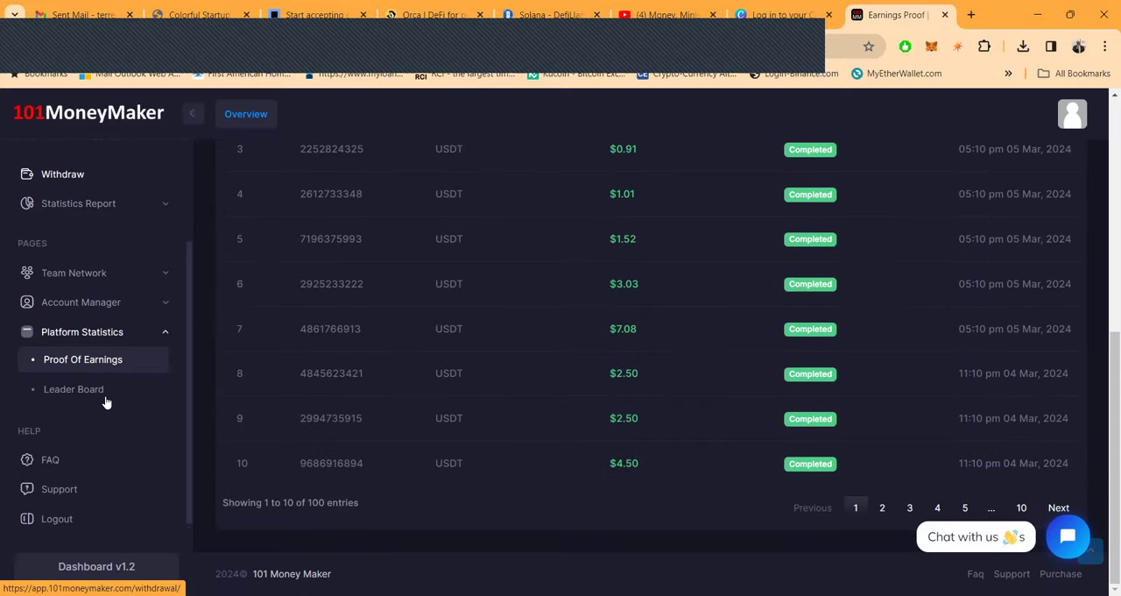
mouse_move(73, 404)
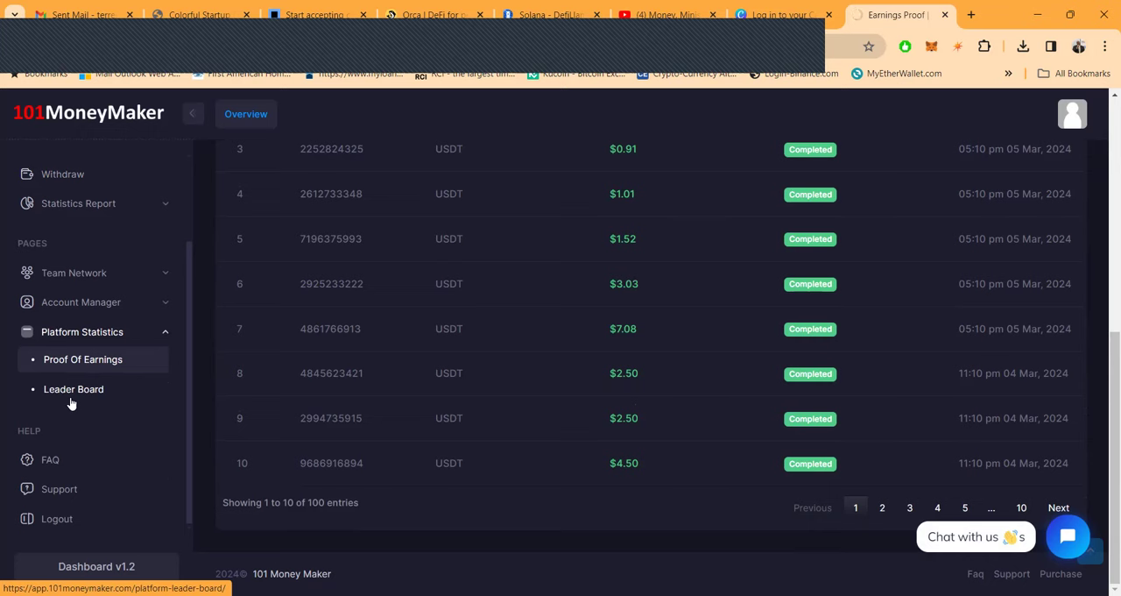
left_click(74, 389)
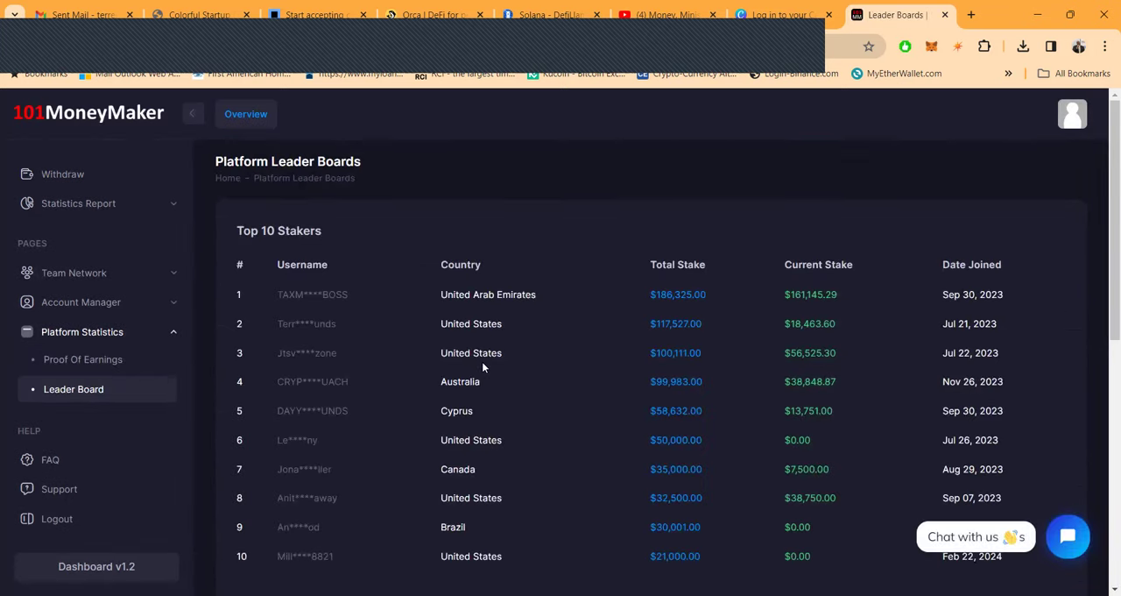
scroll("down", 3)
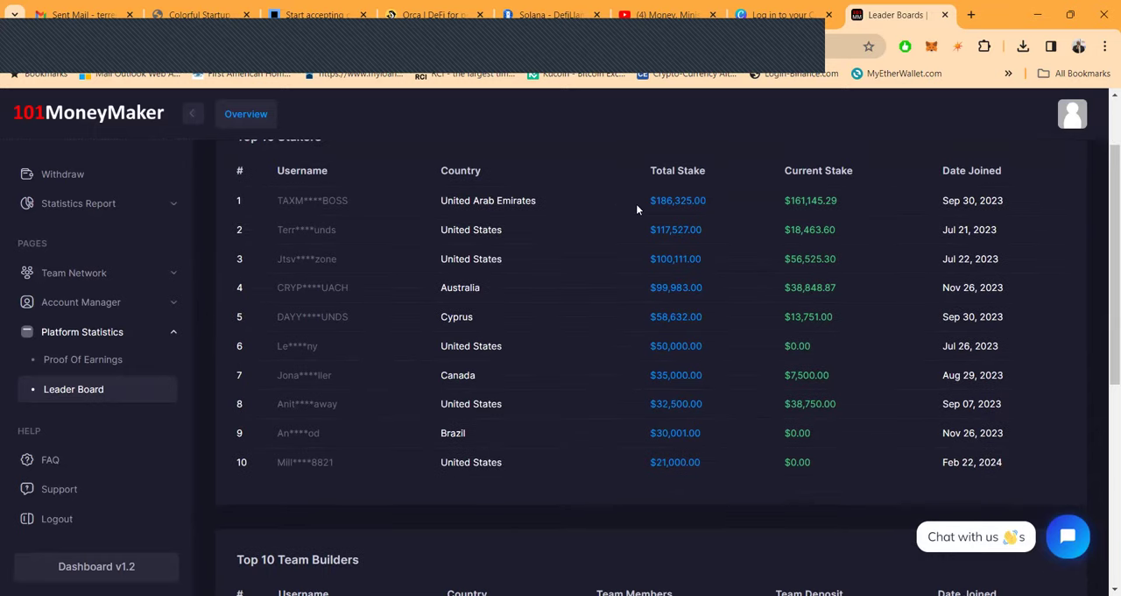
scroll("up", 3)
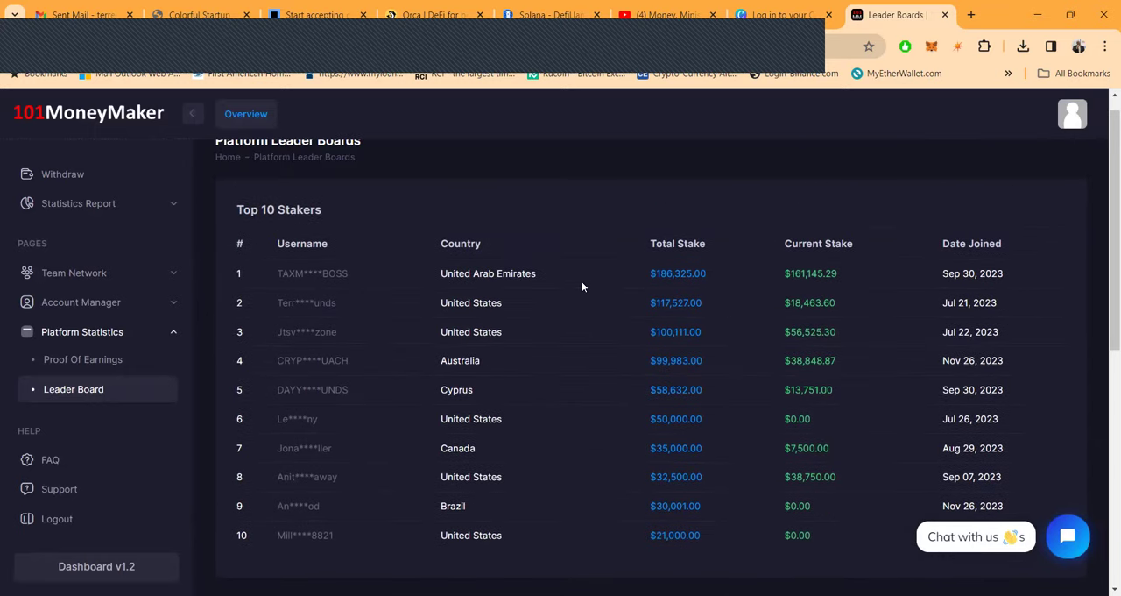
scroll("down", 3)
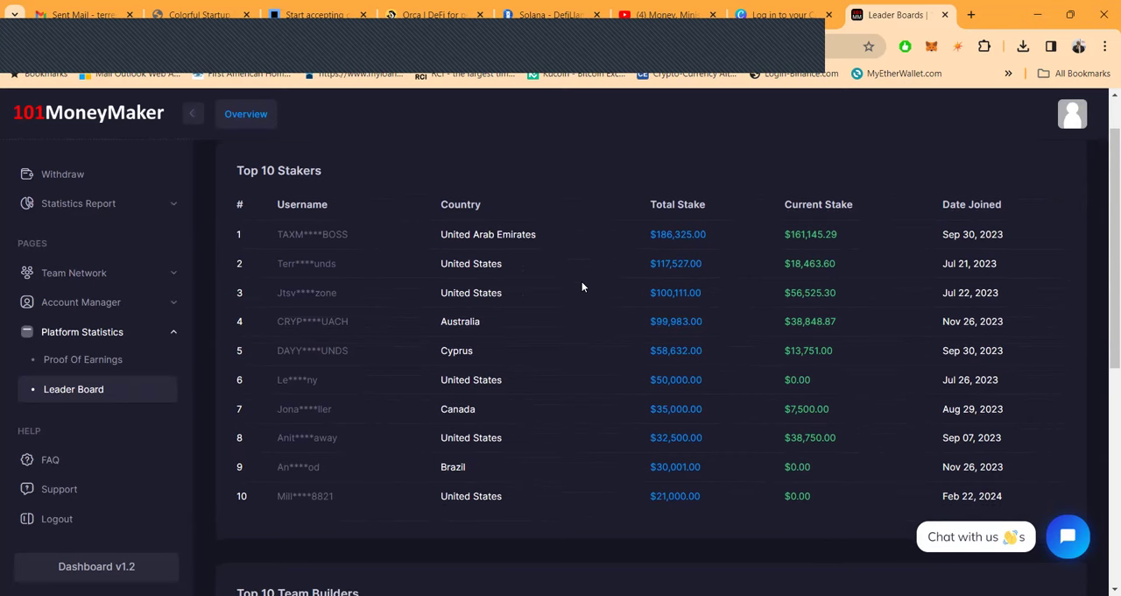
scroll("down", 3)
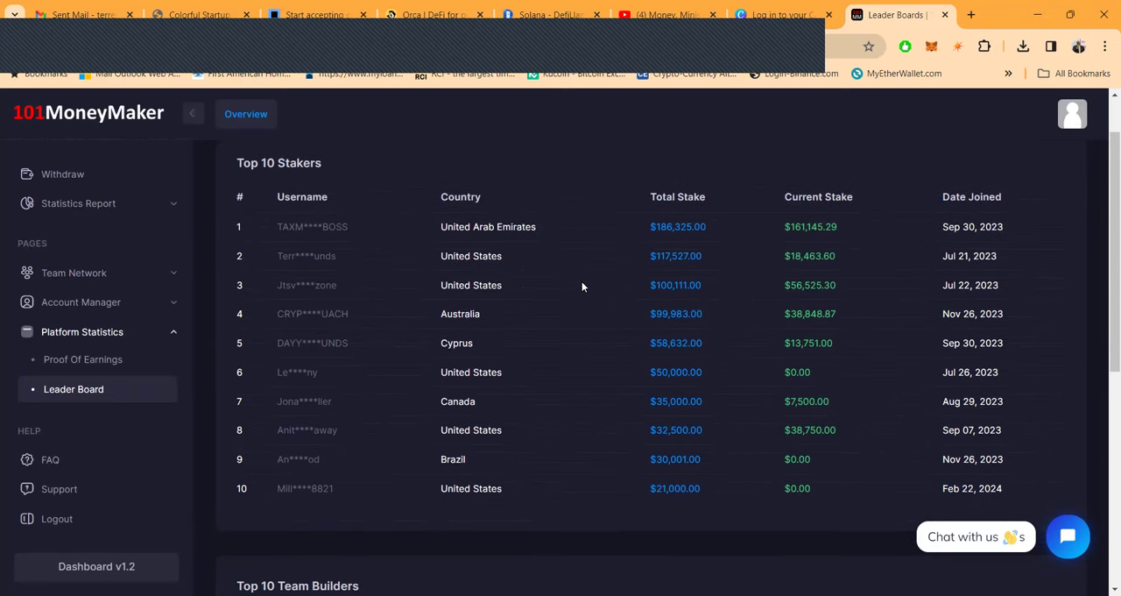
scroll("down", 3)
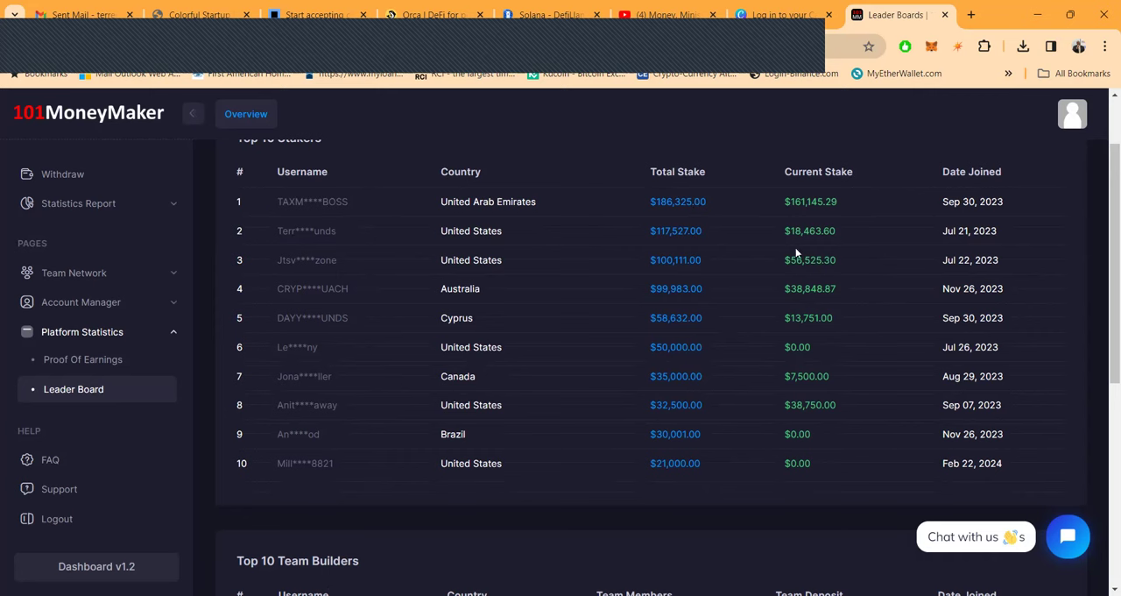
mouse_move(863, 204)
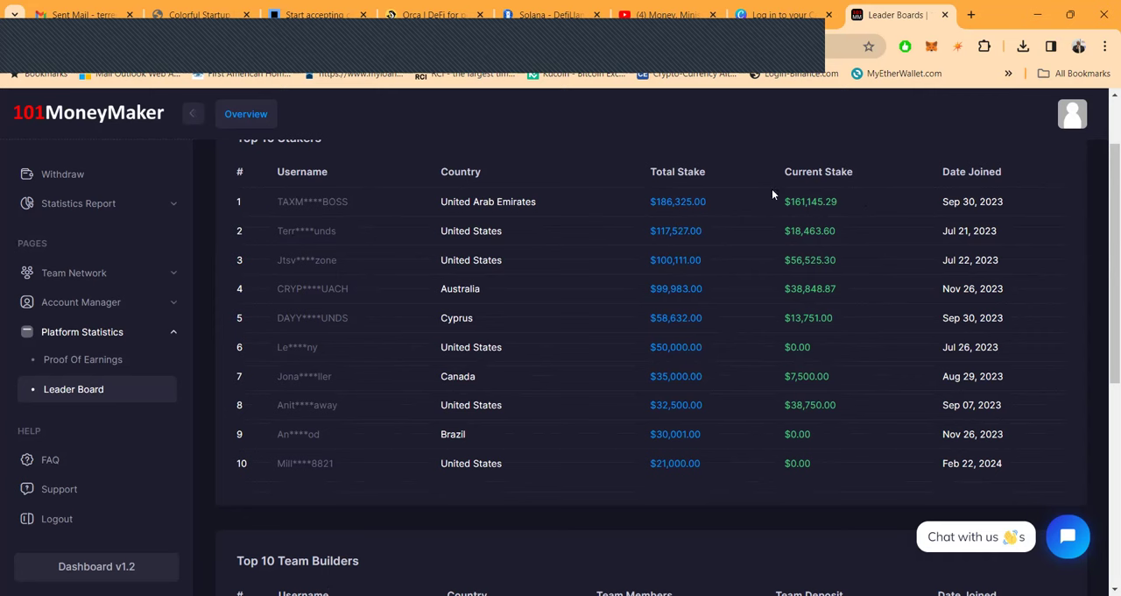
mouse_move(796, 208)
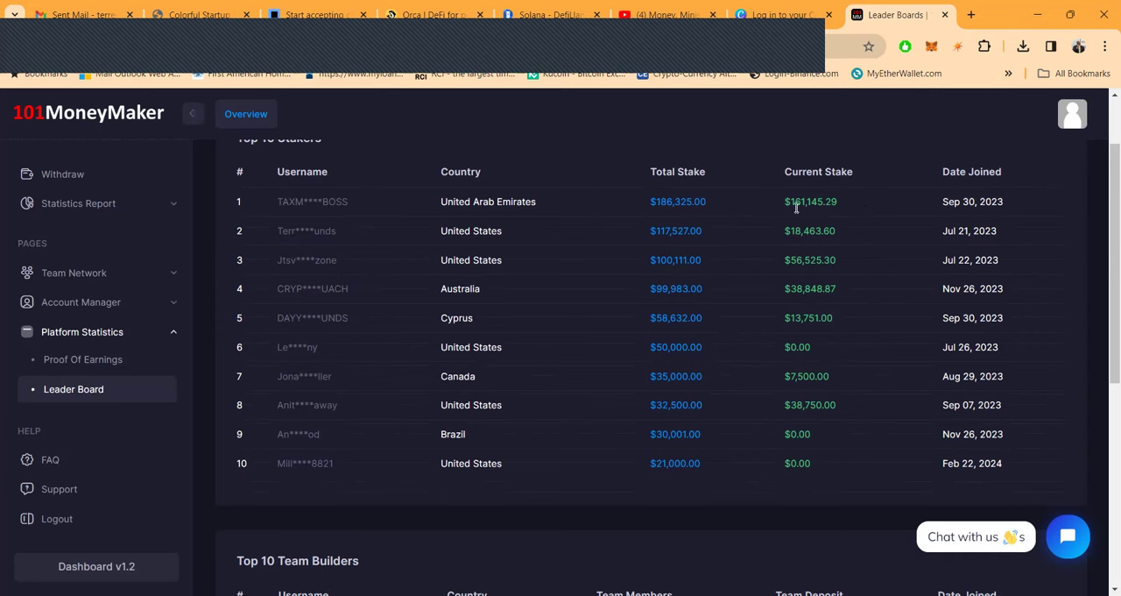
mouse_move(674, 225)
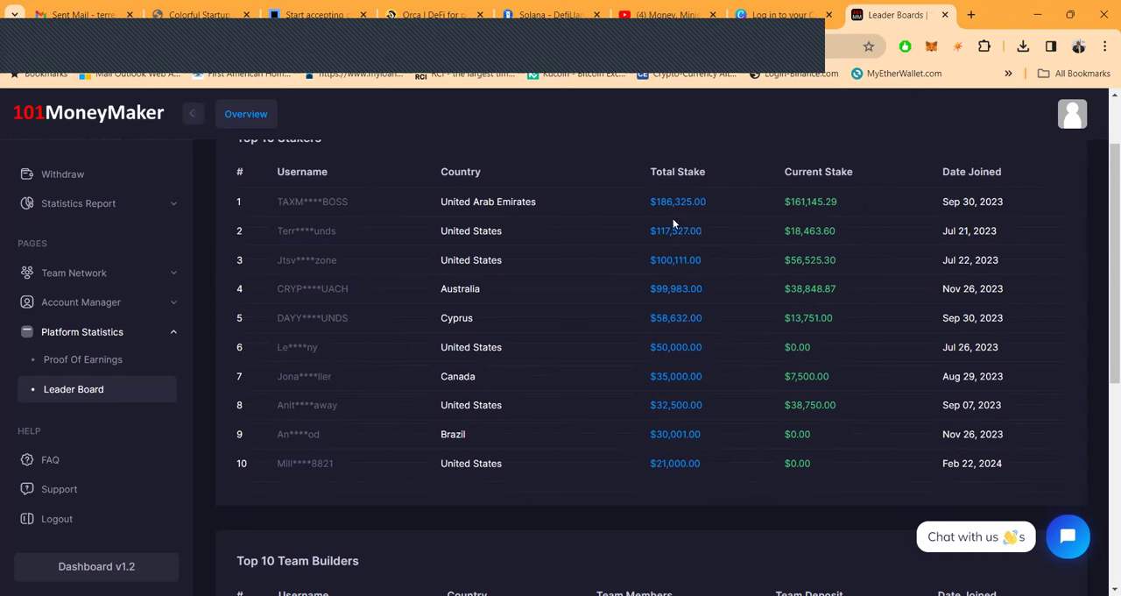
mouse_move(885, 223)
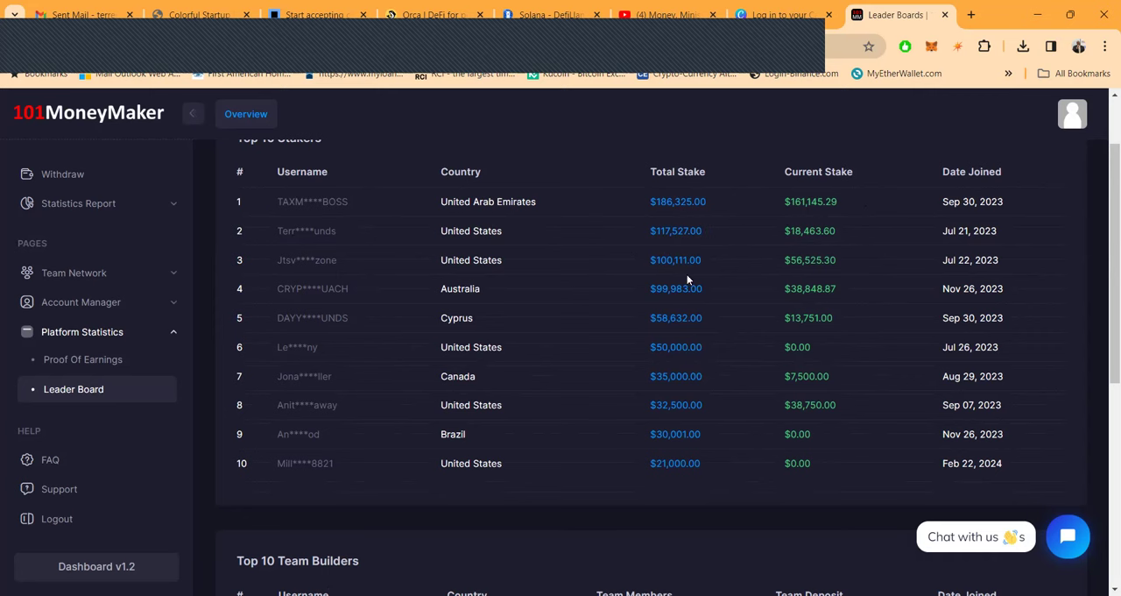
mouse_move(656, 300)
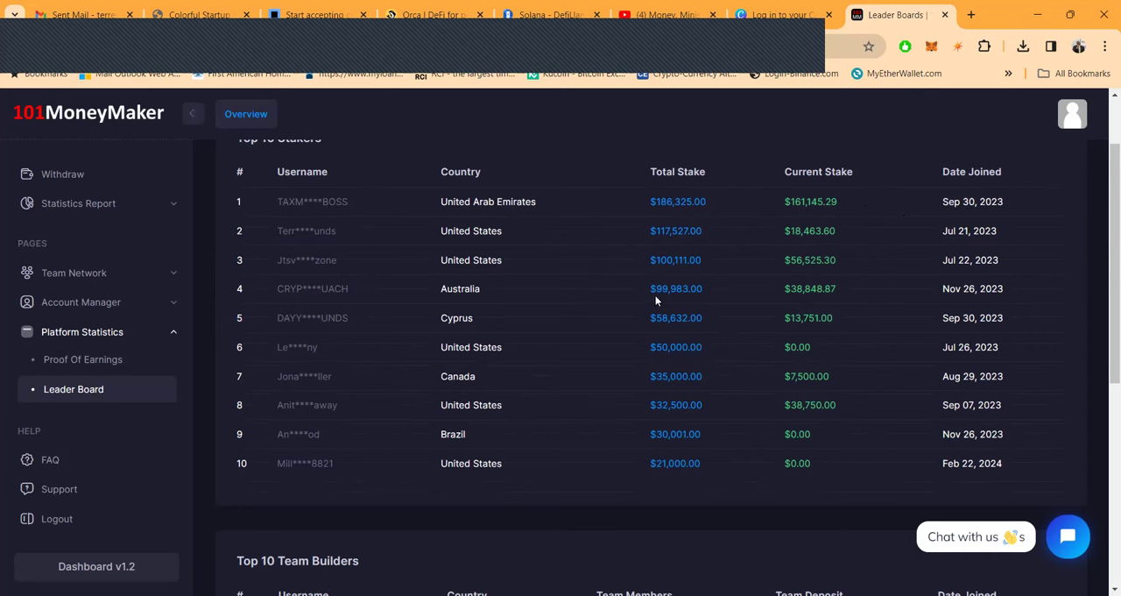
mouse_move(812, 283)
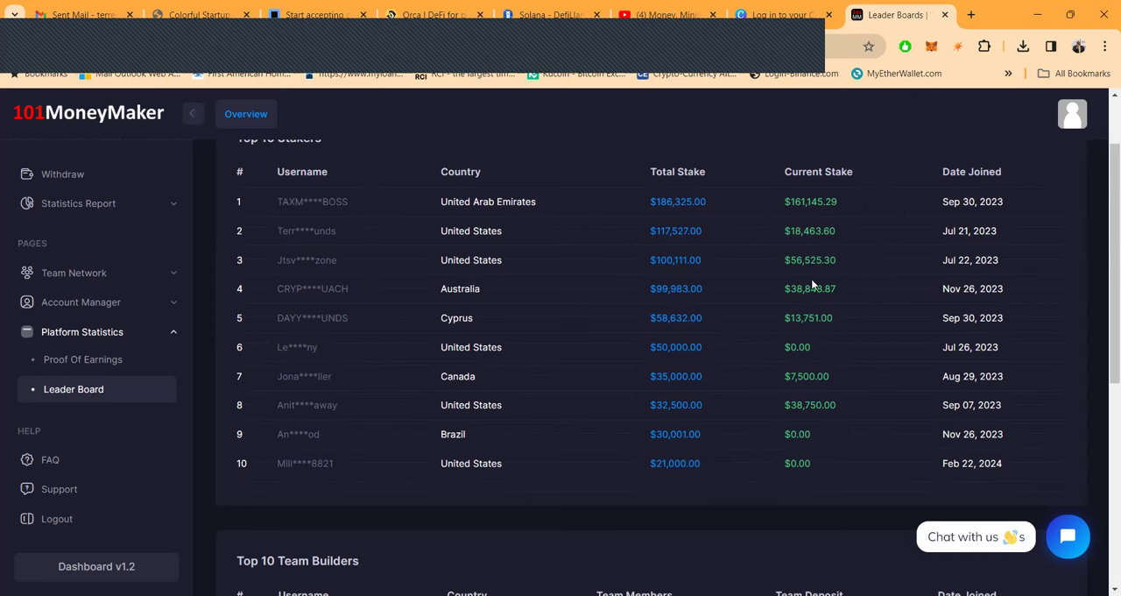
mouse_move(825, 283)
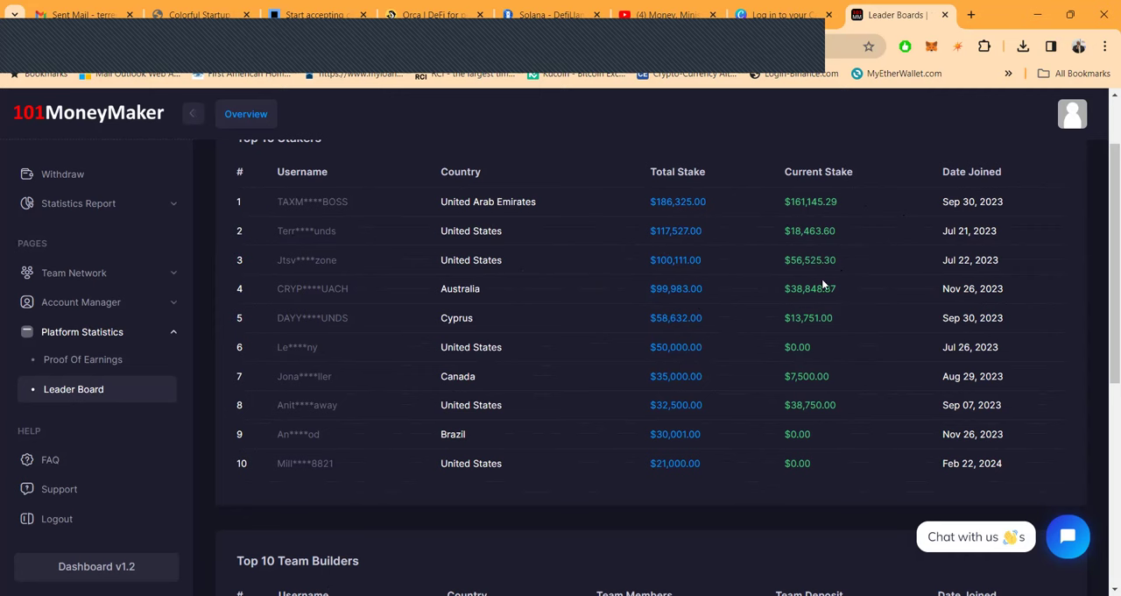
mouse_move(666, 318)
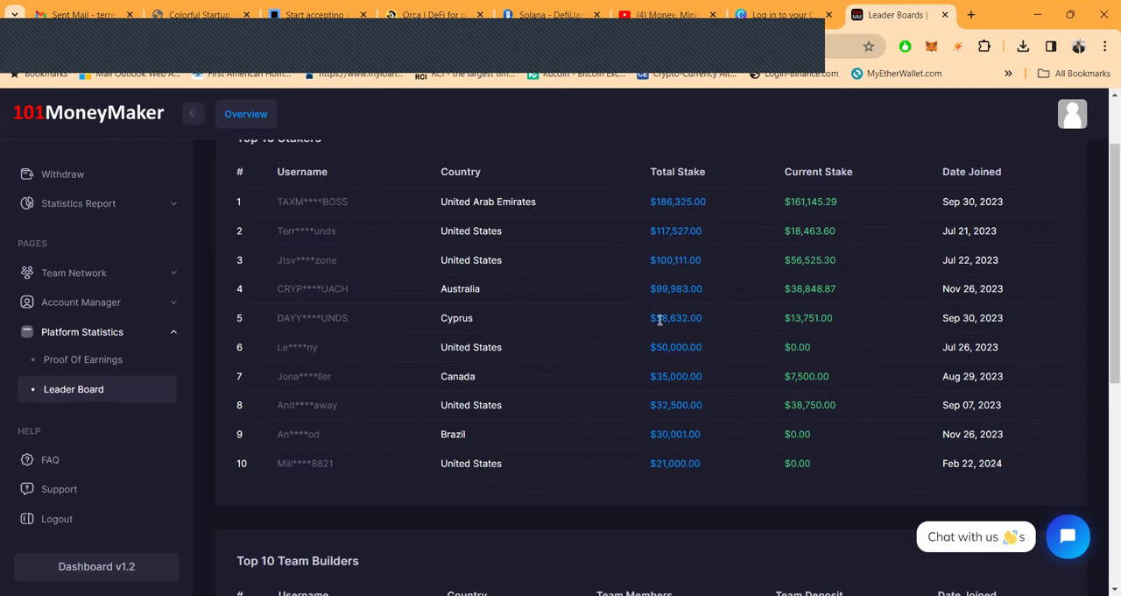
mouse_move(812, 351)
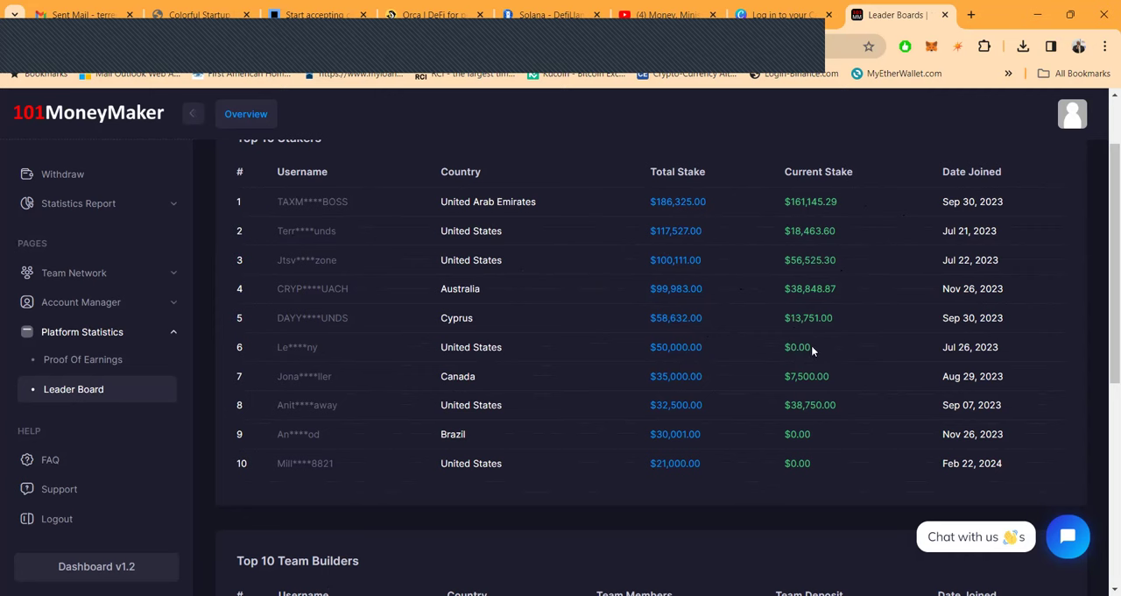
mouse_move(717, 381)
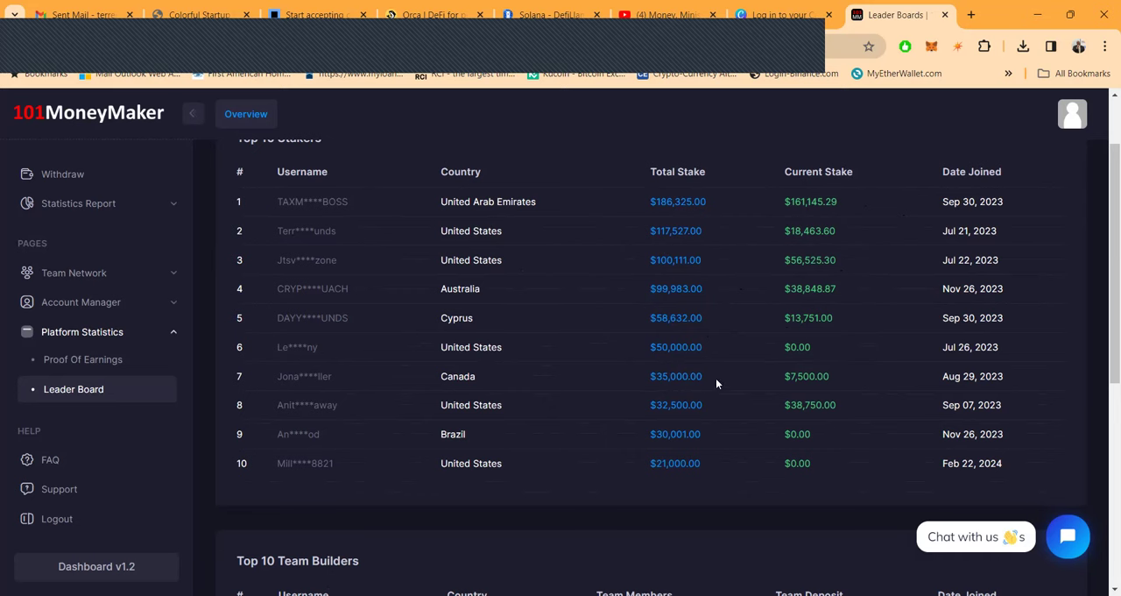
scroll("down", 3)
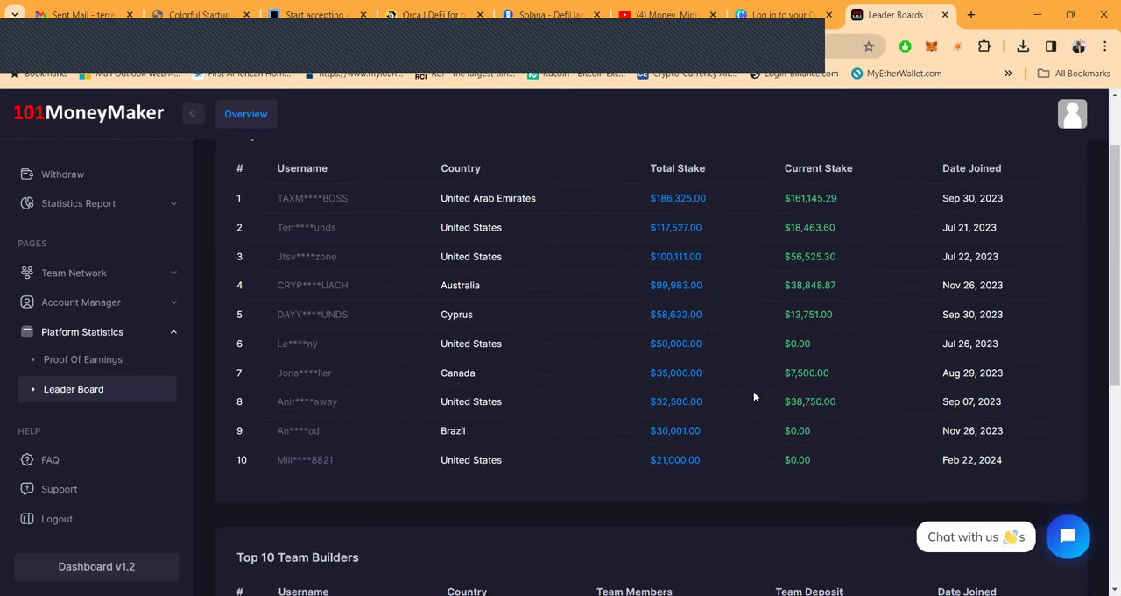
scroll("down", 3)
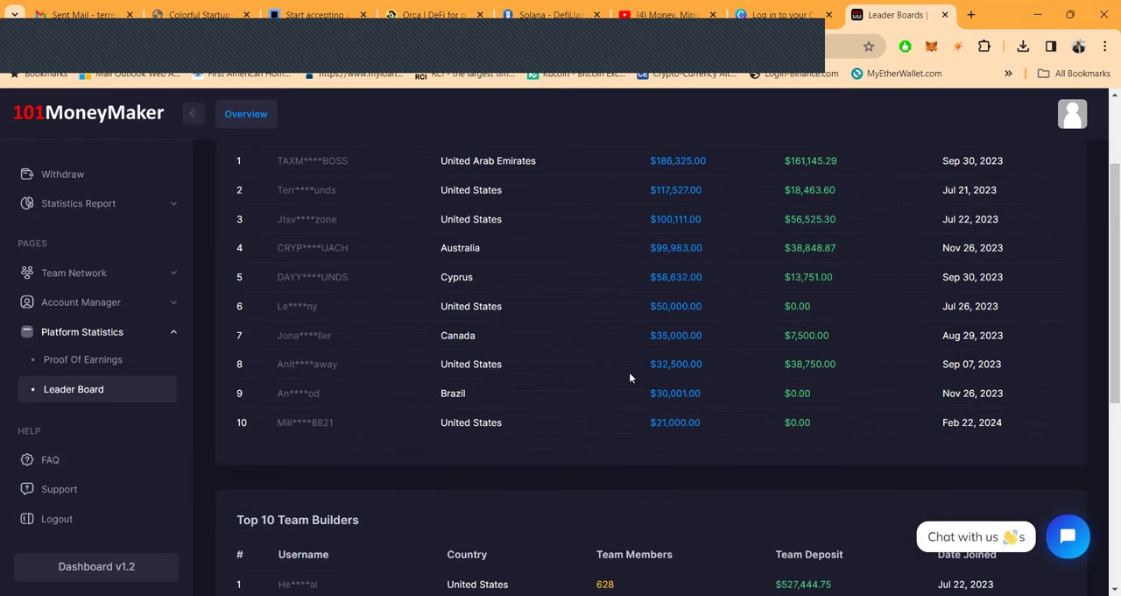
mouse_move(811, 335)
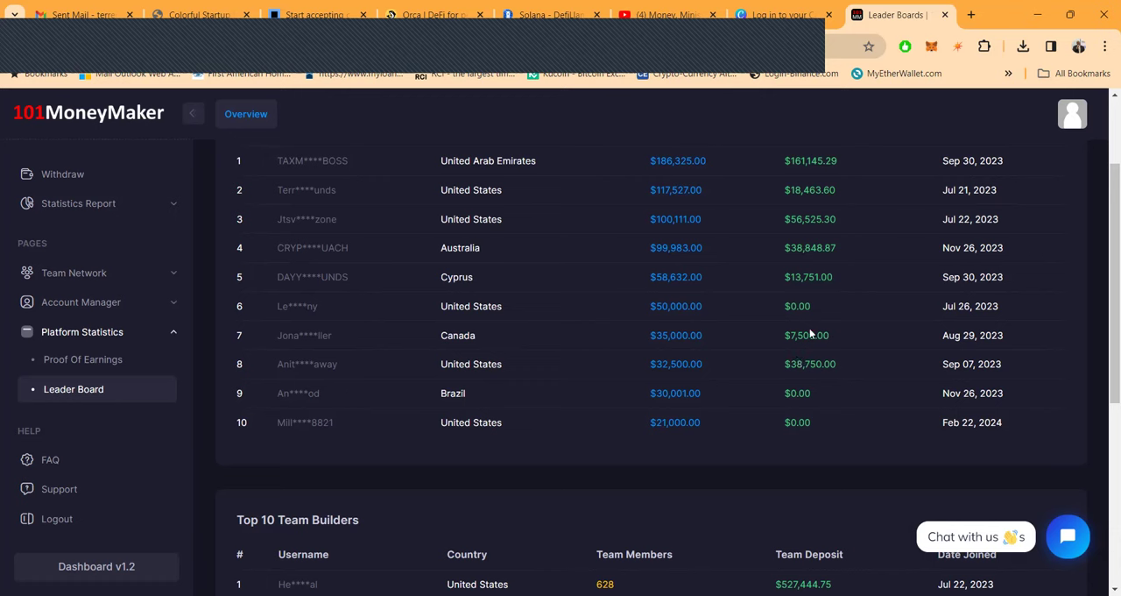
mouse_move(646, 398)
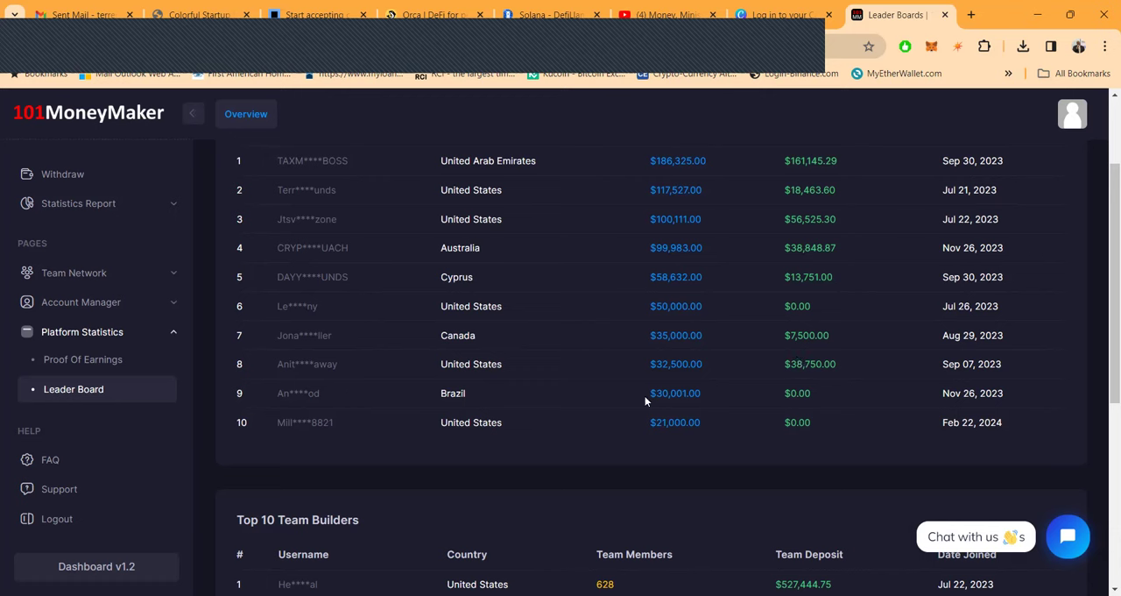
mouse_move(702, 440)
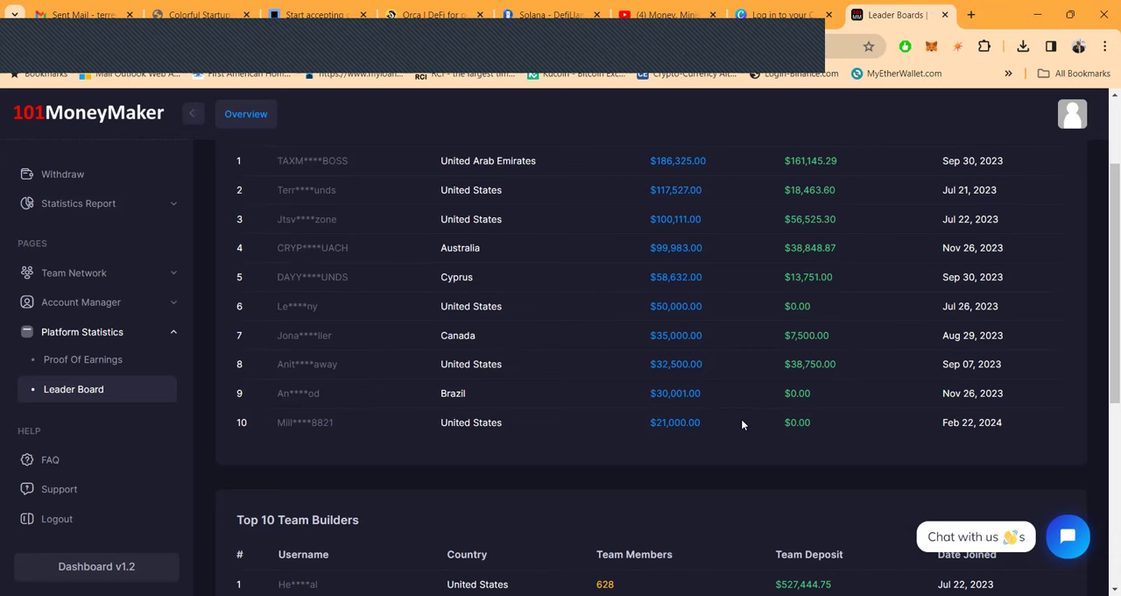
- Scroll the Leader Board to the Top 10 Team Builders table, led by 628 members
scroll("down", 3)
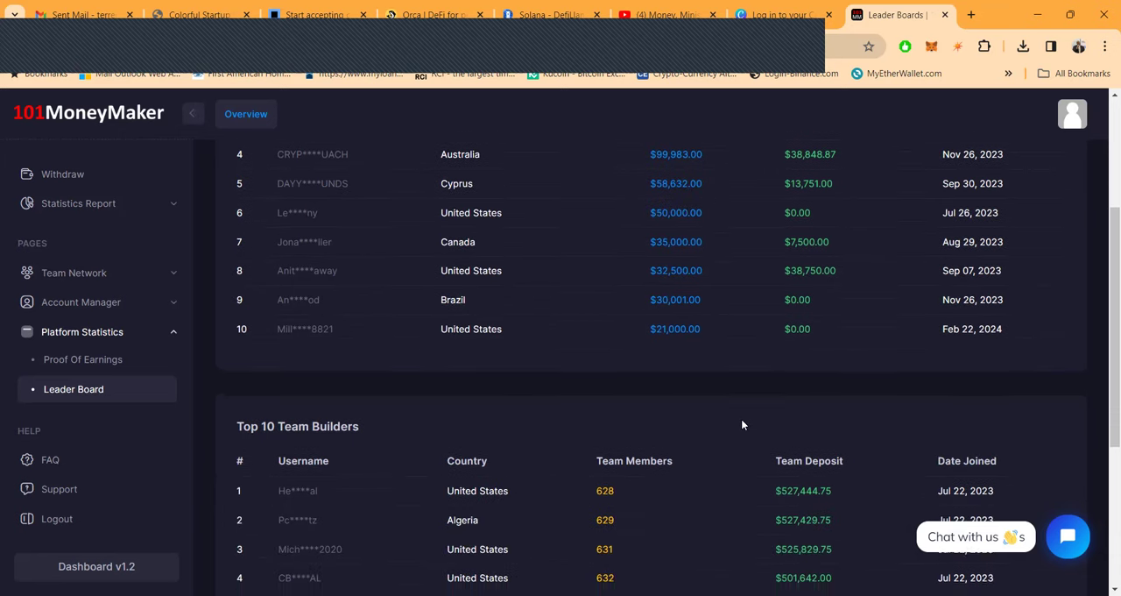
scroll("down", 3)
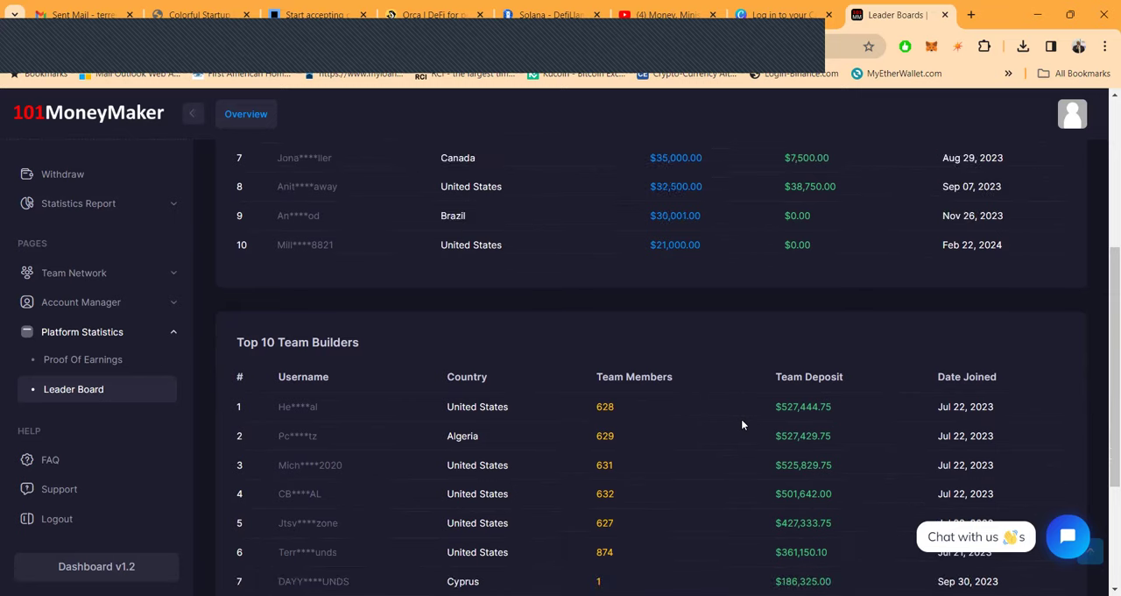
scroll("down", 3)
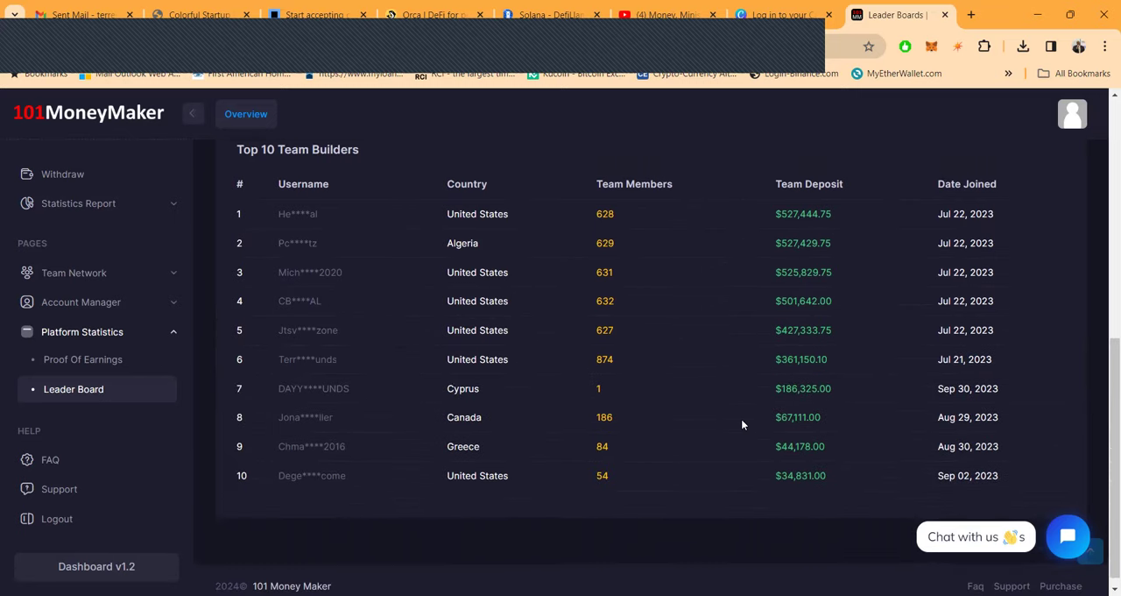
scroll("down", 3)
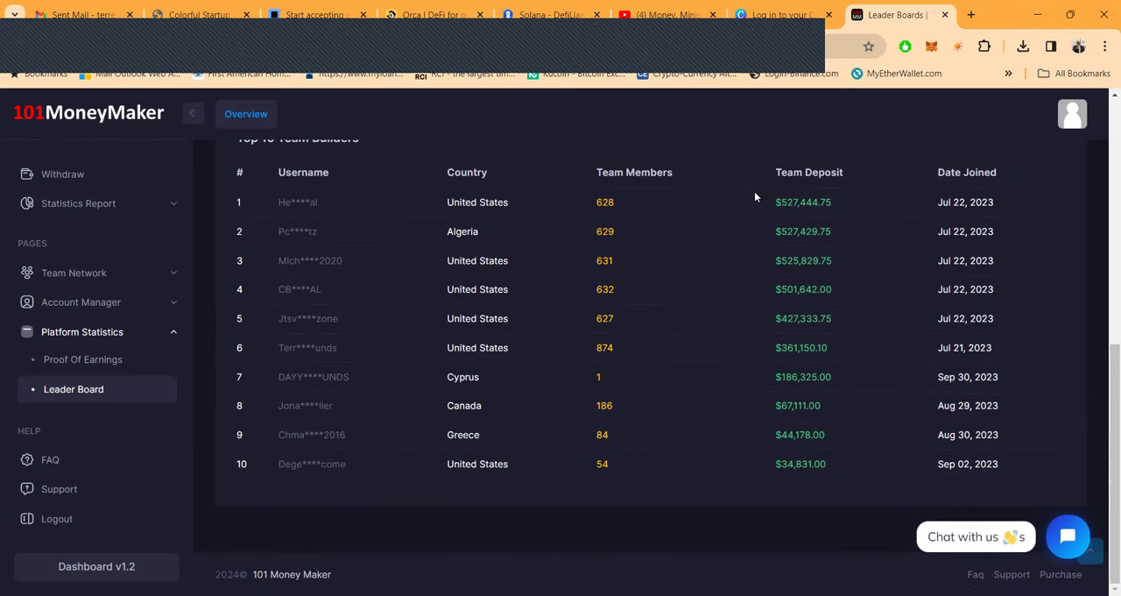
mouse_move(844, 165)
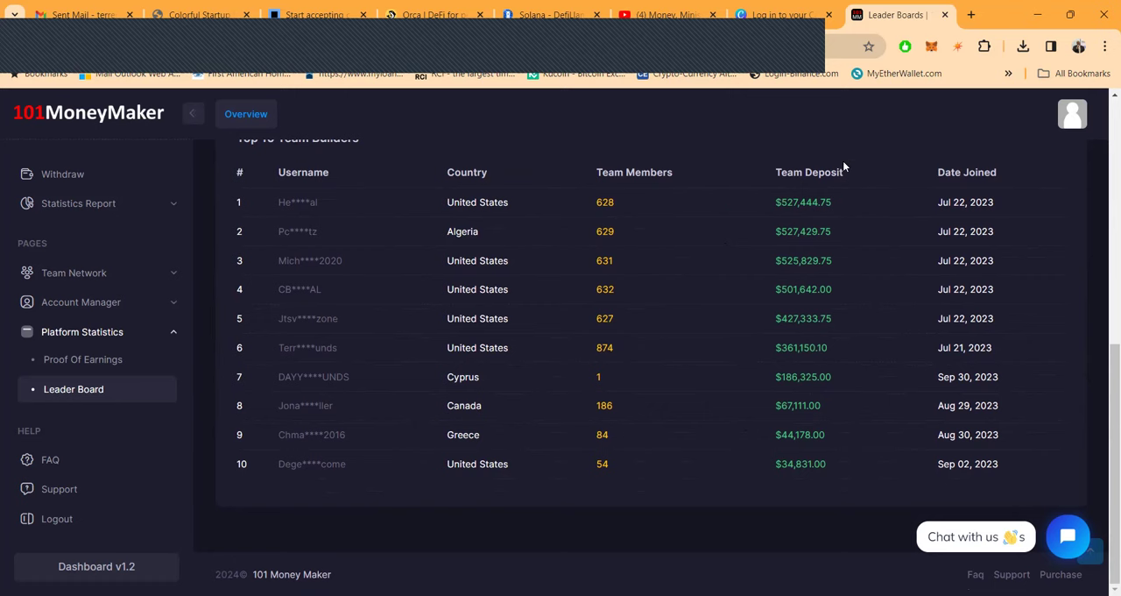
mouse_move(713, 353)
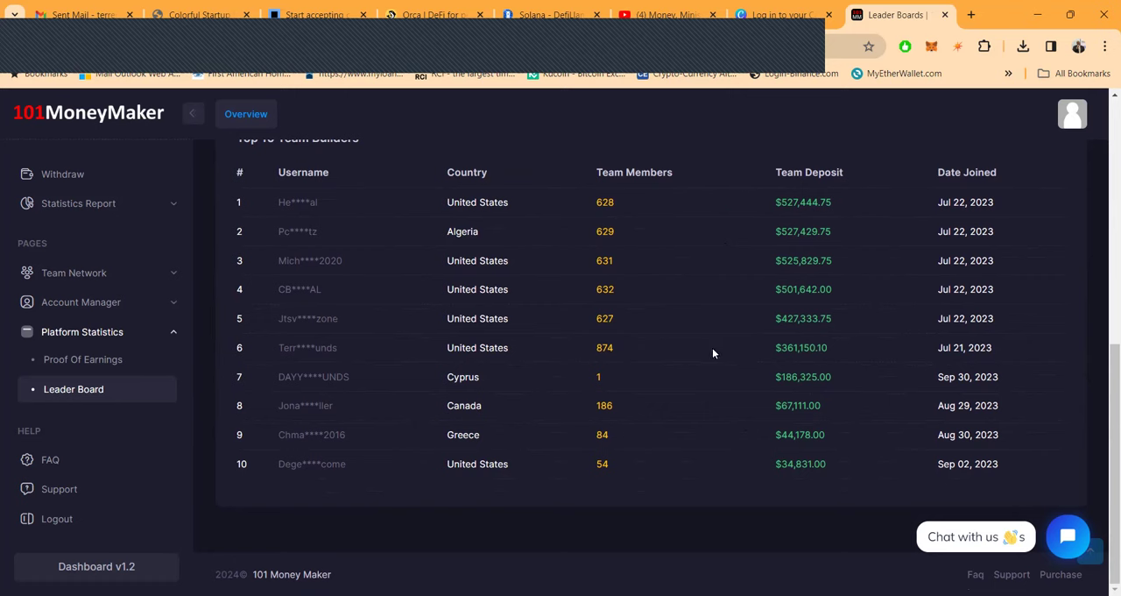
mouse_move(750, 347)
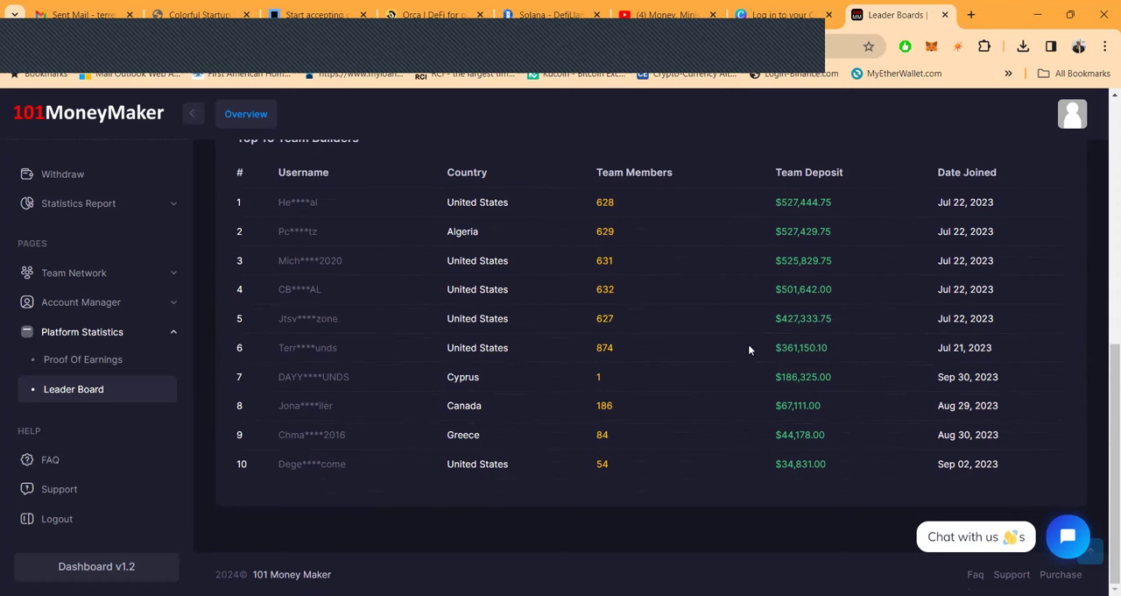
mouse_move(832, 347)
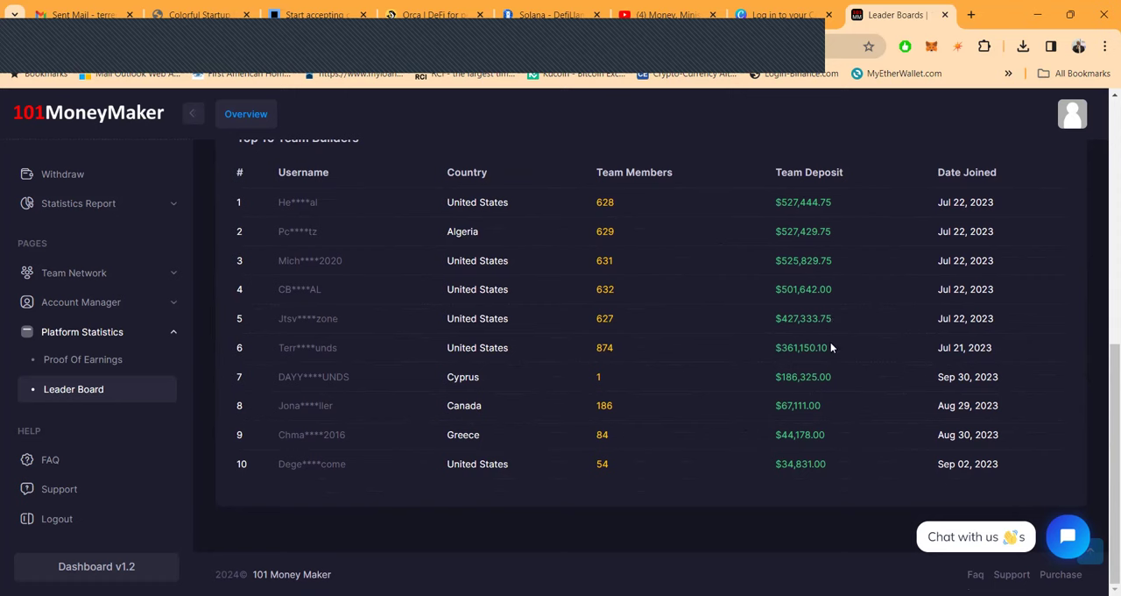
mouse_move(743, 363)
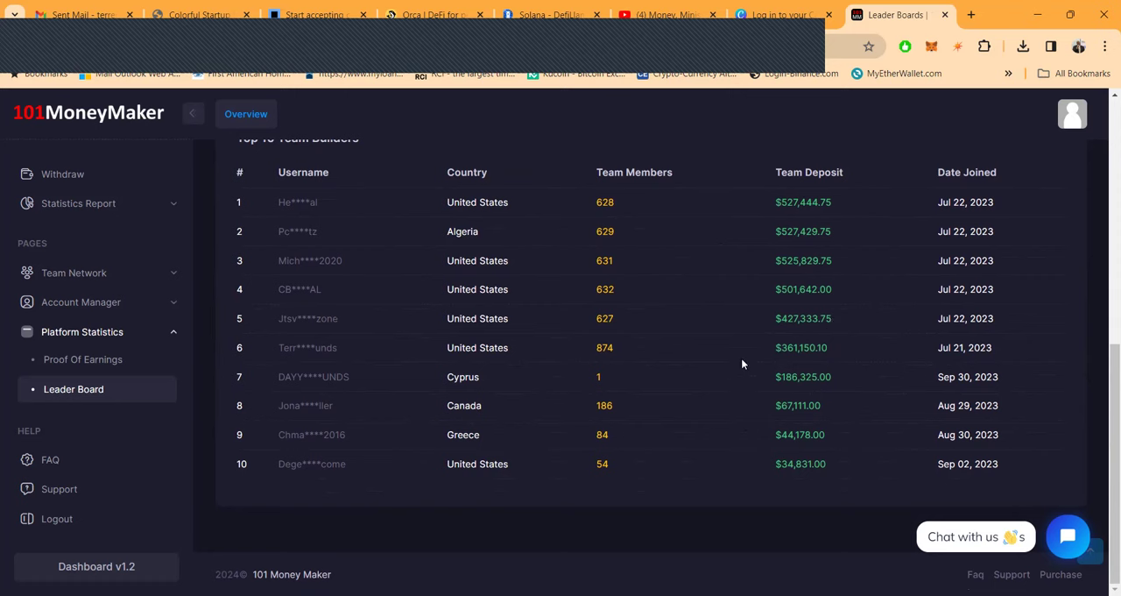
mouse_move(732, 389)
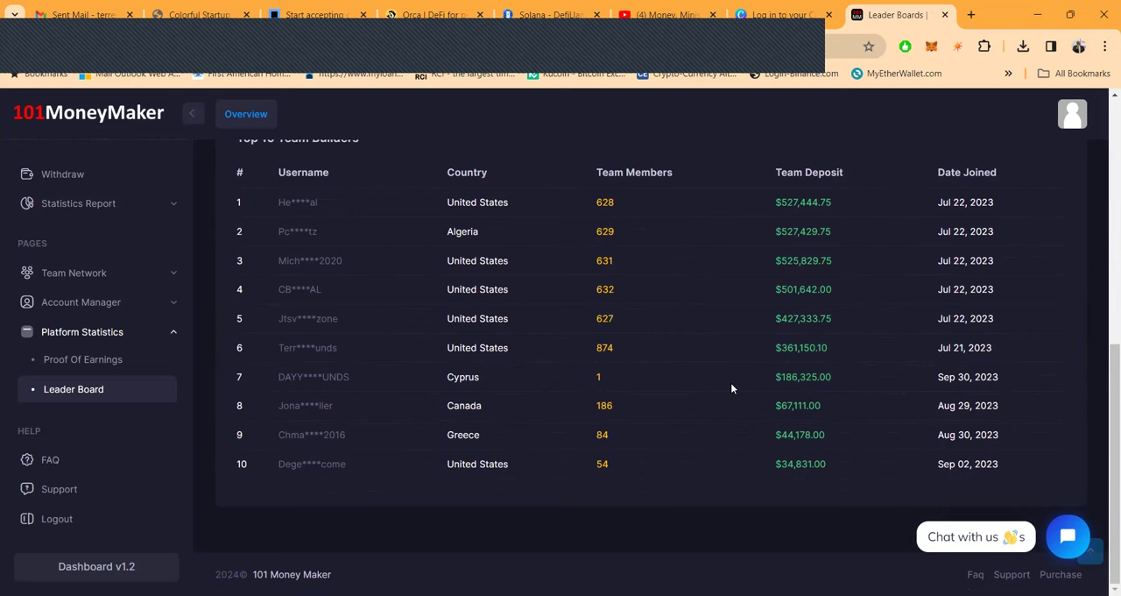
mouse_move(774, 325)
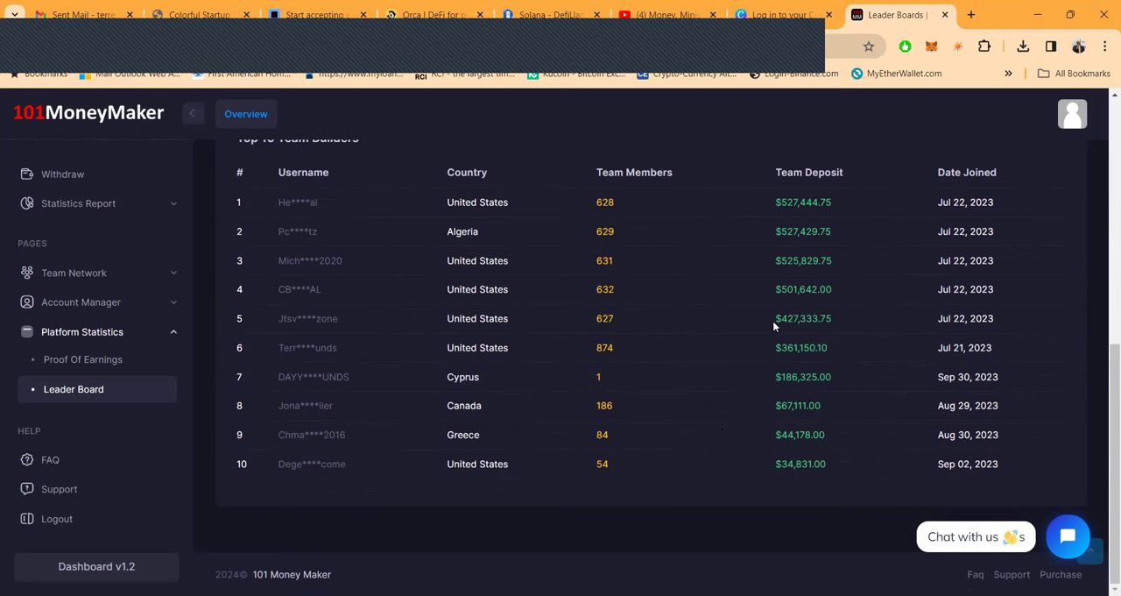
mouse_move(798, 481)
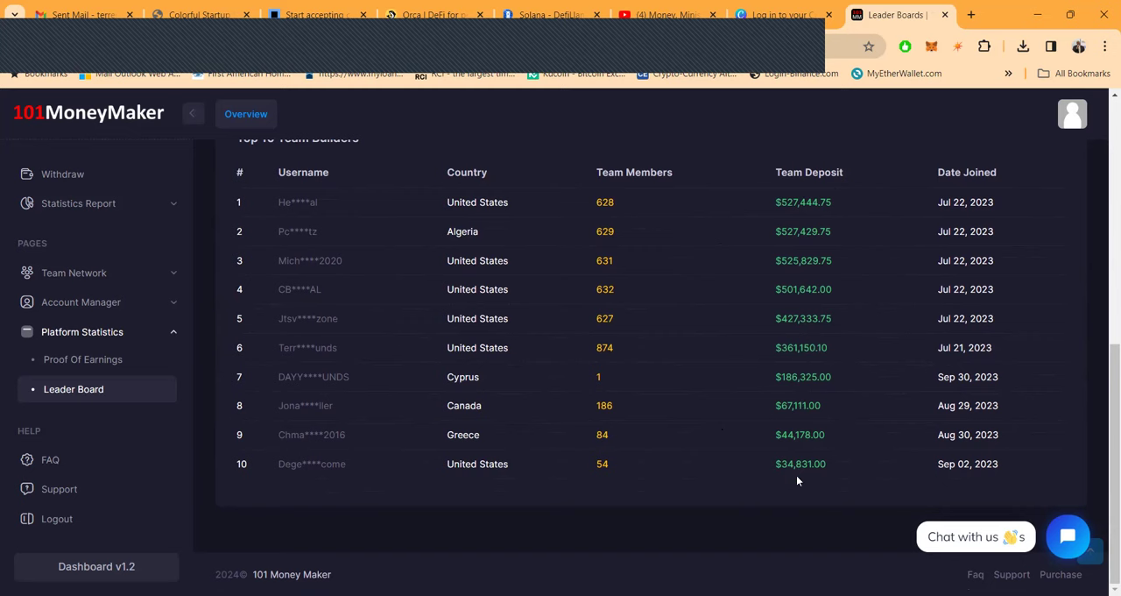
mouse_move(706, 352)
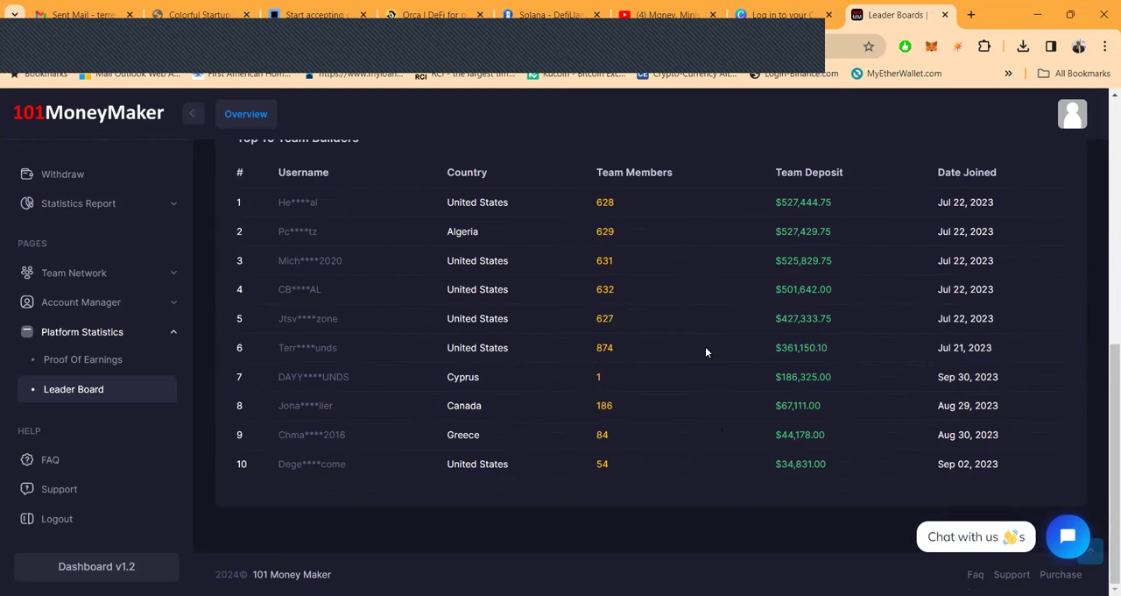